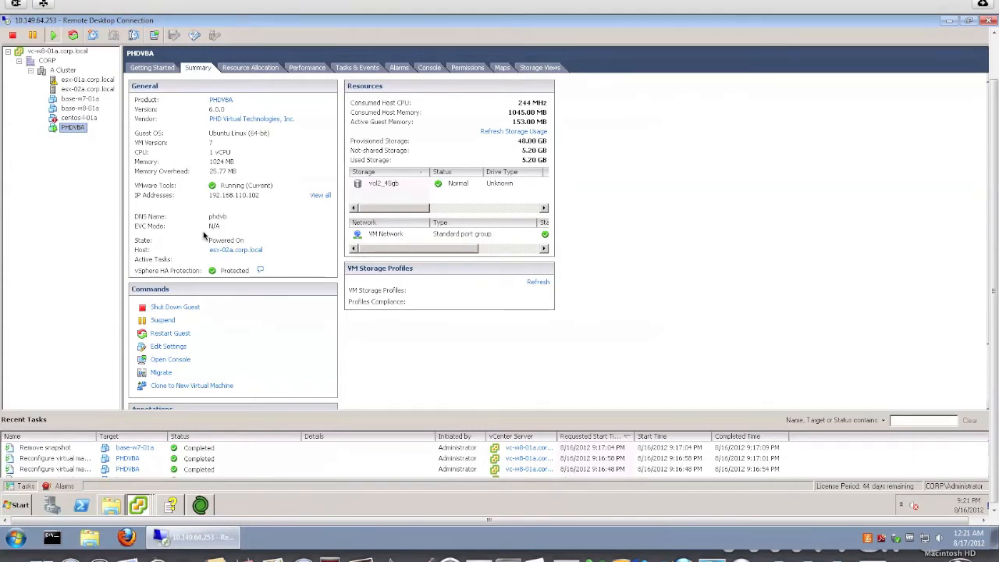
mouse_move(310, 164)
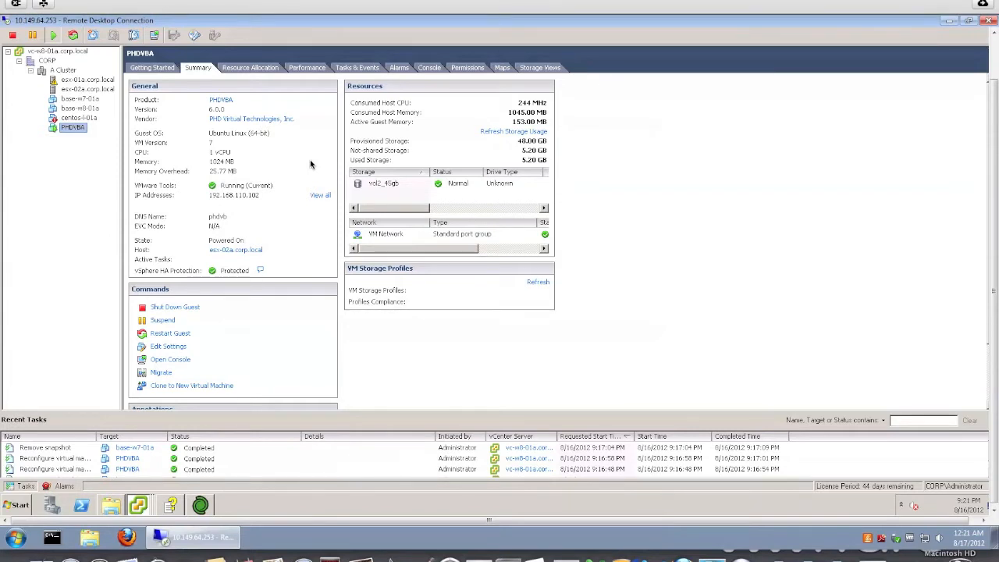
mouse_move(275, 204)
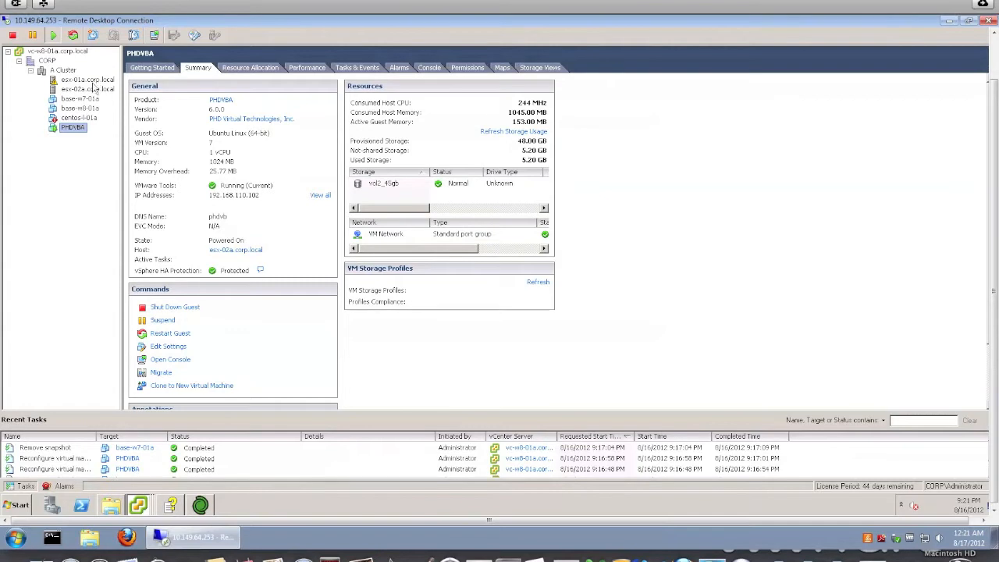
mouse_move(86, 83)
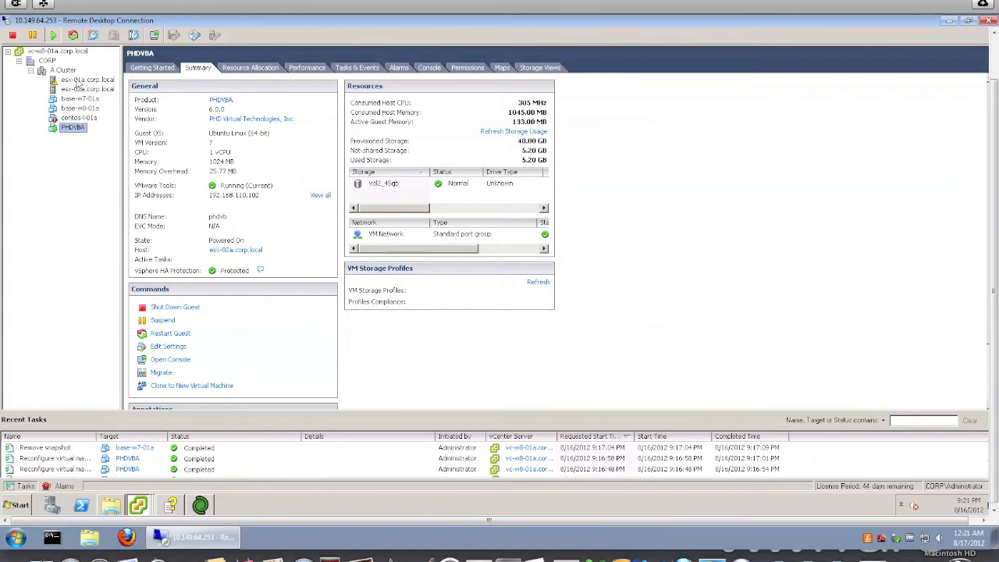
mouse_move(75, 85)
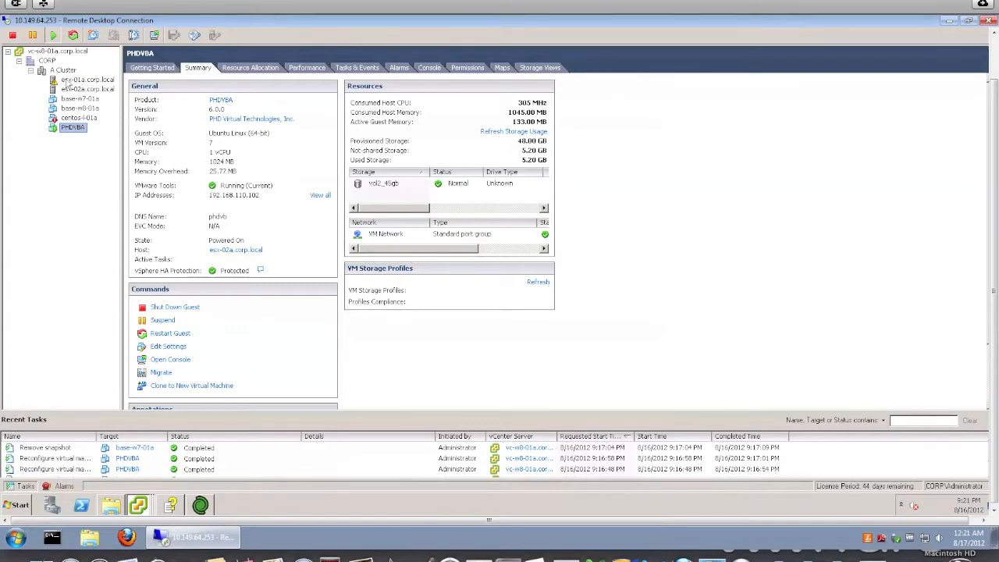
- Compare the datastores on hosts esx-01a and esx-02a, then return to PHDVBA
click(86, 78)
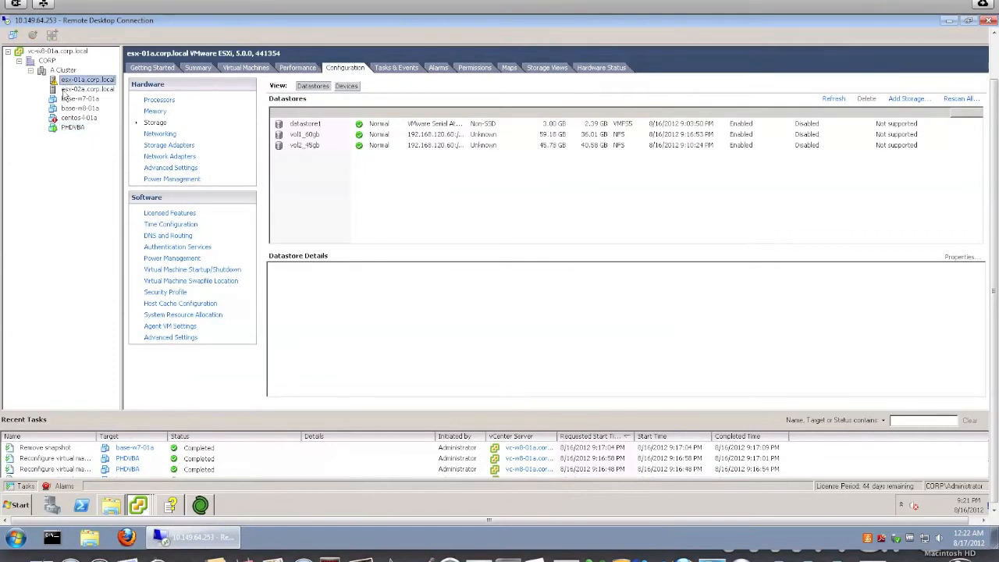
click(88, 89)
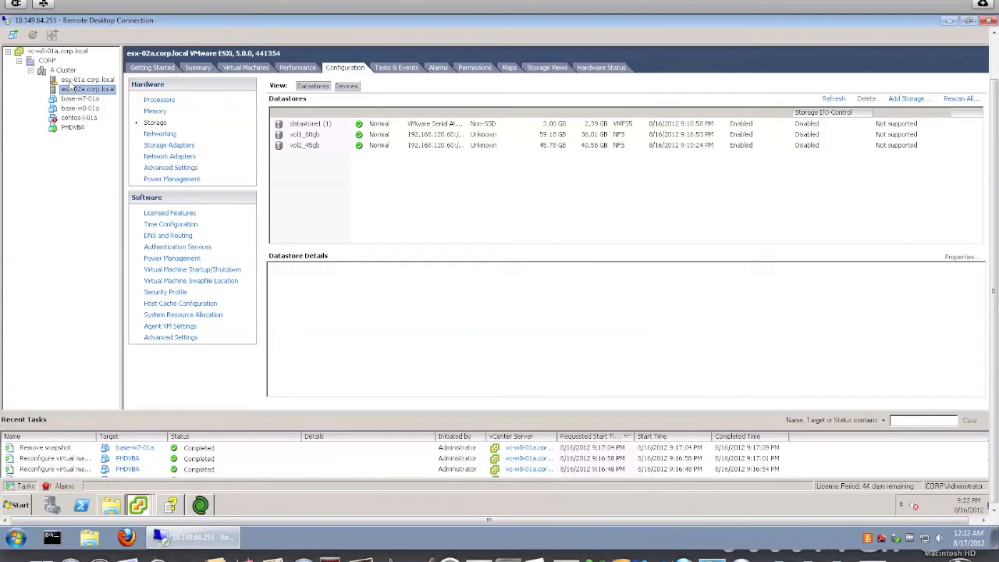
click(86, 79)
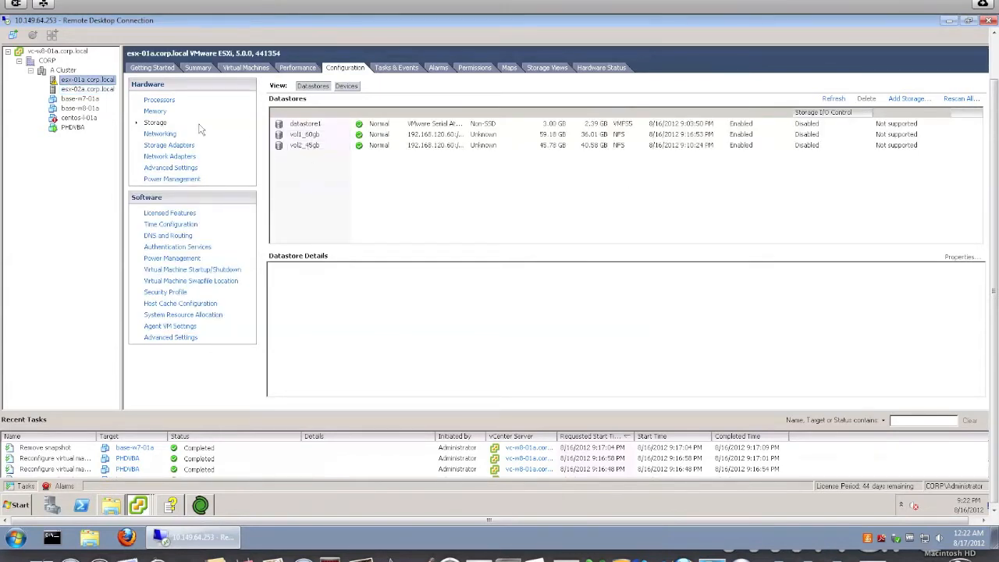
click(73, 127)
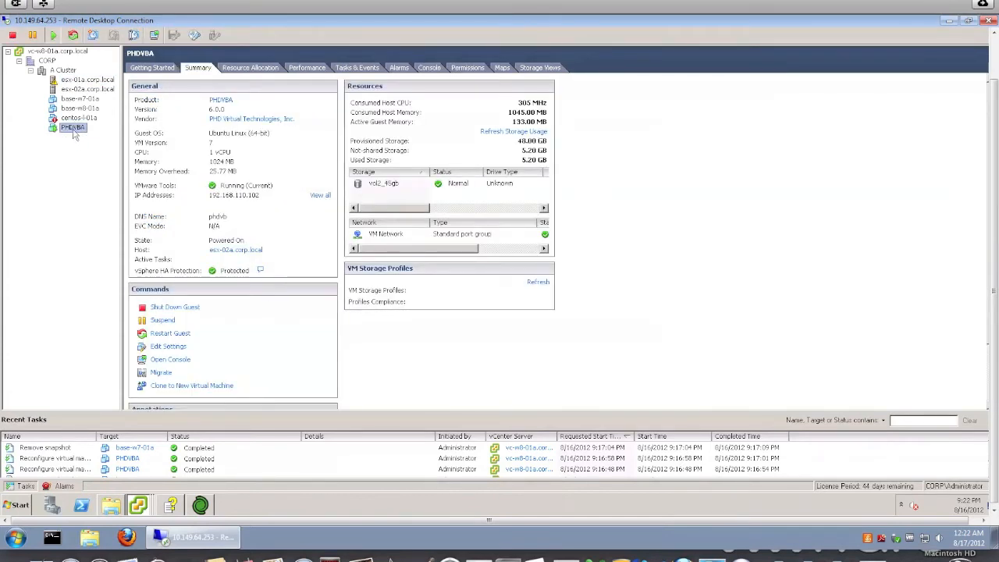
- View PHDVBA's Hard disk 2 in Edit Settings: 40 GB thin-provisioned on vol2_45gb
right_click(73, 127)
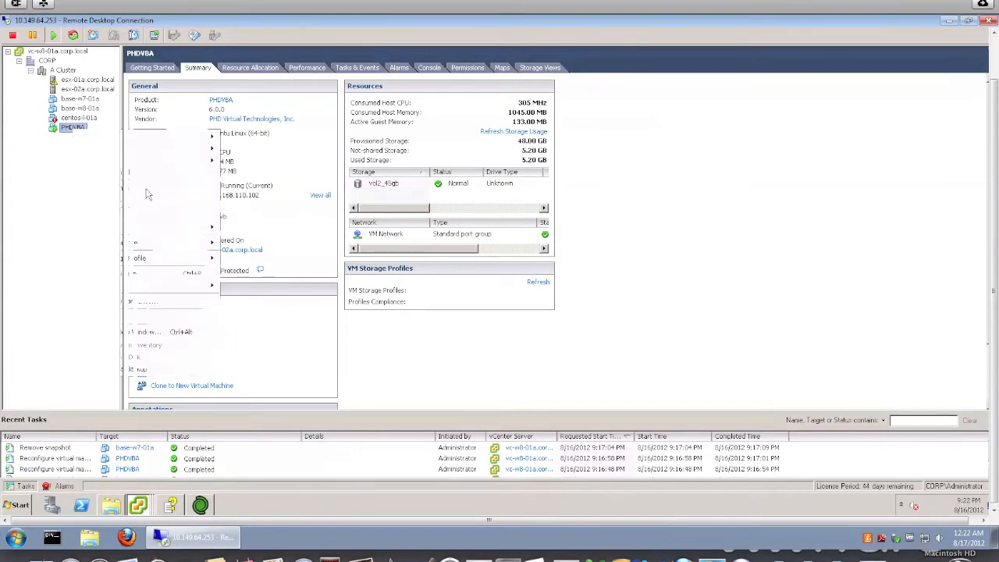
click(168, 346)
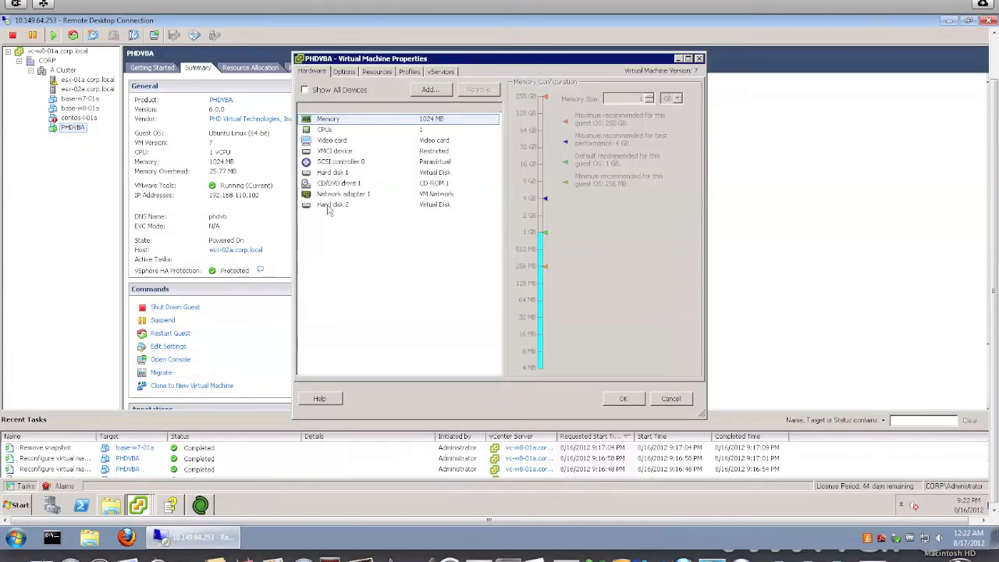
click(332, 203)
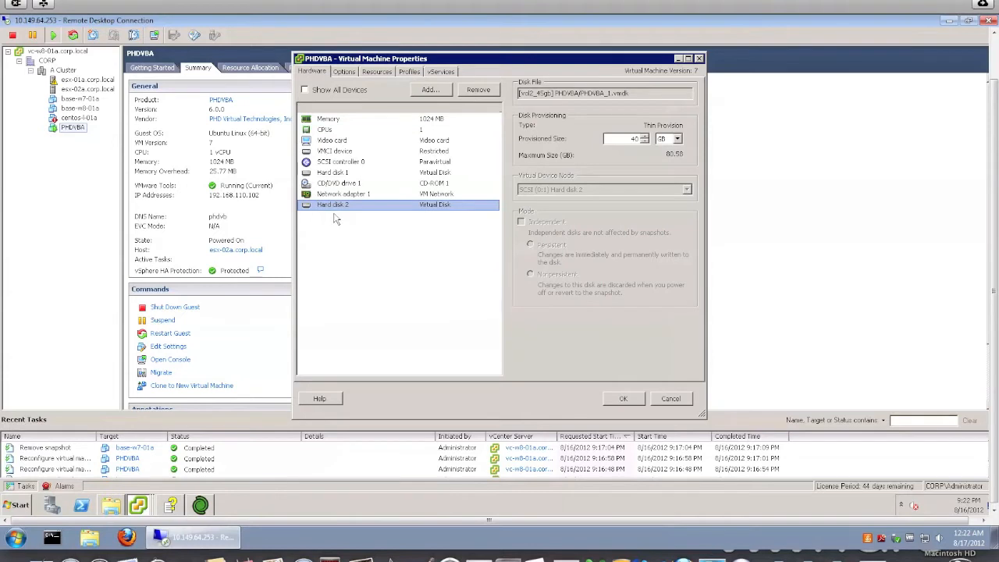
mouse_move(363, 193)
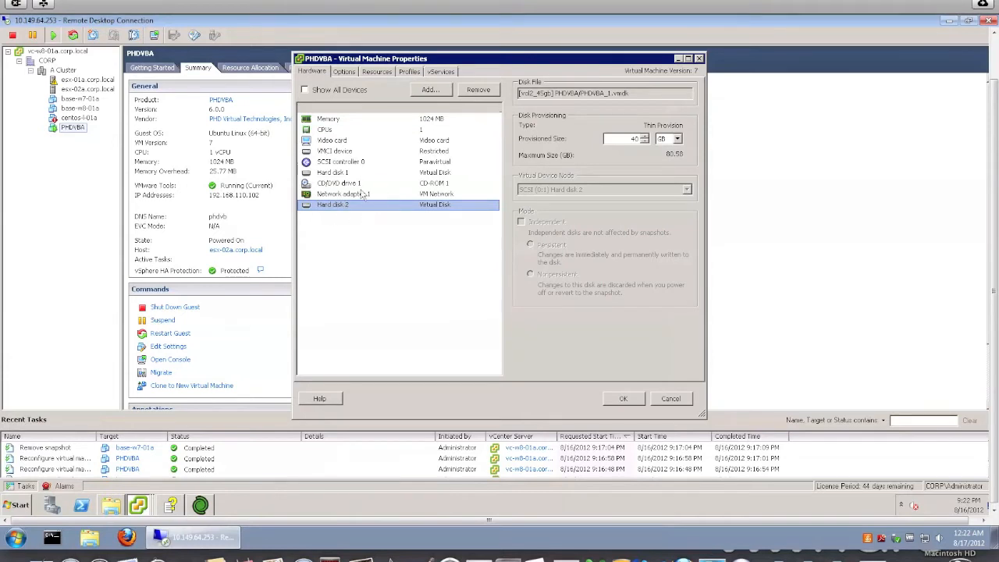
mouse_move(327, 222)
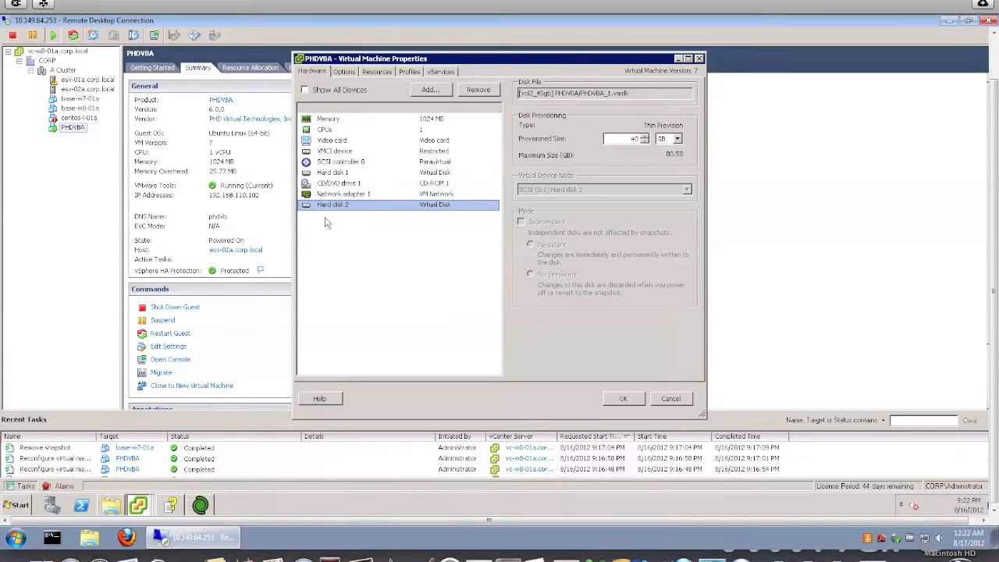
mouse_move(335, 241)
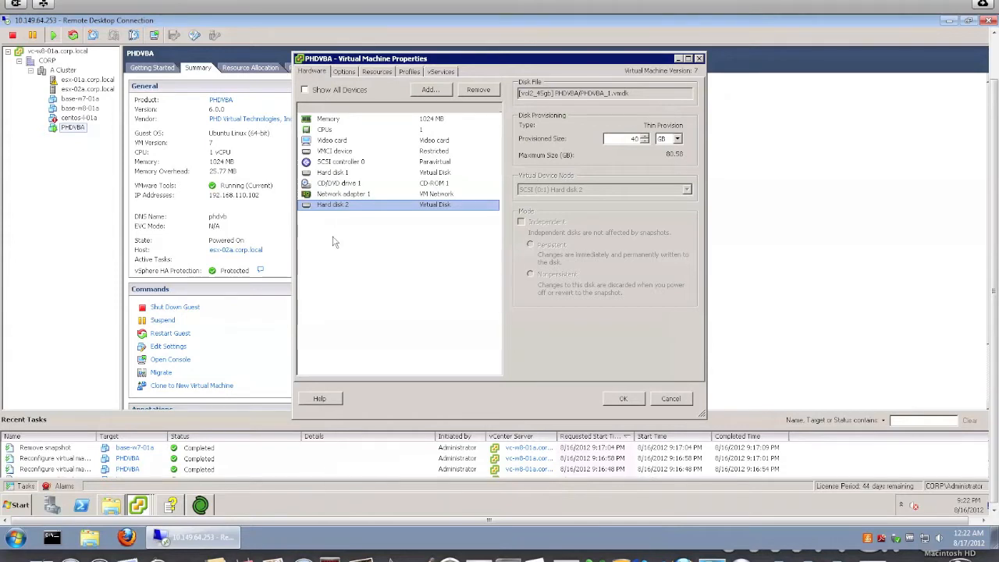
mouse_move(349, 220)
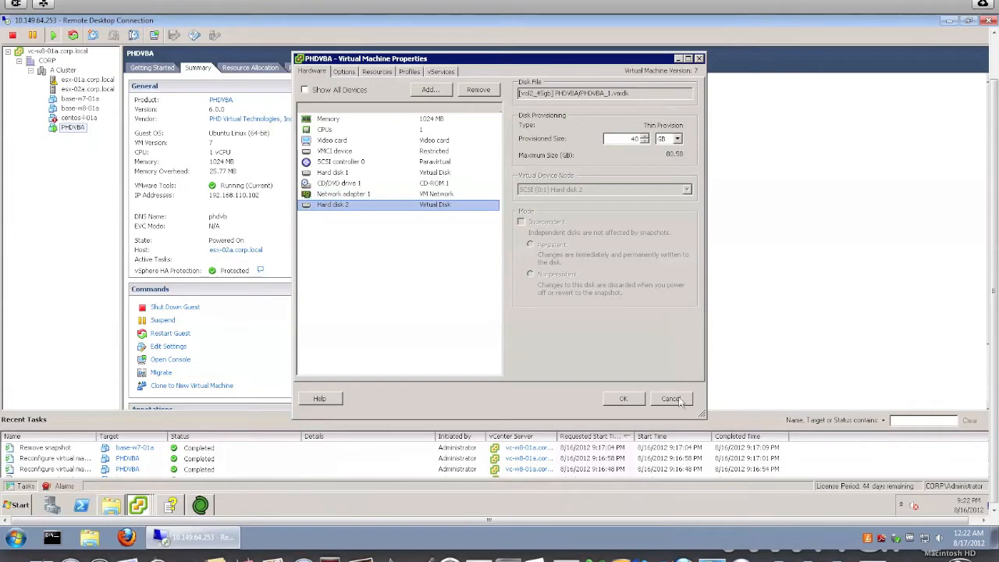
- Cancel PHDVBA's properties and bring up the PHD Virtual Backup Console Dashboard
click(669, 399)
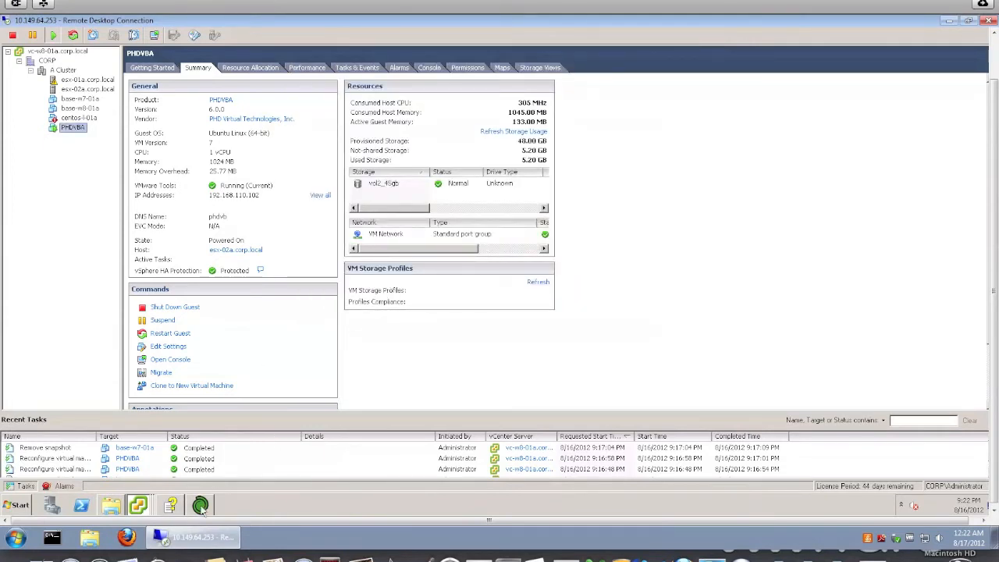
mouse_move(200, 505)
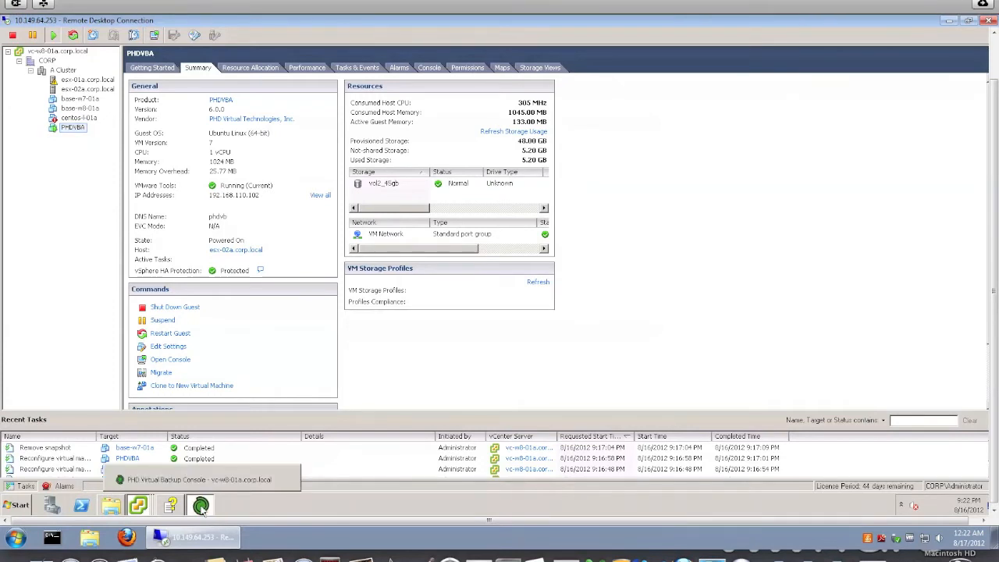
click(201, 505)
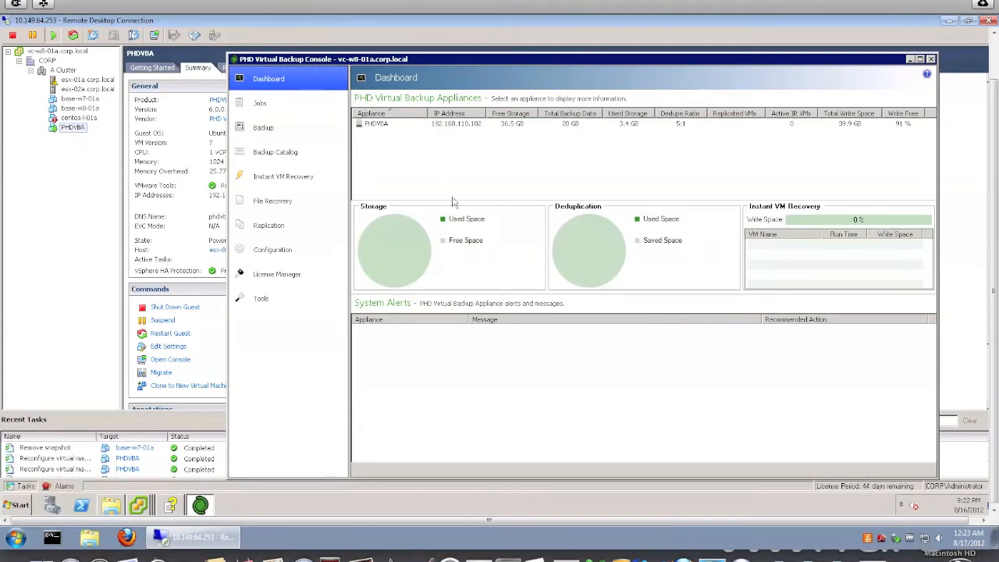
mouse_move(547, 250)
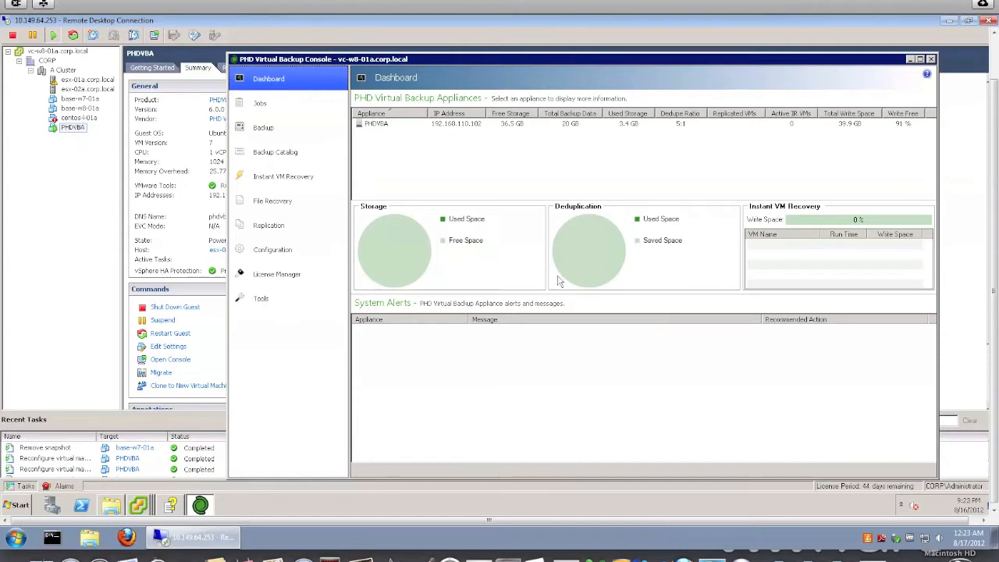
mouse_move(576, 273)
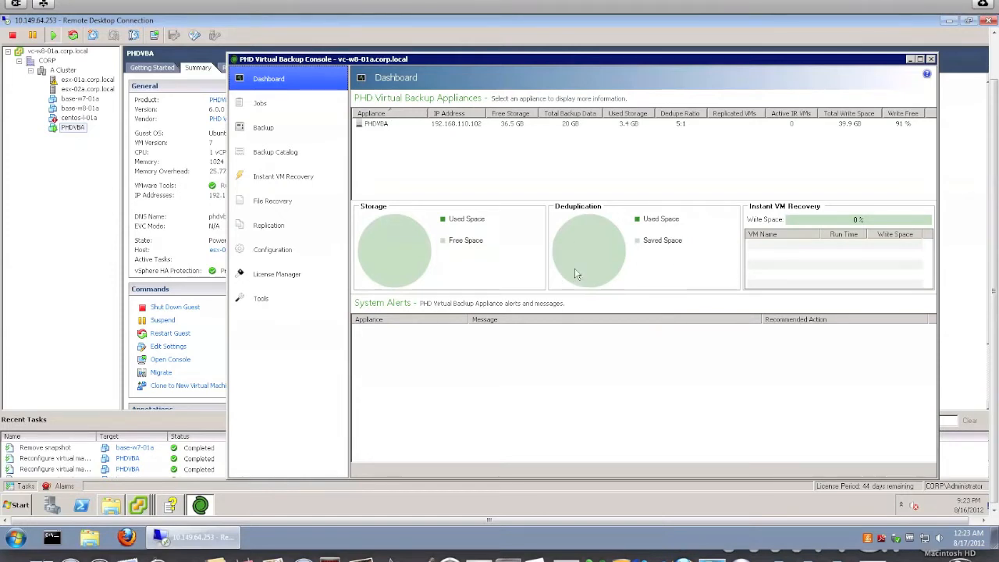
mouse_move(372, 156)
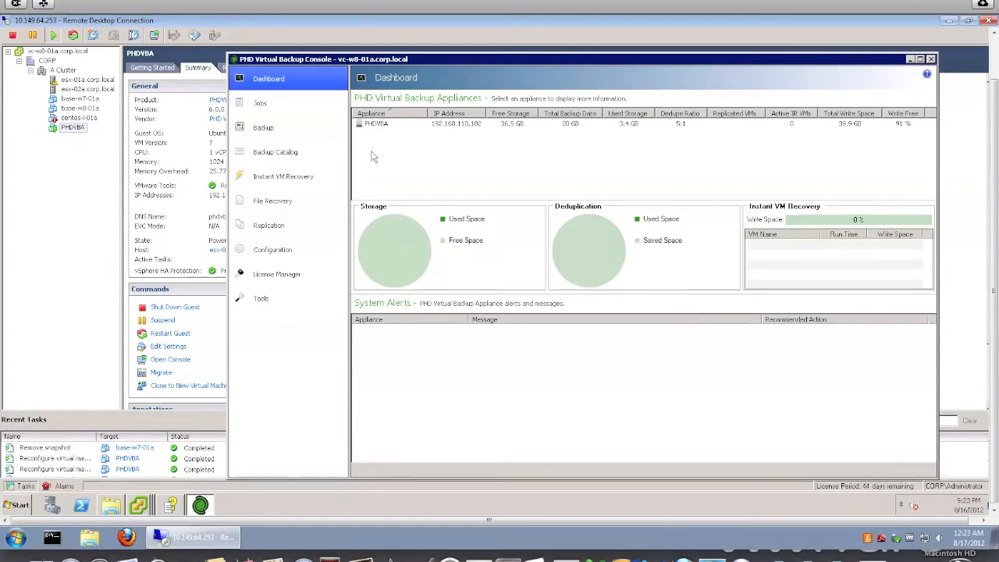
mouse_move(274, 181)
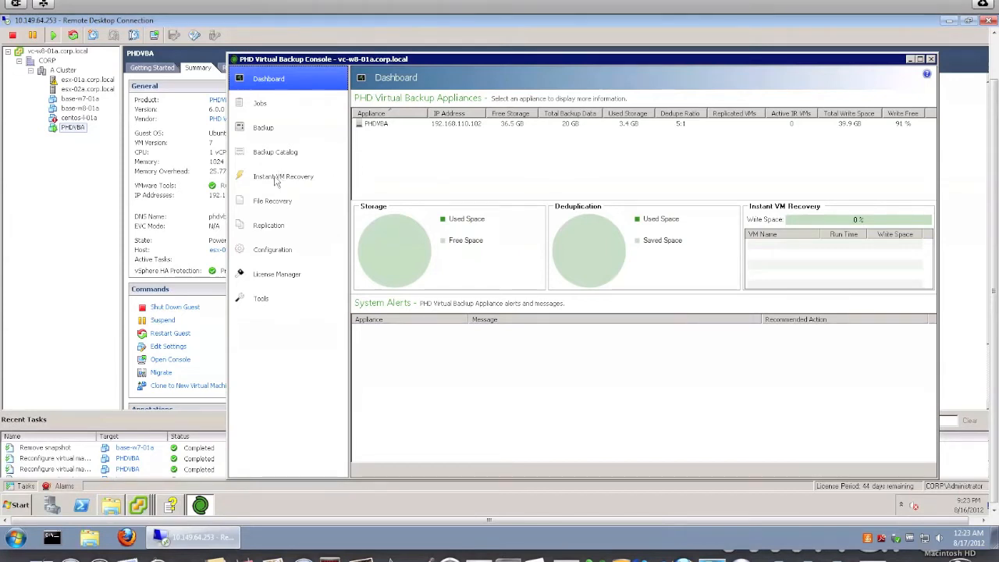
- Look over the Instant VM Recovery overview, then show the Backup page's protection tasks
click(283, 175)
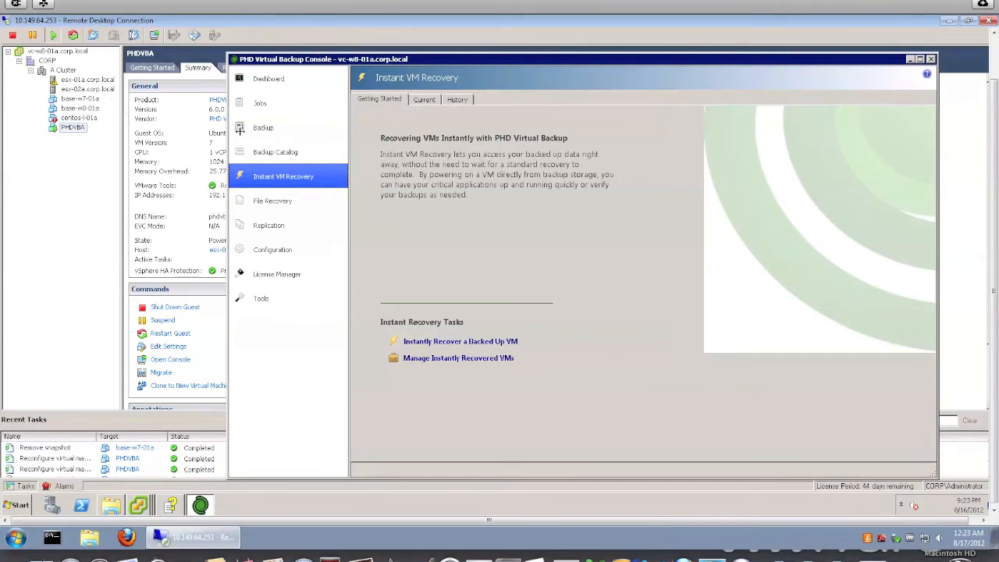
mouse_move(266, 138)
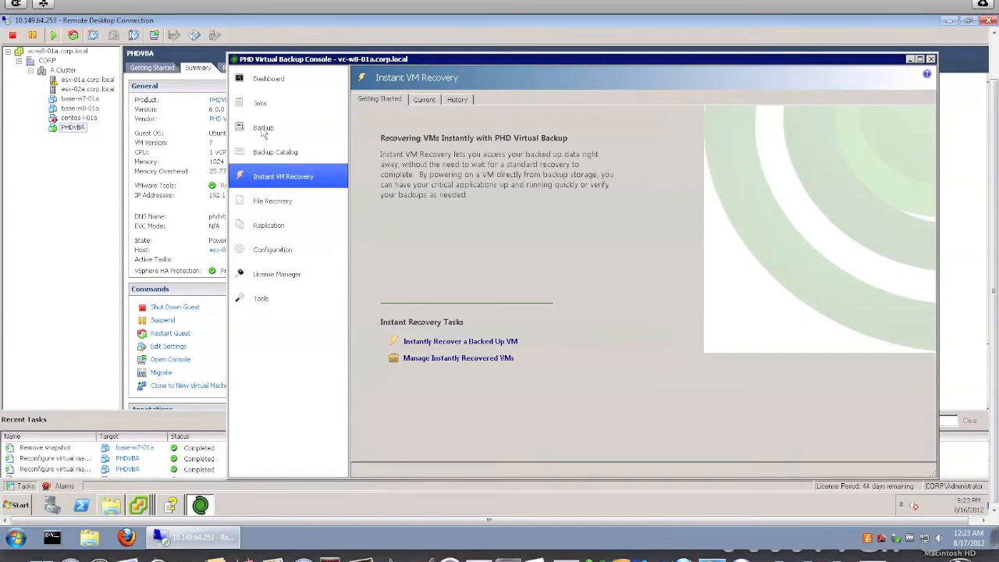
click(263, 127)
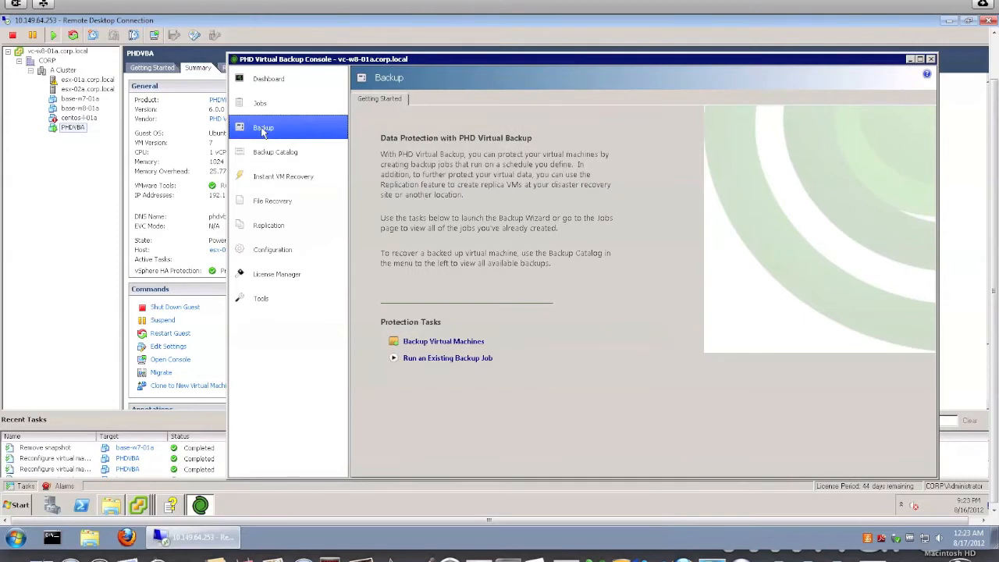
mouse_move(440, 226)
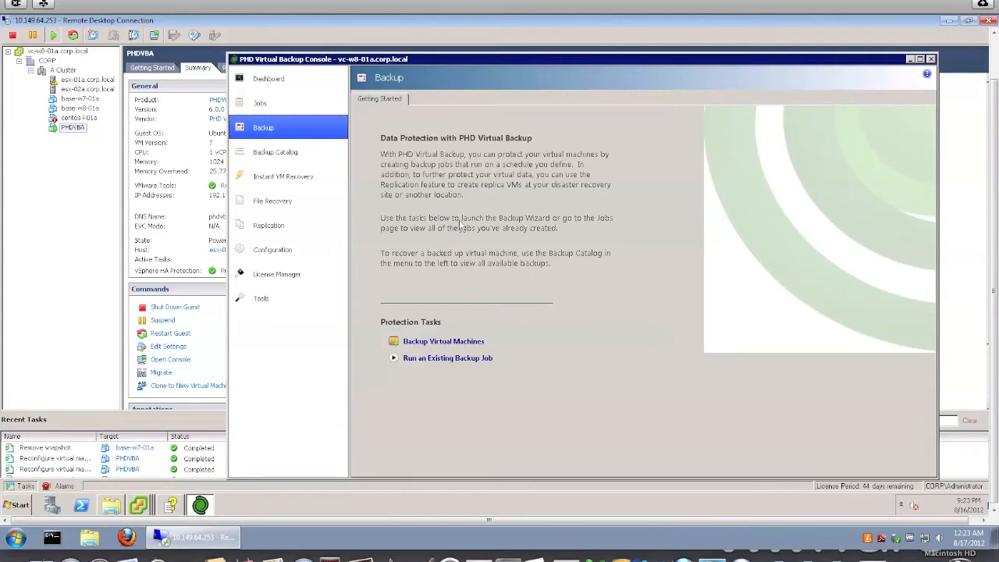
mouse_move(484, 334)
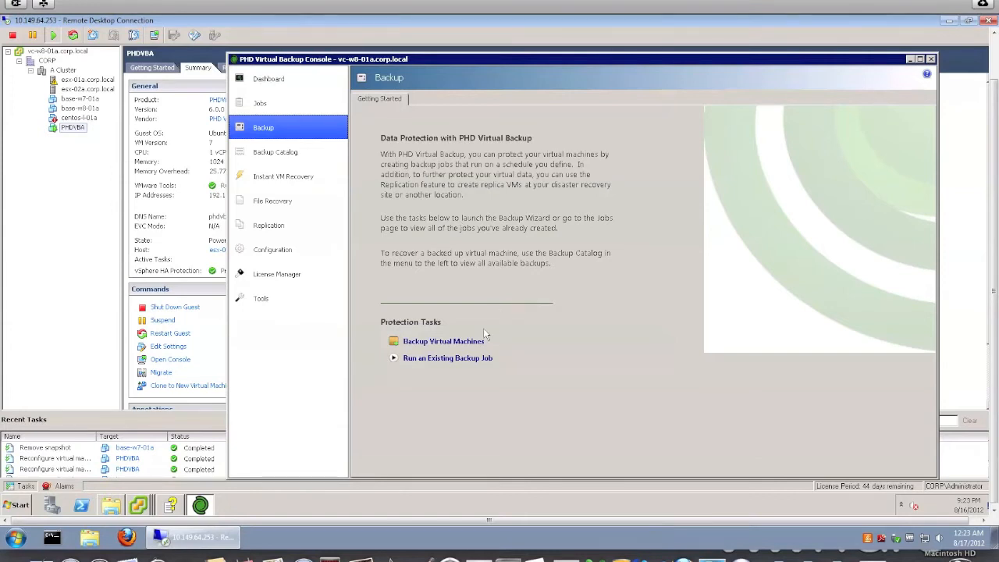
- Create a backup job for base-w8-01a from A Cluster and advance to appliance selection
click(443, 341)
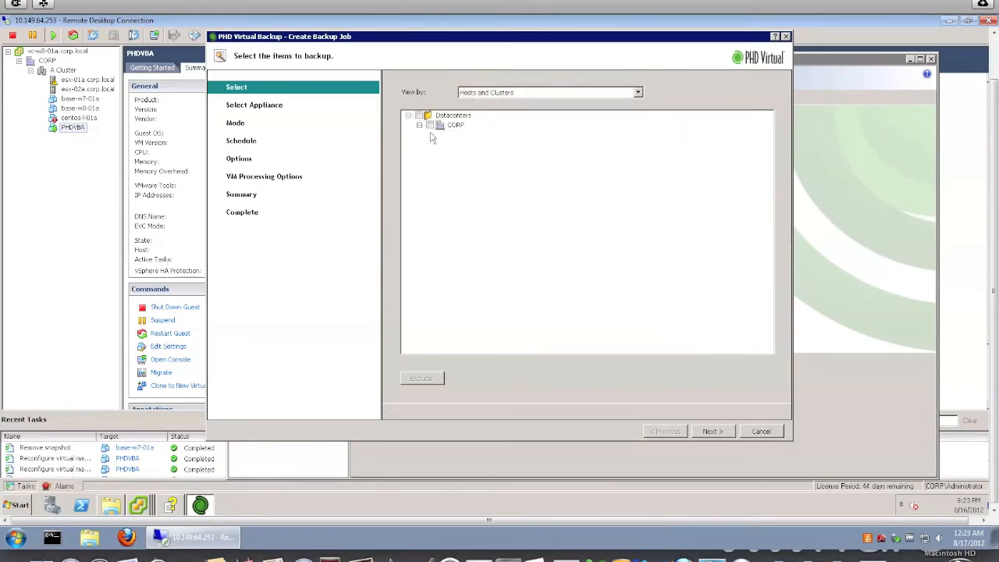
click(420, 124)
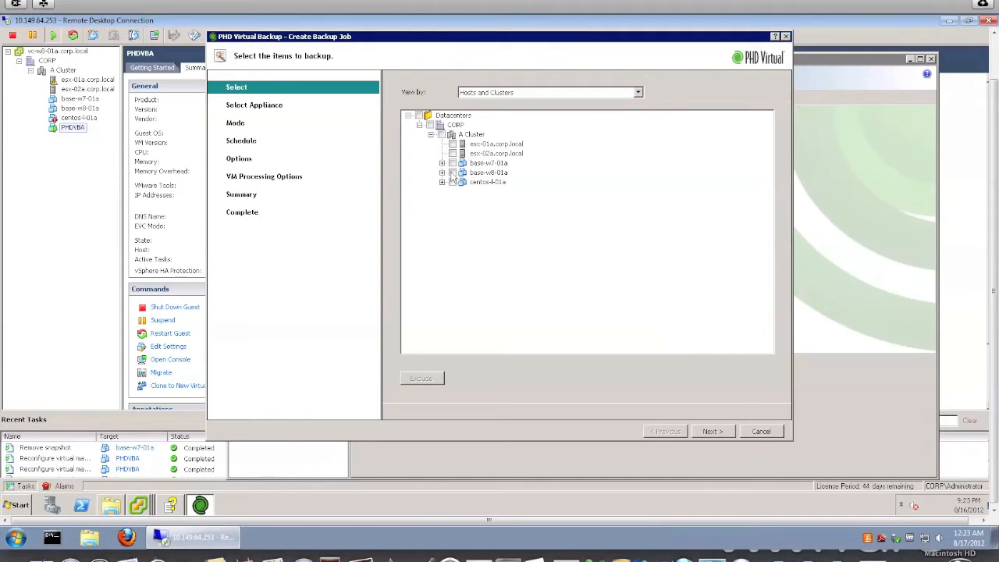
click(452, 171)
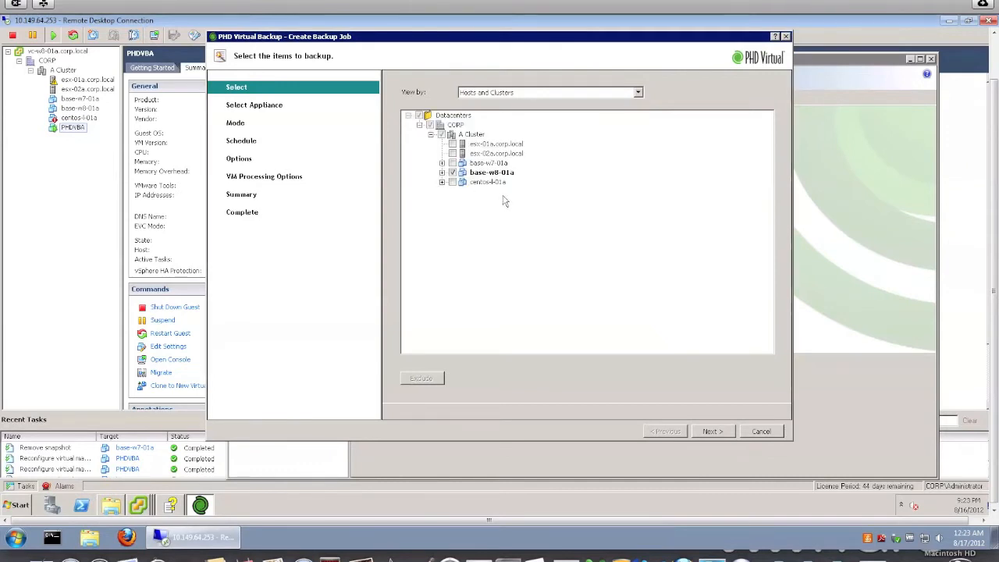
click(711, 430)
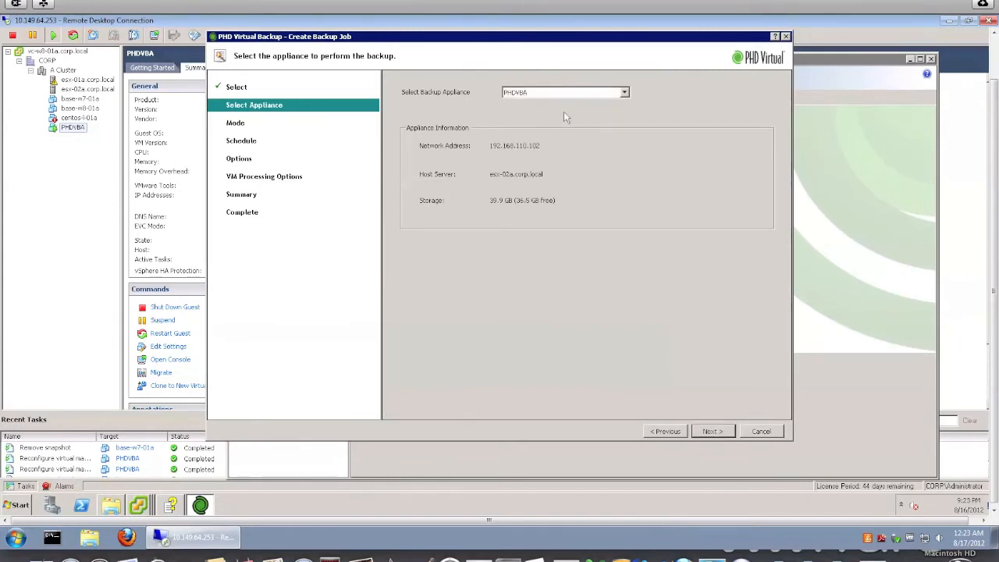
mouse_move(577, 108)
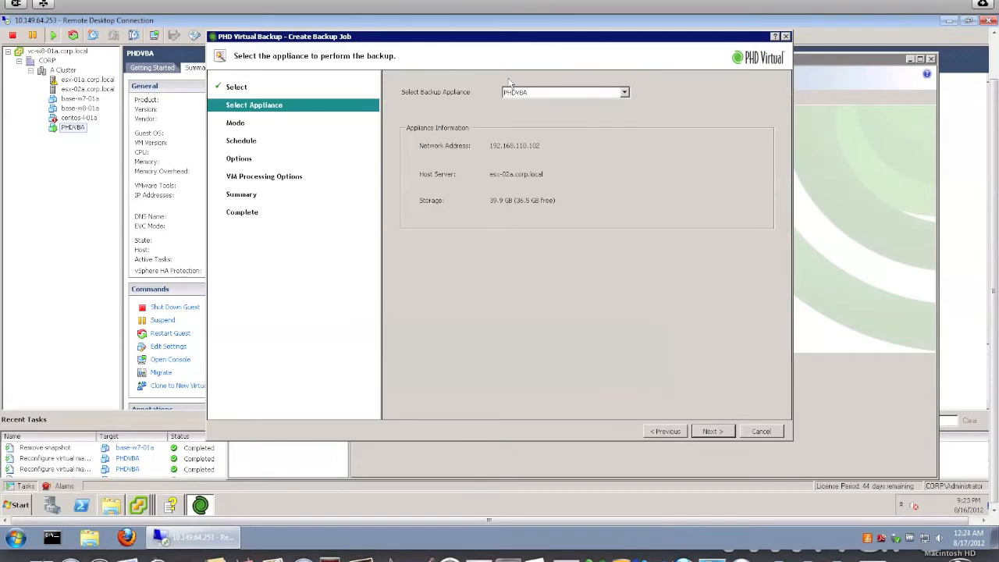
mouse_move(513, 99)
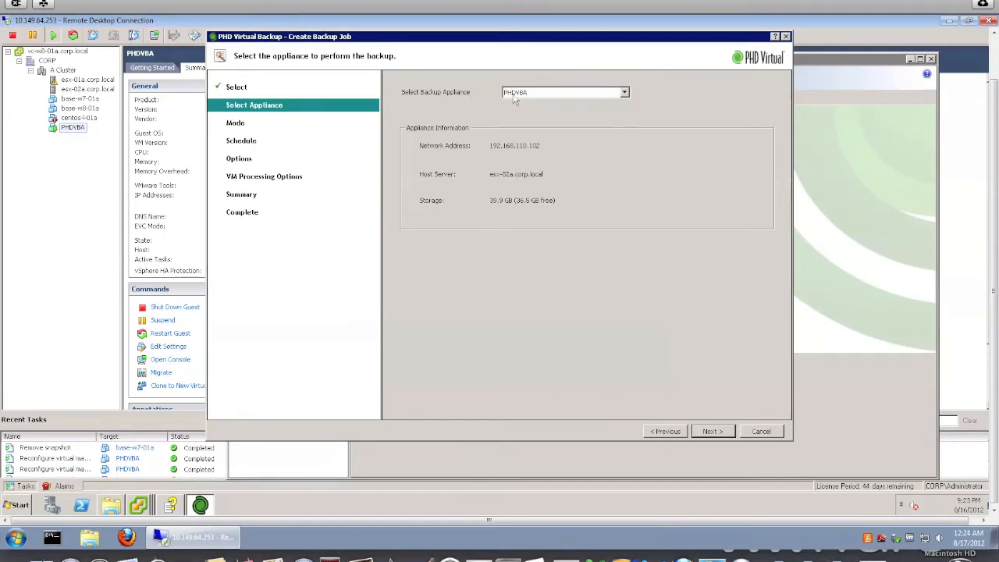
mouse_move(535, 98)
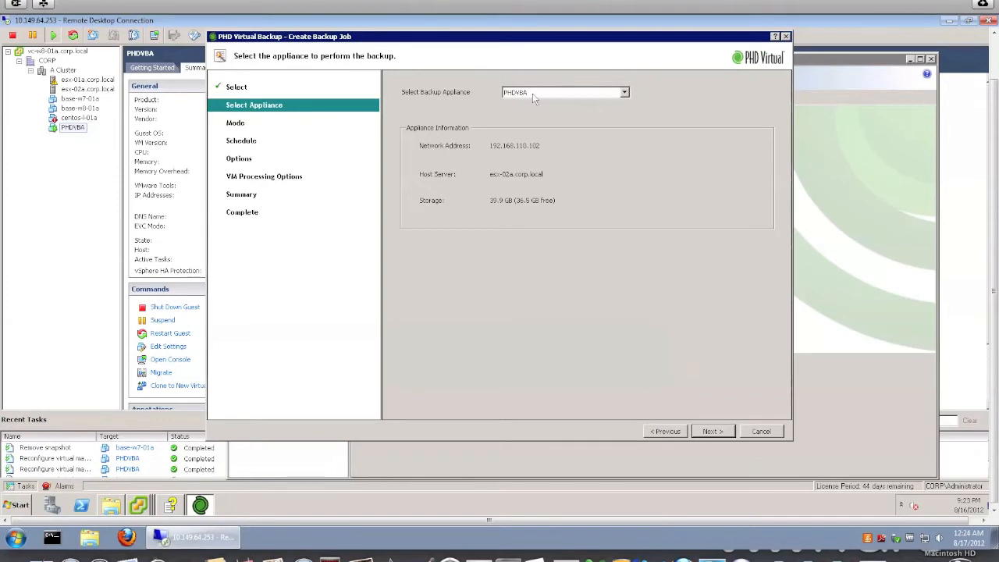
mouse_move(535, 115)
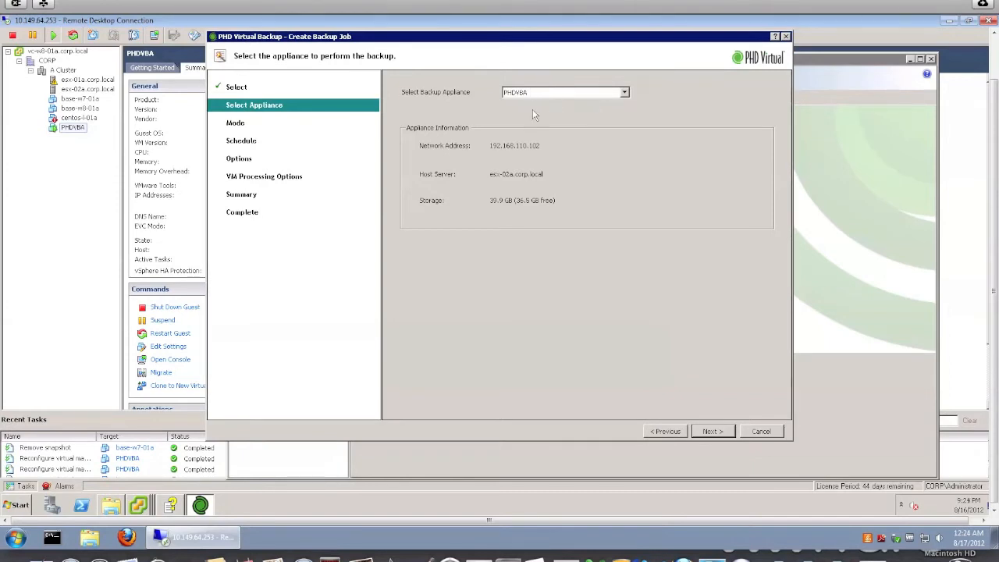
mouse_move(535, 147)
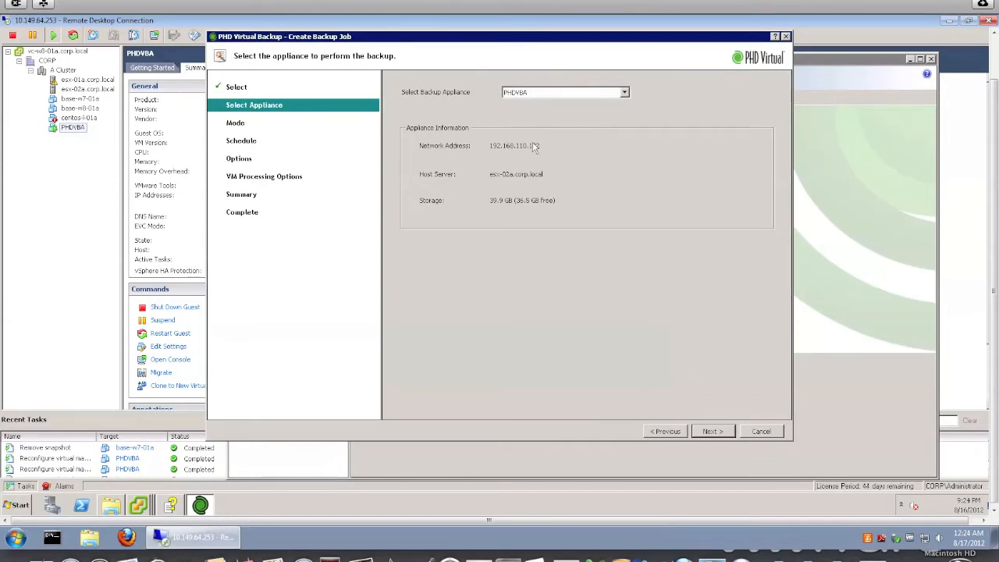
mouse_move(567, 52)
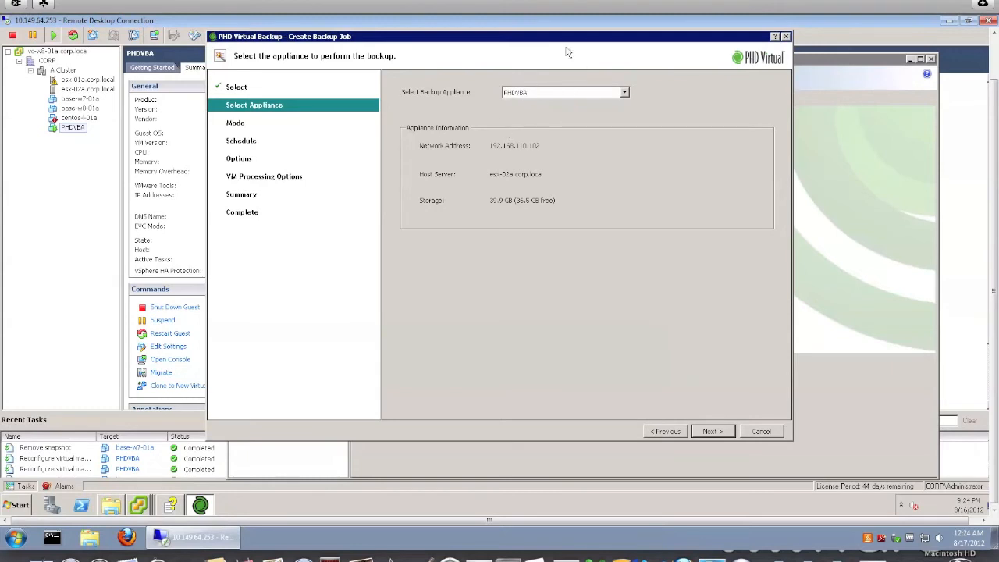
mouse_move(565, 147)
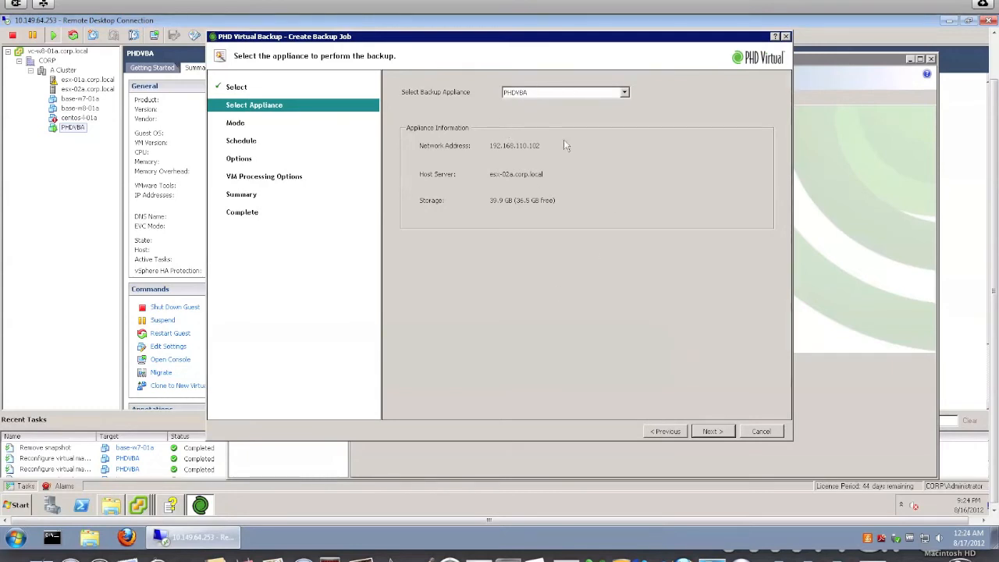
mouse_move(530, 263)
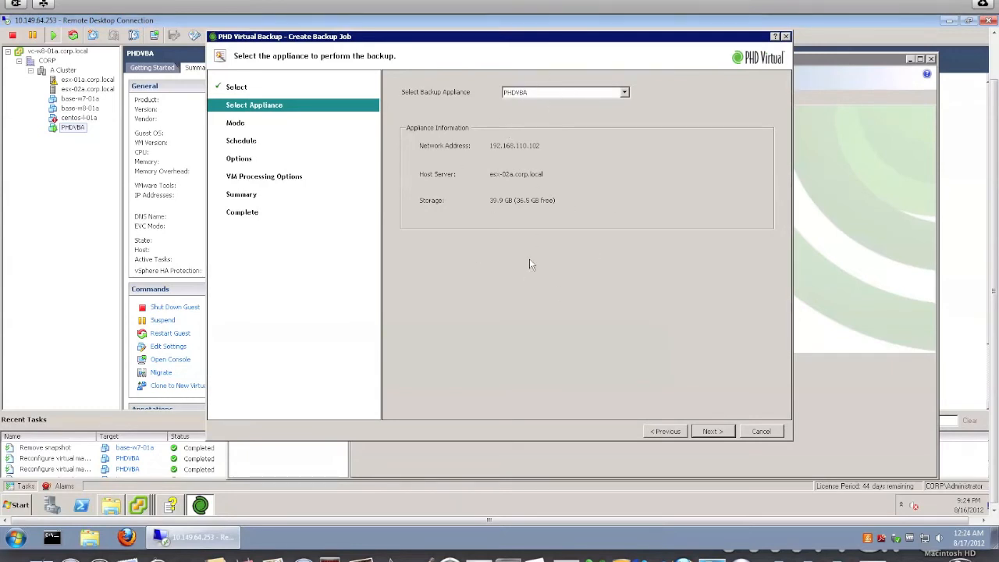
- Accept PHDVBA, Virtual Full mode and run-now schedule, and set verify type to Full
click(711, 431)
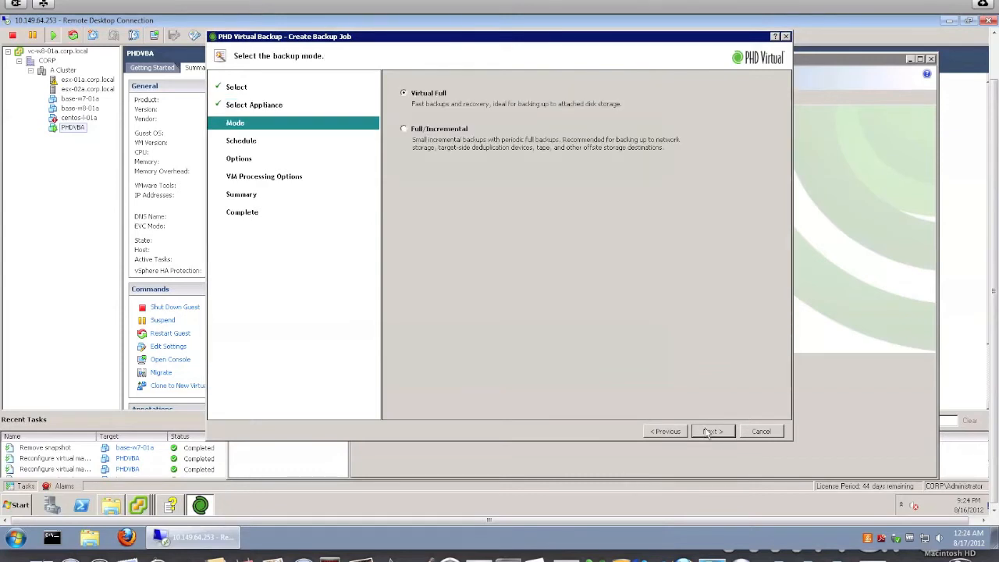
mouse_move(544, 123)
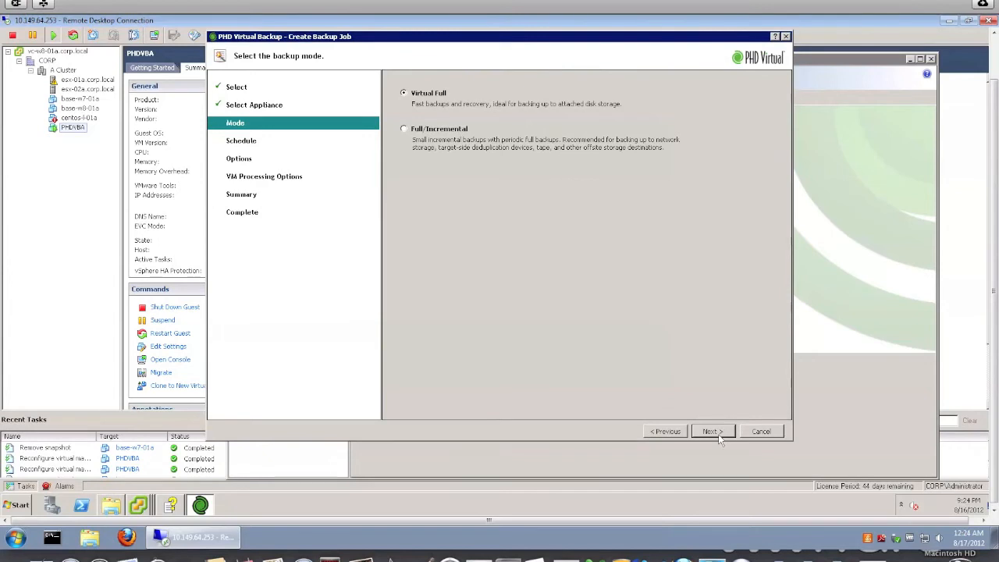
click(711, 431)
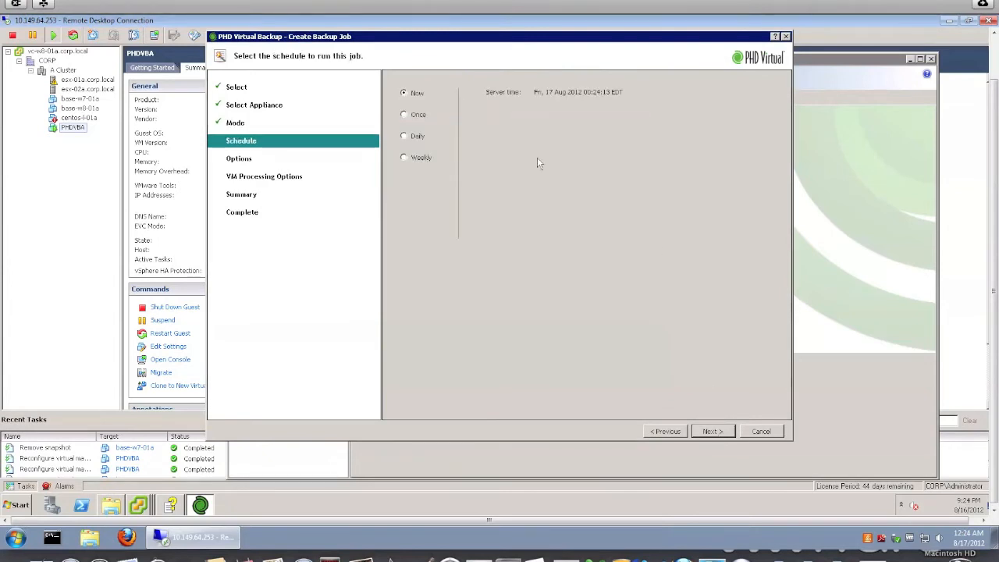
click(711, 430)
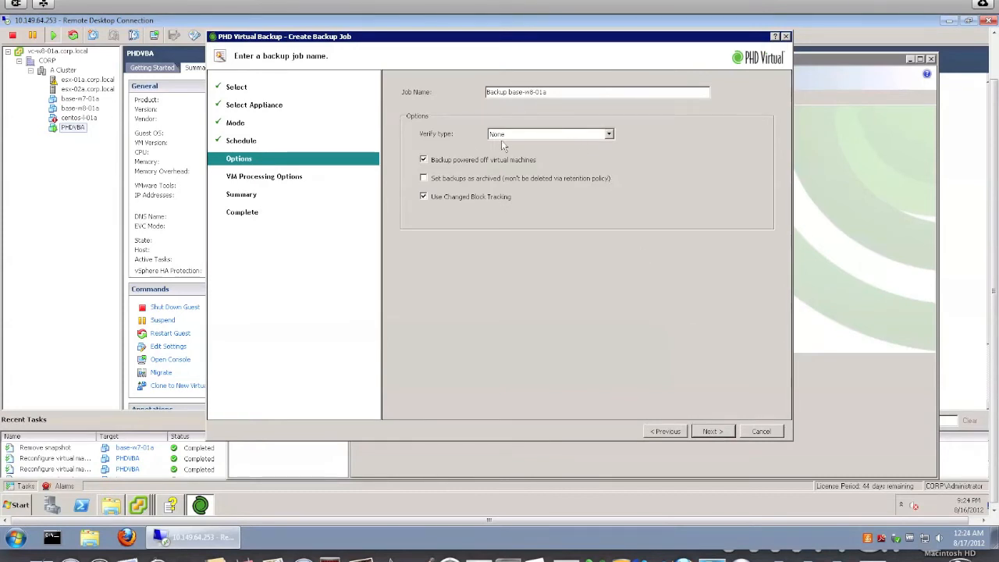
click(607, 134)
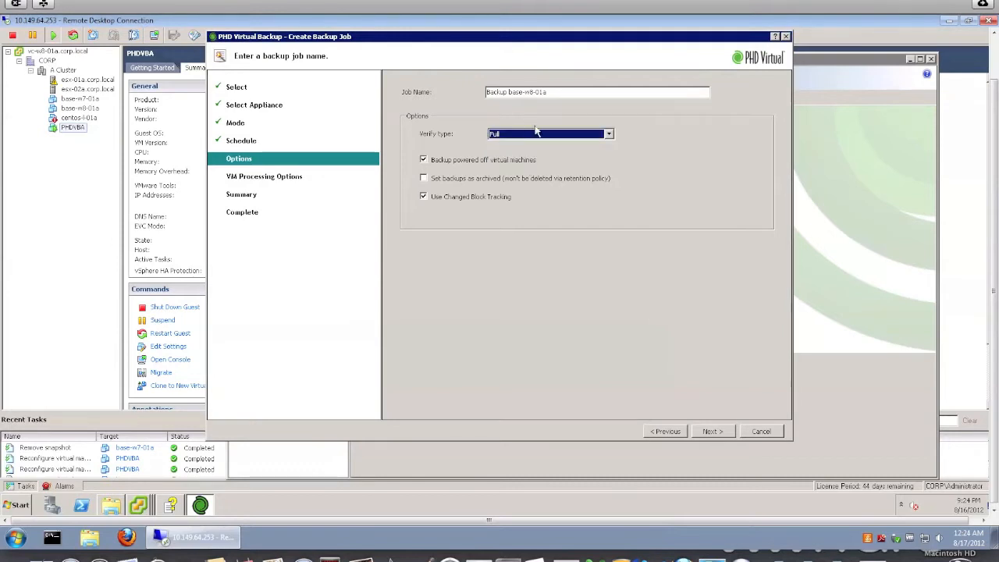
mouse_move(568, 147)
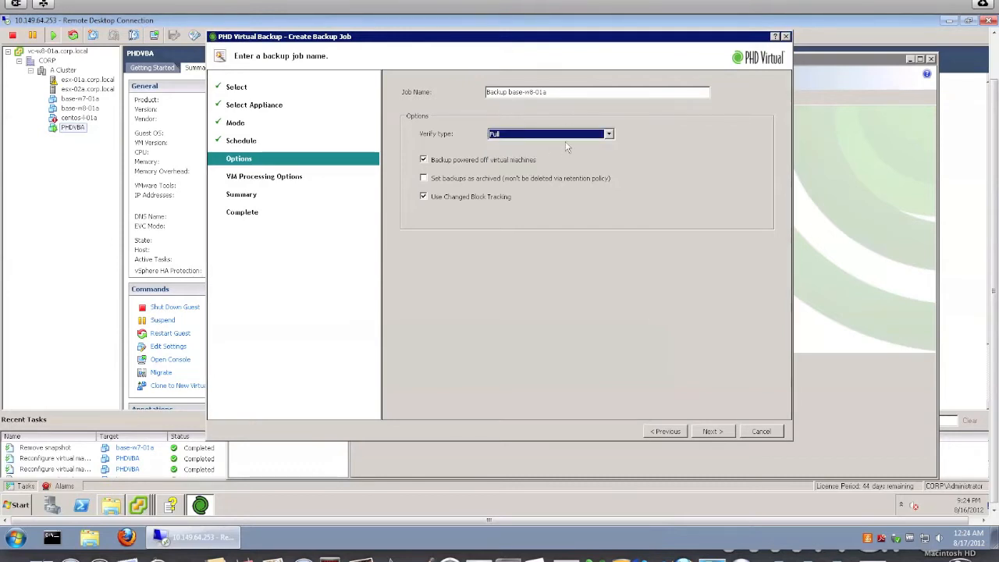
mouse_move(499, 162)
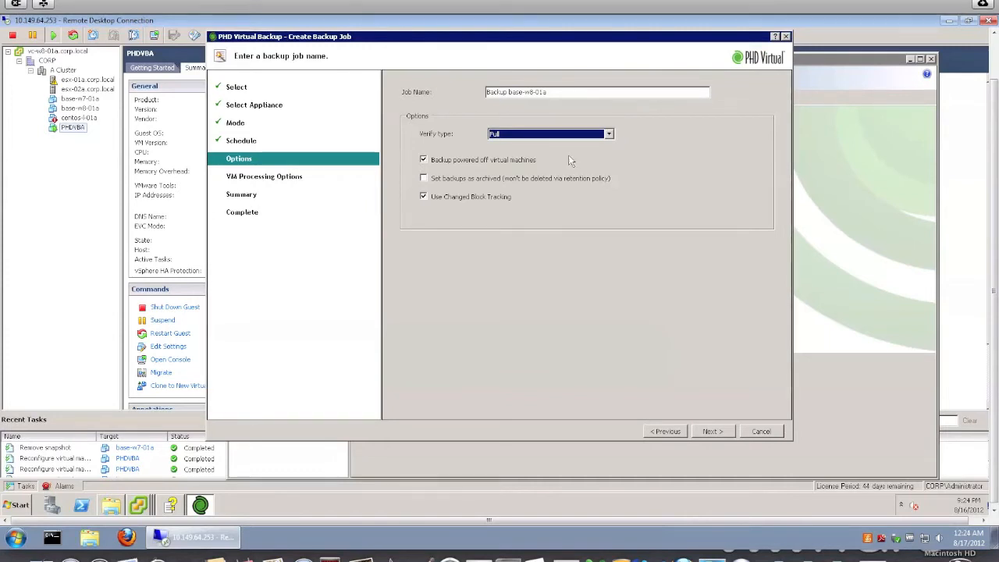
mouse_move(706, 383)
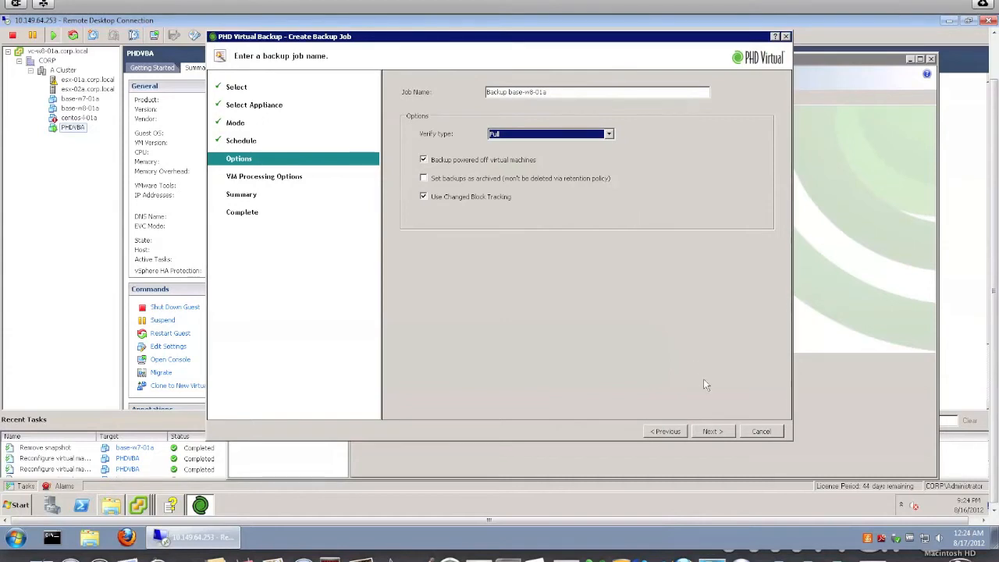
click(711, 431)
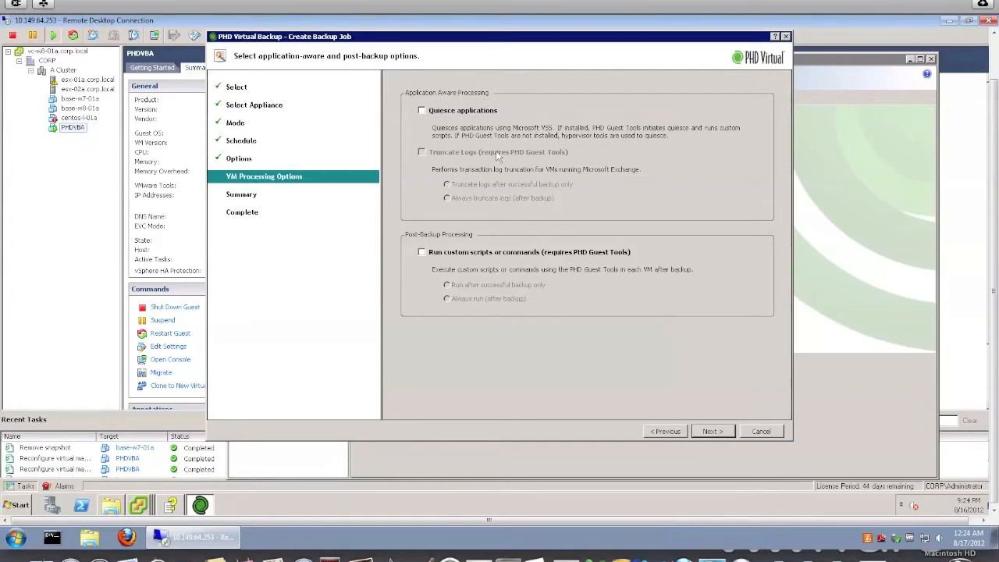
mouse_move(550, 205)
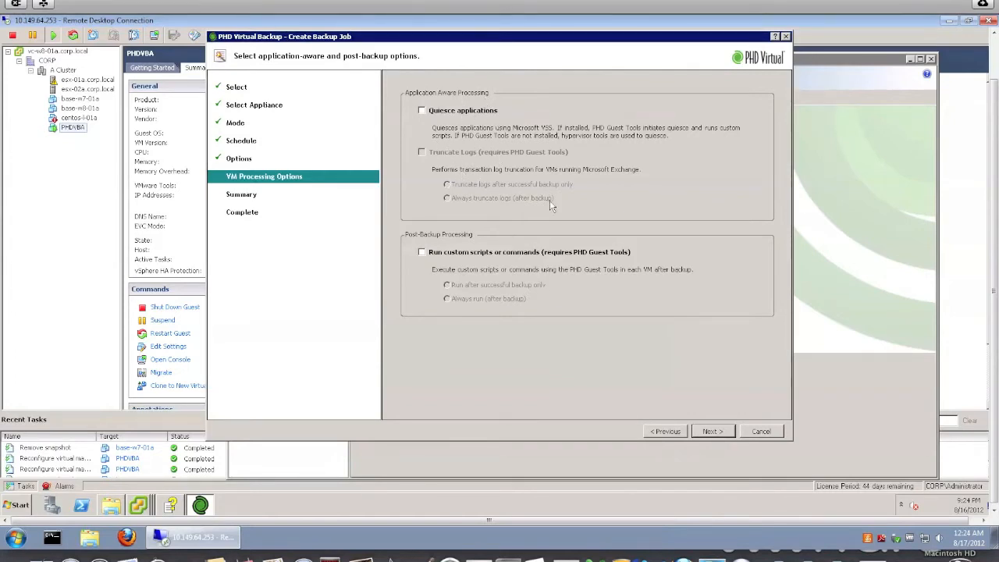
mouse_move(515, 209)
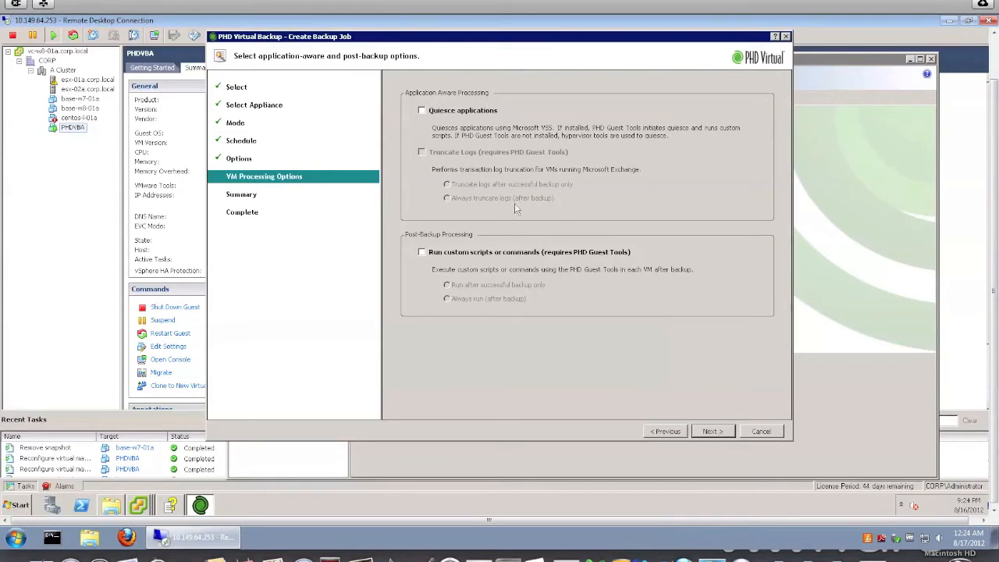
mouse_move(482, 136)
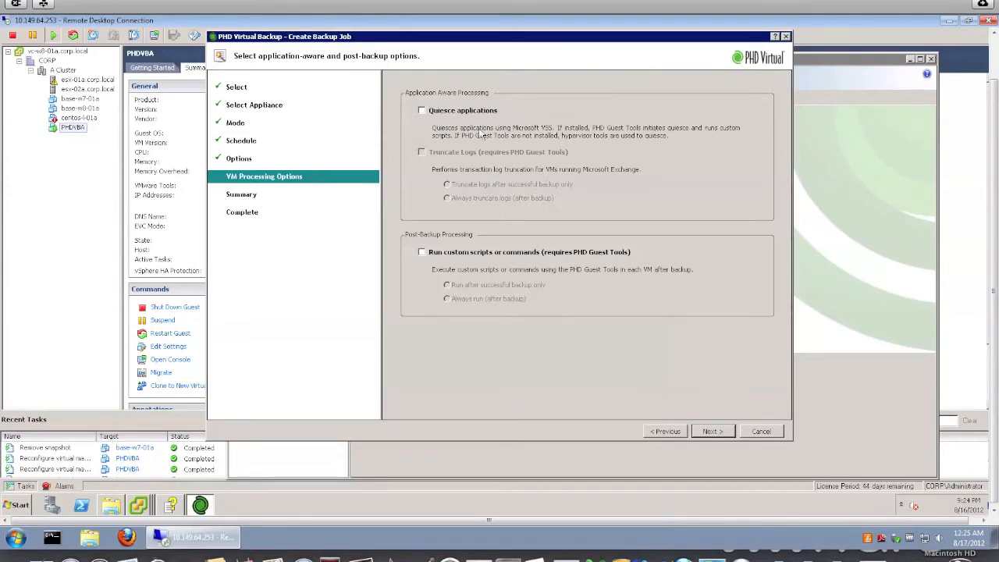
mouse_move(576, 268)
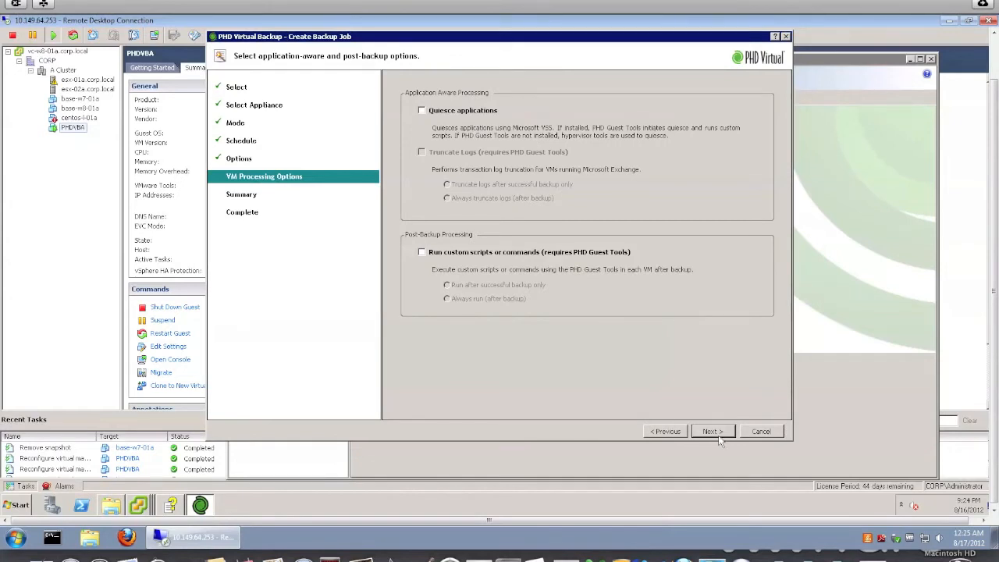
- Advance to the summary for Backup base-w8-01a: Virtual Full on PHDVBA, 40 GB
click(711, 431)
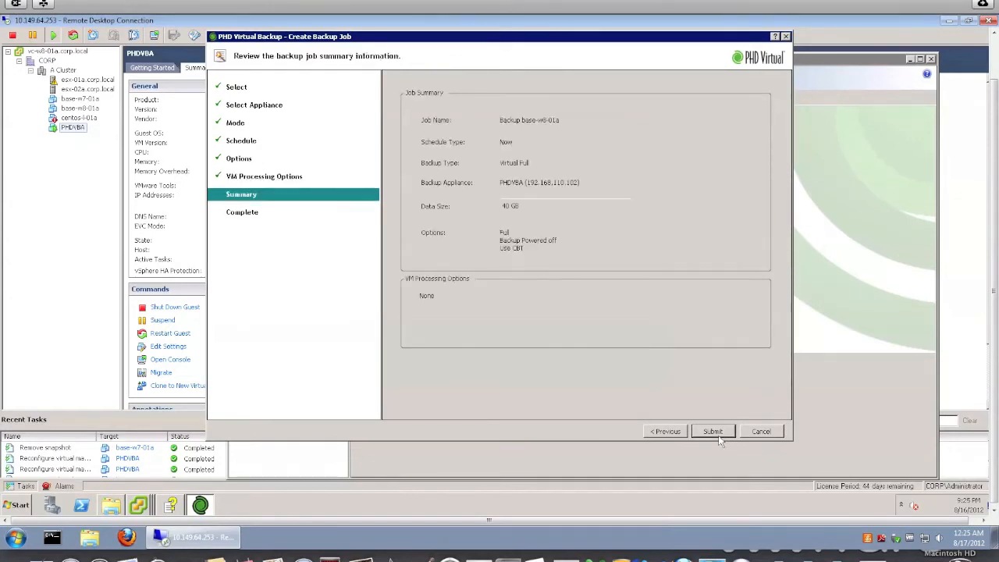
mouse_move(724, 445)
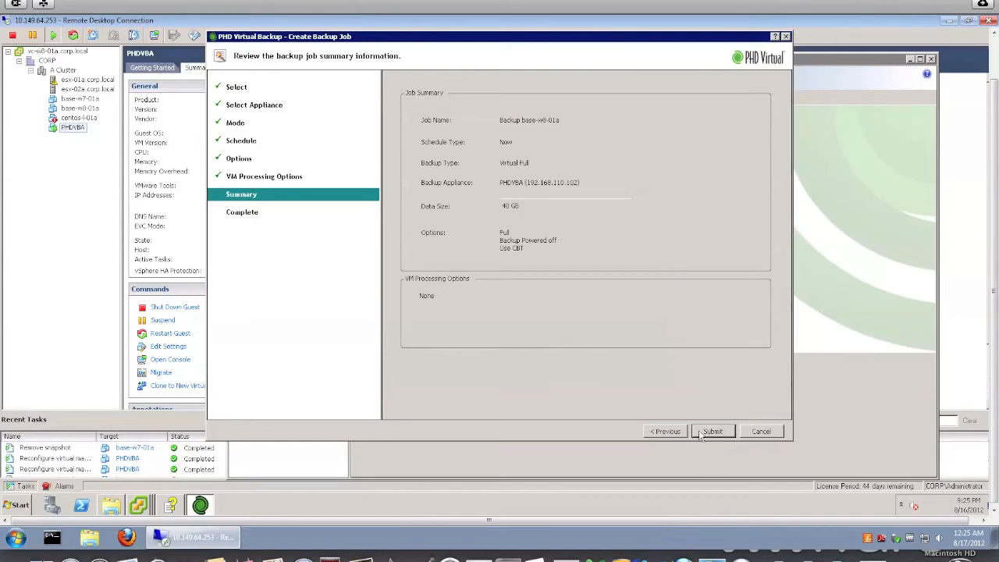
mouse_move(663, 316)
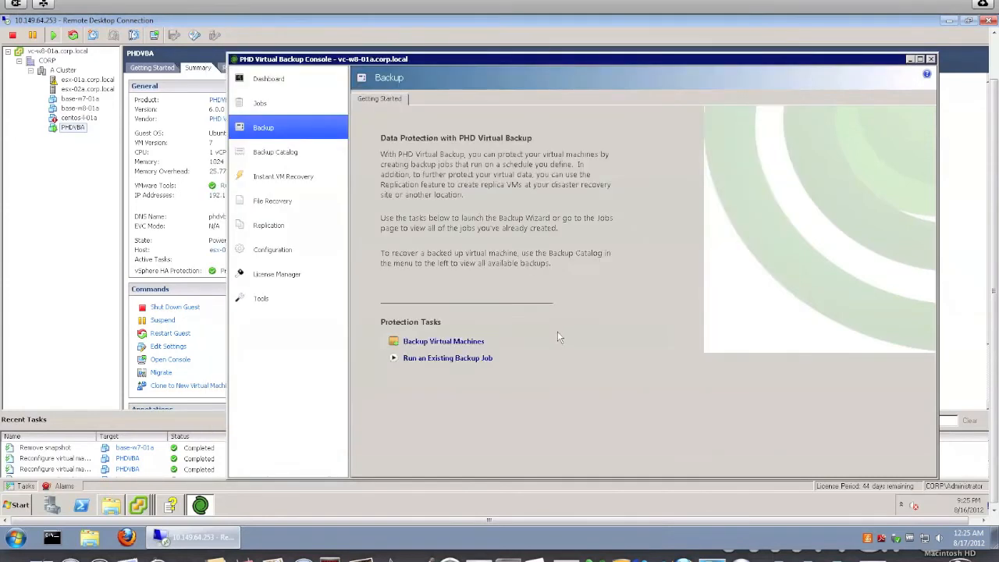
- Go to Instant VM Recovery and start instantly recovering a backed-up VM
click(283, 176)
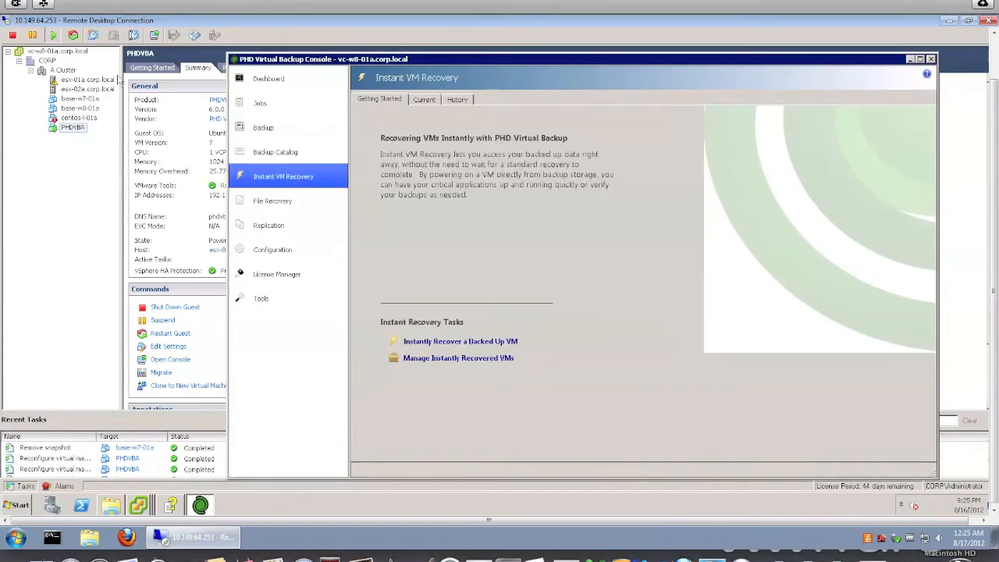
mouse_move(331, 140)
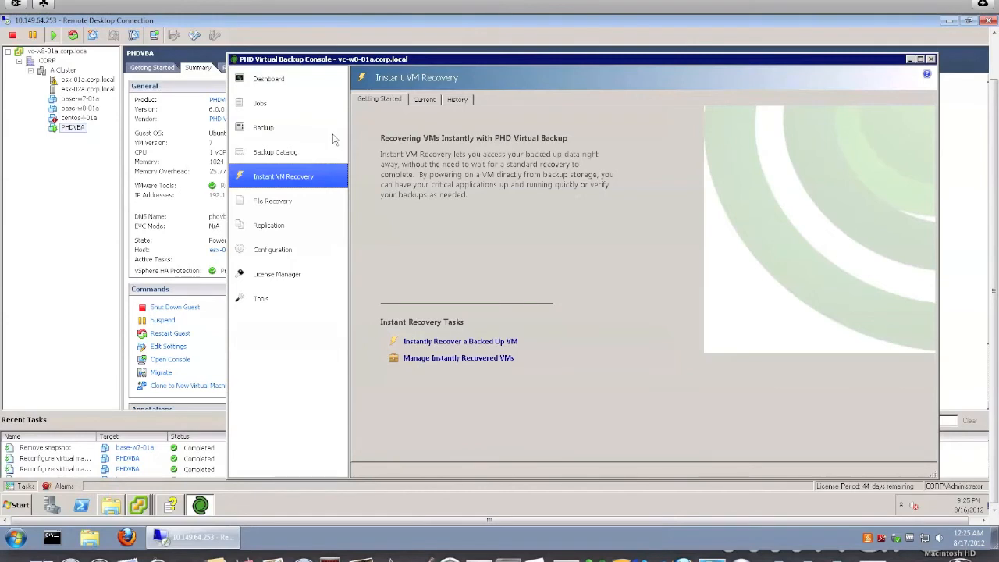
mouse_move(442, 254)
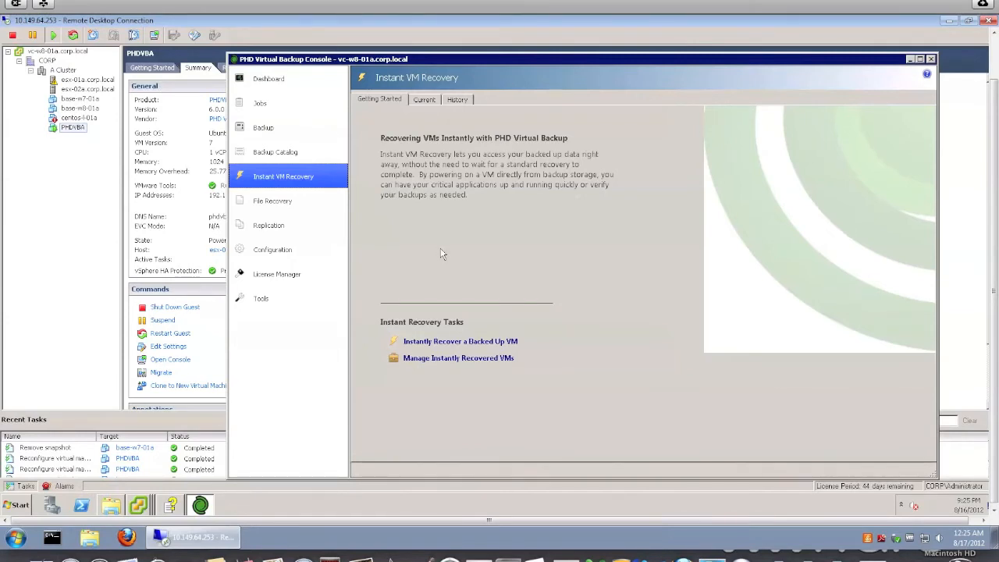
mouse_move(528, 346)
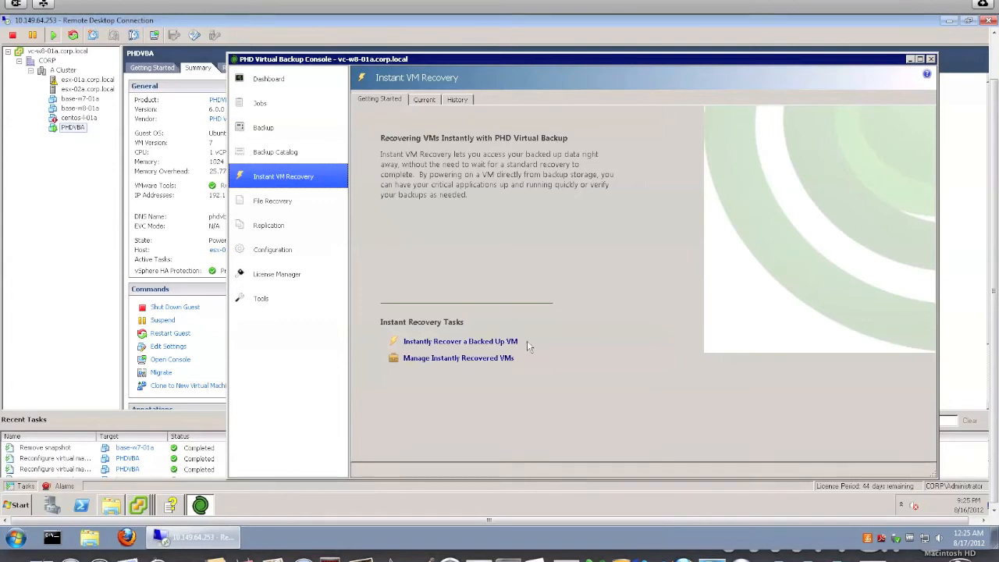
click(460, 341)
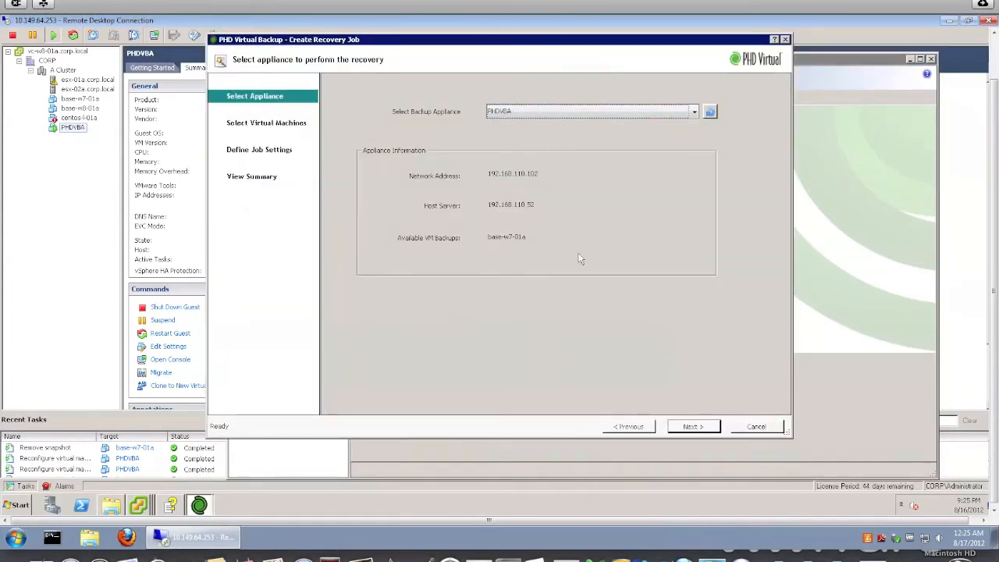
- Select the 8/15/2012 base-w7-01a backup and continue to the recovery job settings
click(693, 426)
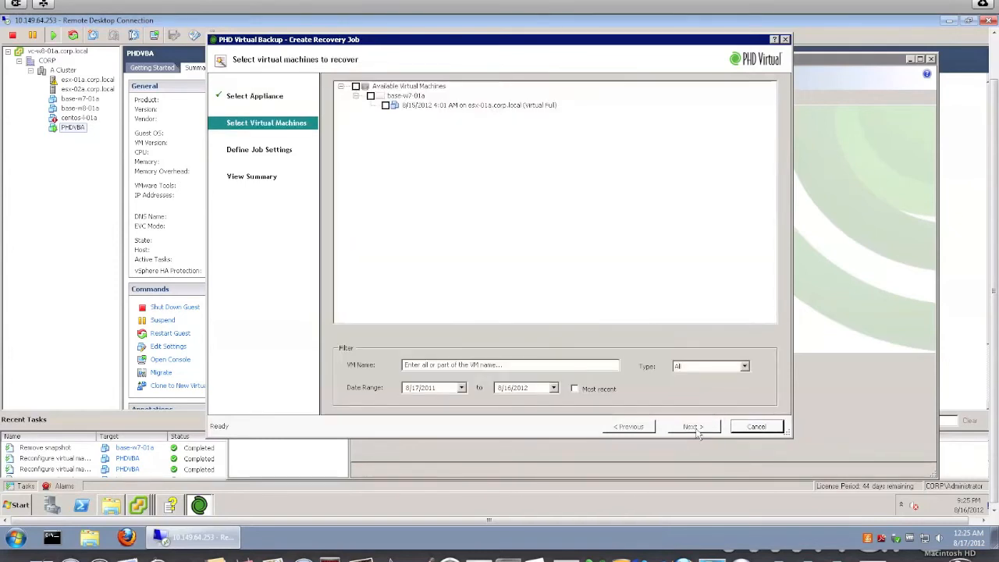
click(385, 105)
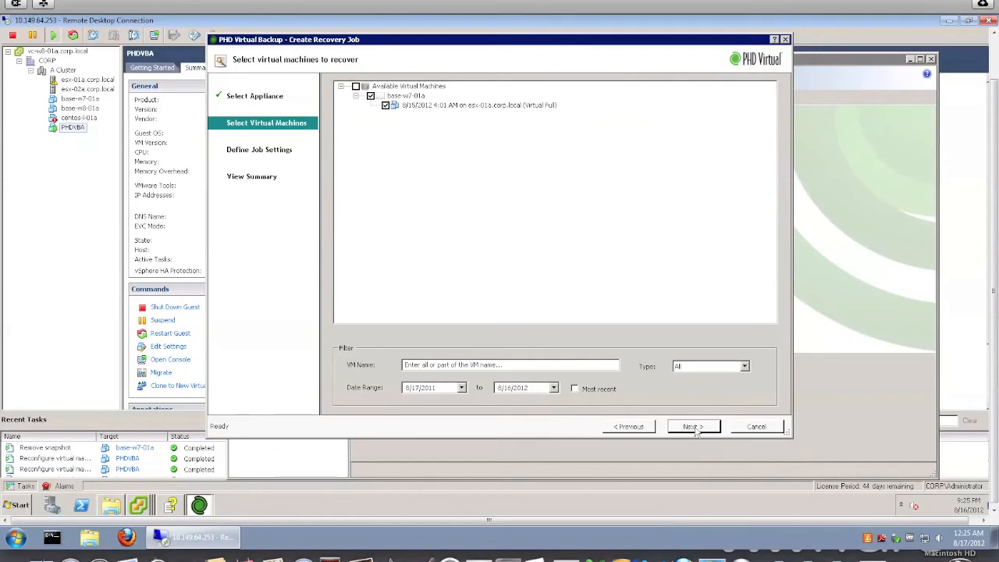
click(691, 426)
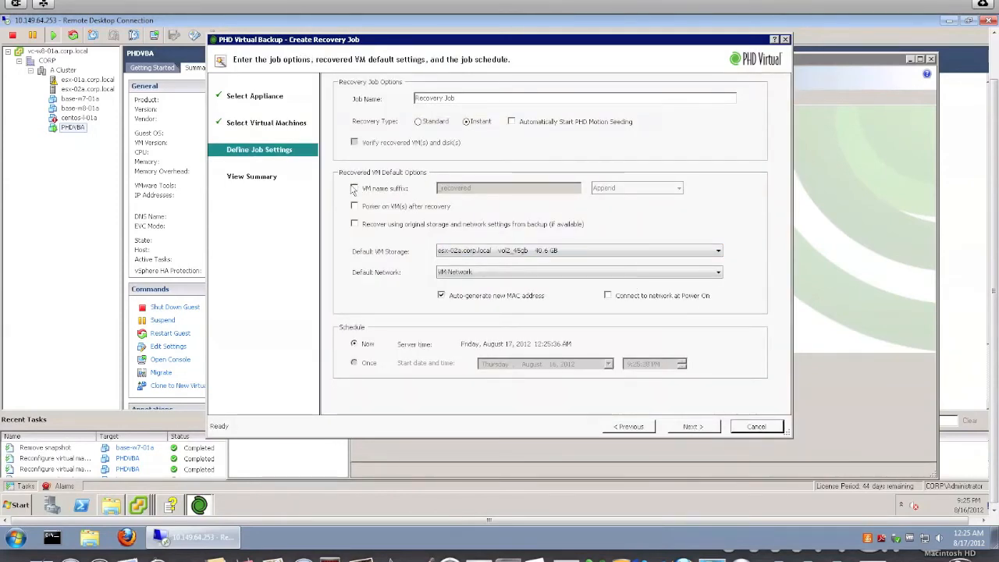
- Enable the VM name suffix, set it to _InstantRecovery, and continue to the summary
click(354, 188)
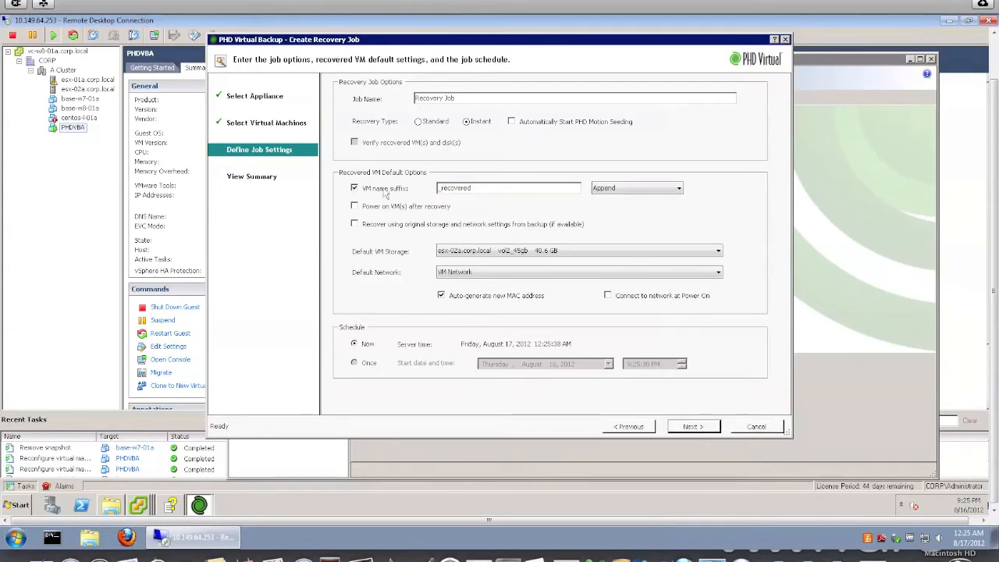
triple_click(509, 187)
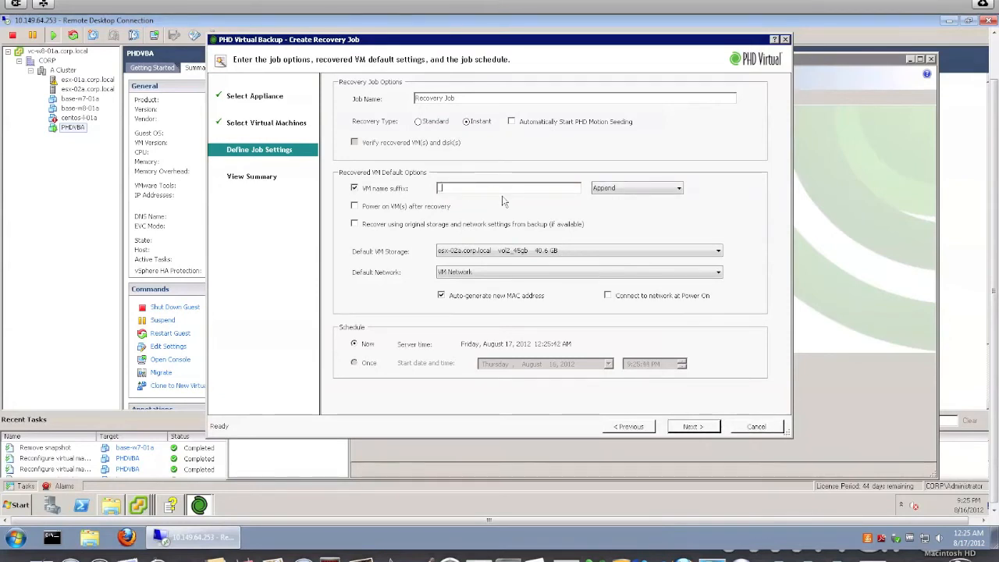
text(_Instant)
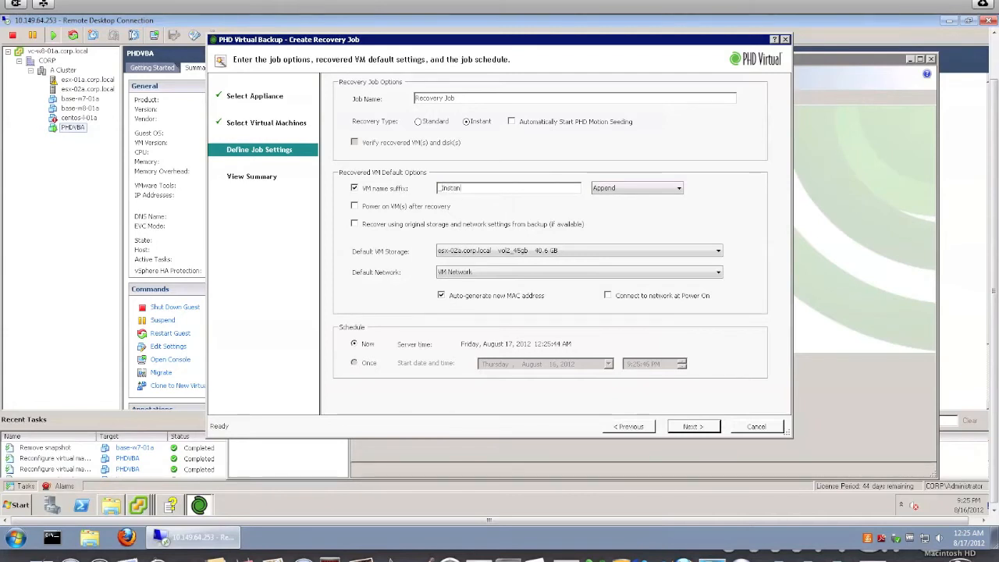
text(Recovery)
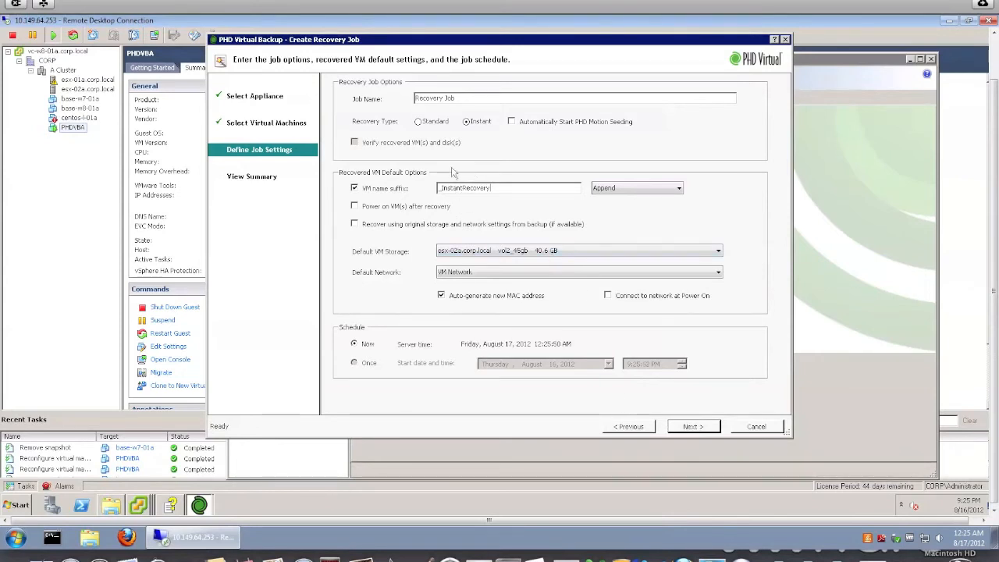
mouse_move(463, 210)
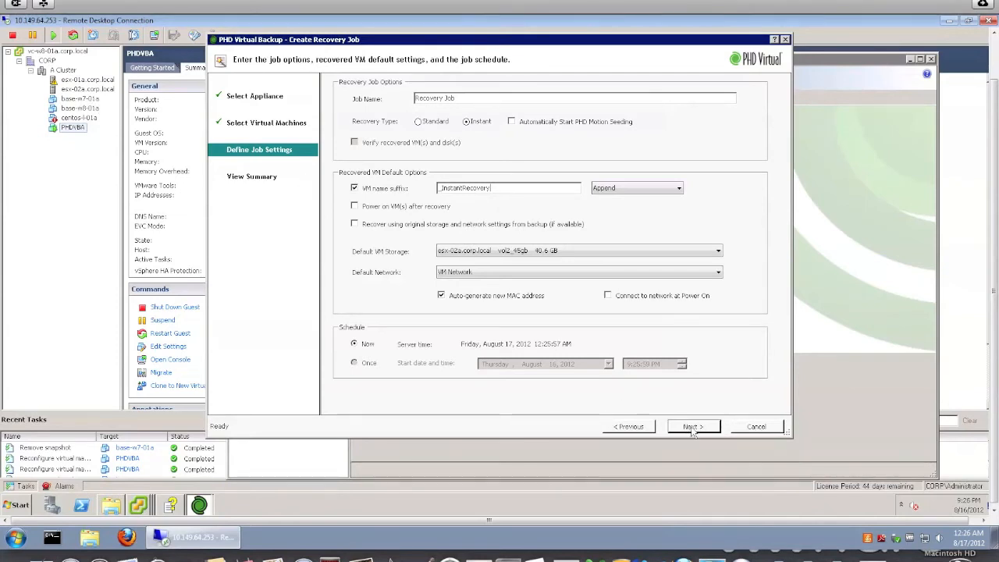
click(692, 426)
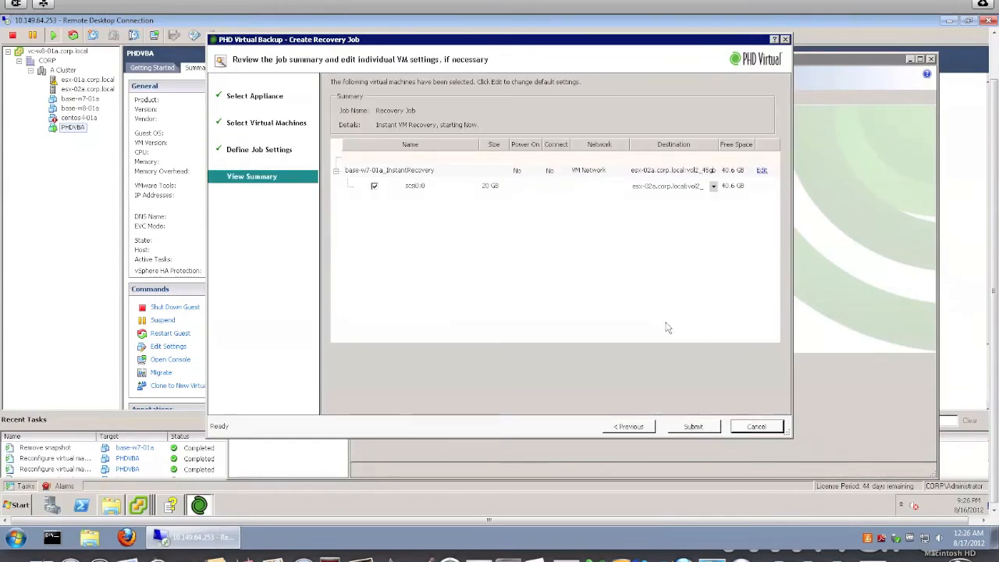
- Submit the instant recovery job for base-w7-01a_InstantRecovery
click(693, 426)
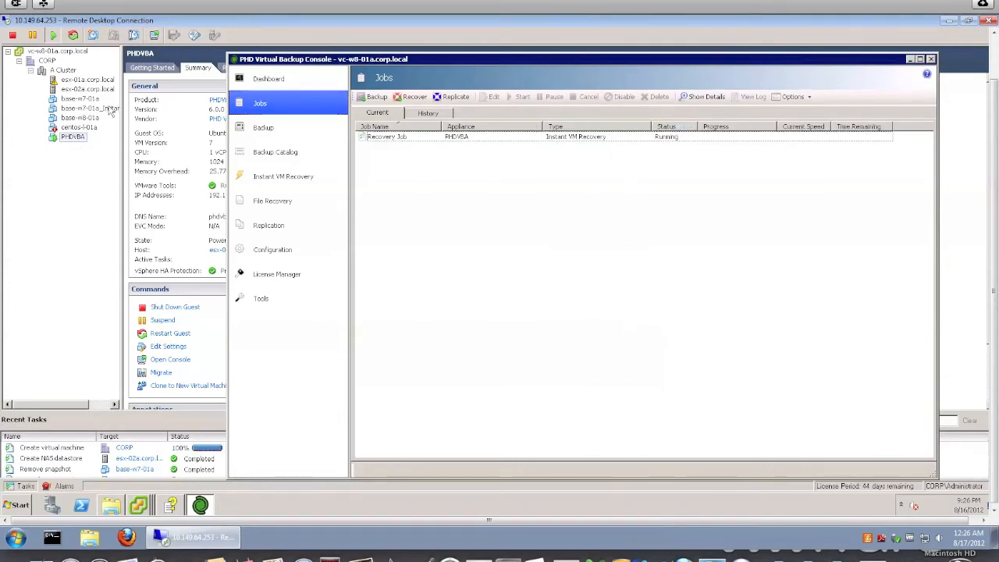
mouse_move(110, 211)
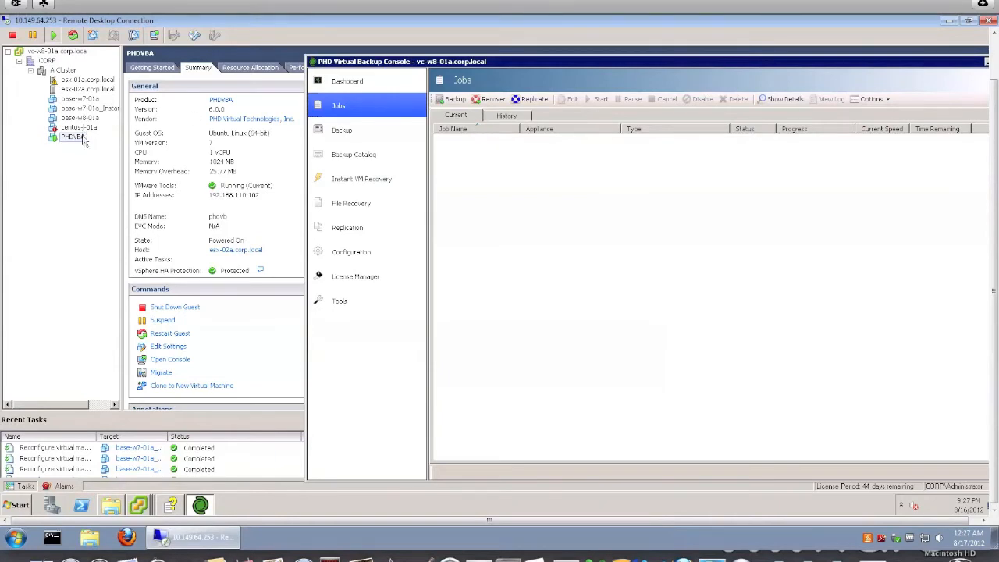
mouse_move(264, 154)
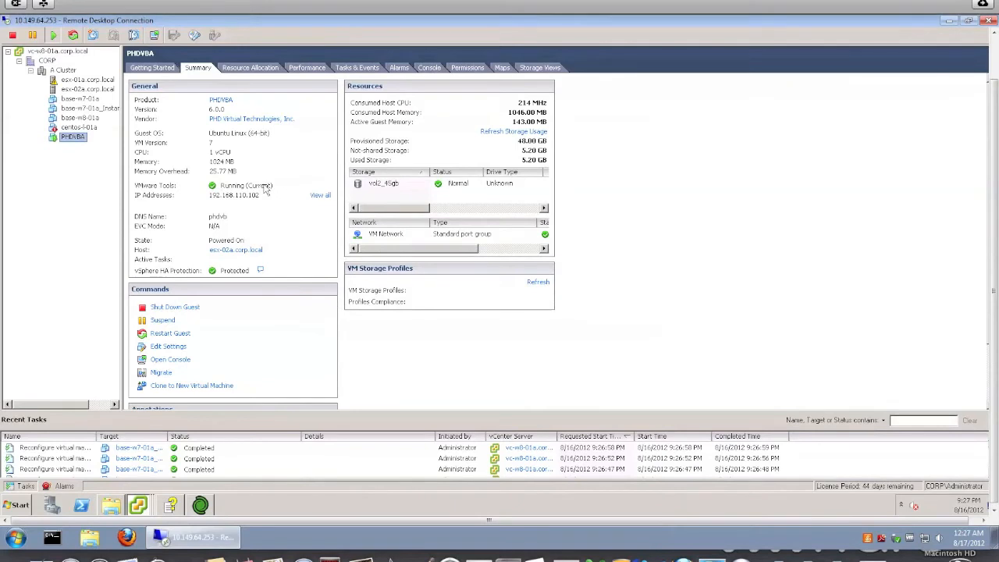
mouse_move(277, 194)
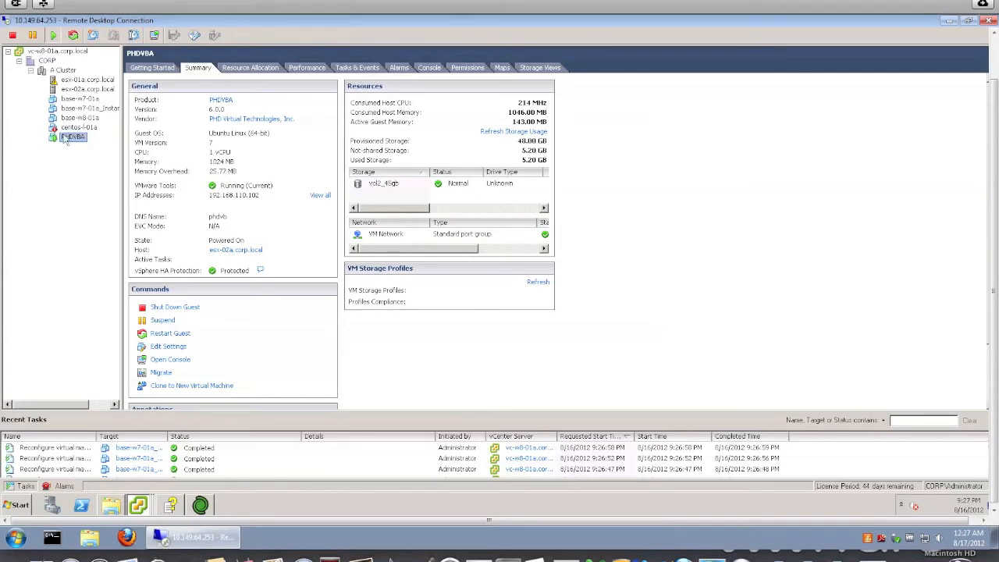
- Power on the base-w7-01a_InstantRecovery virtual machine from its right-click menu
click(89, 108)
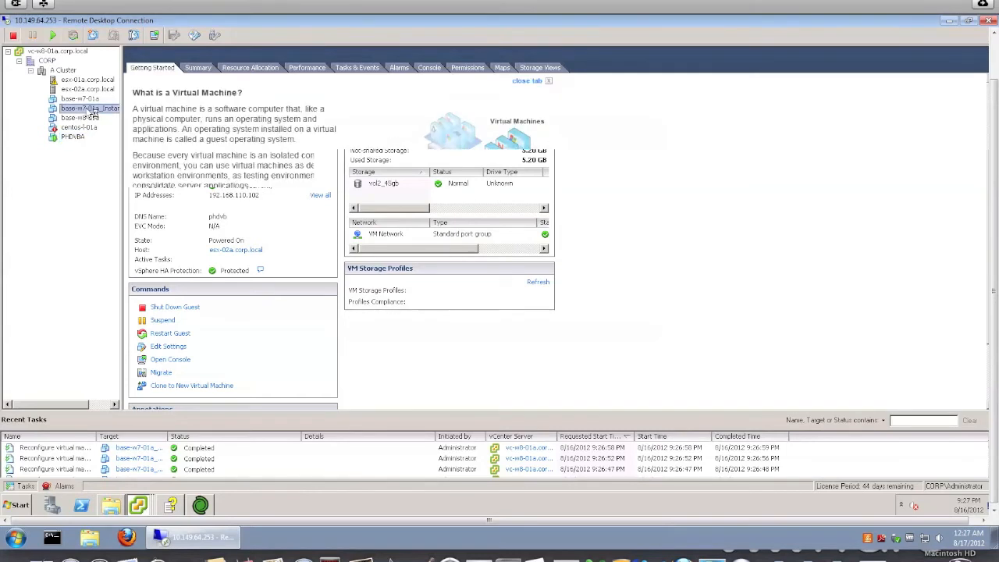
right_click(89, 108)
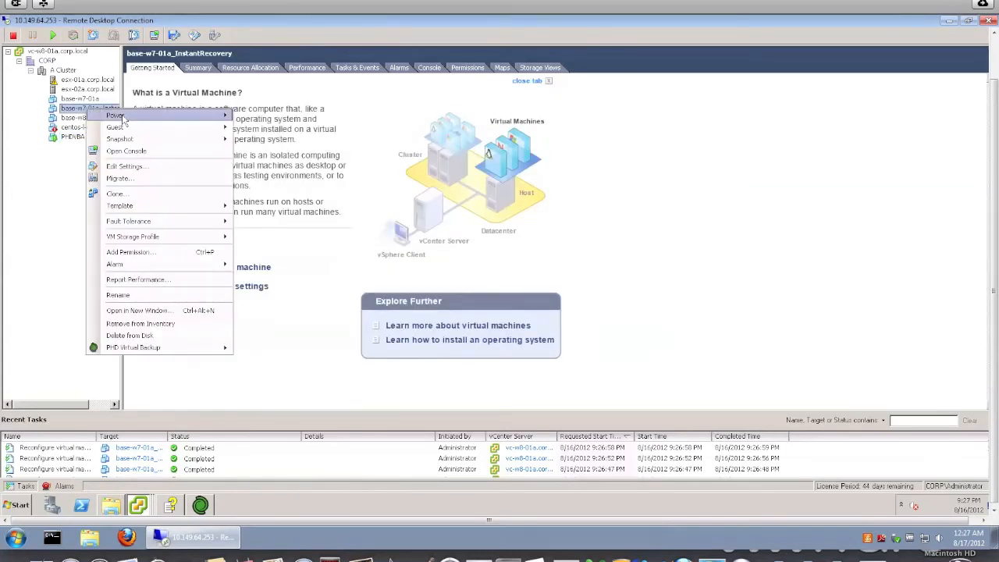
click(115, 114)
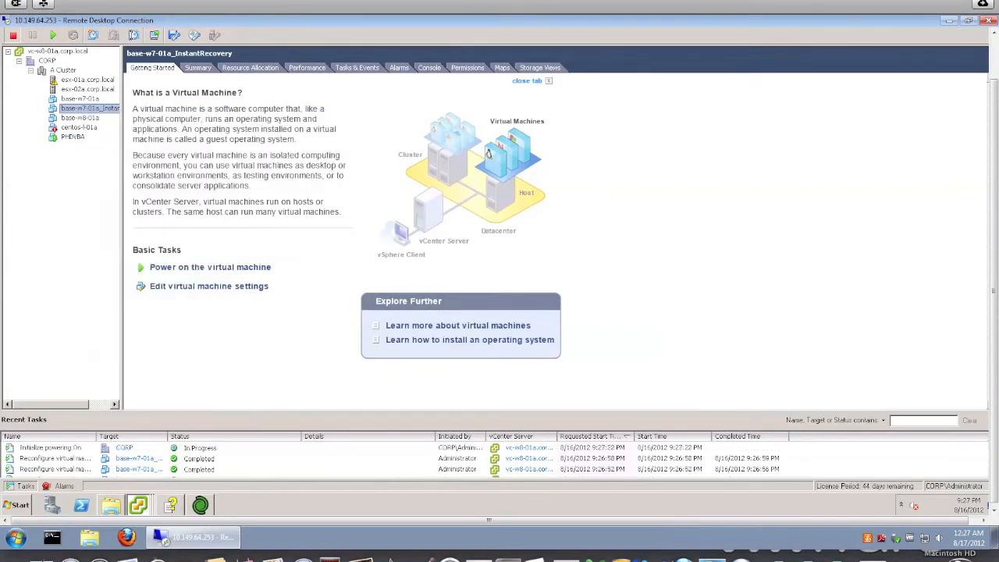
click(210, 267)
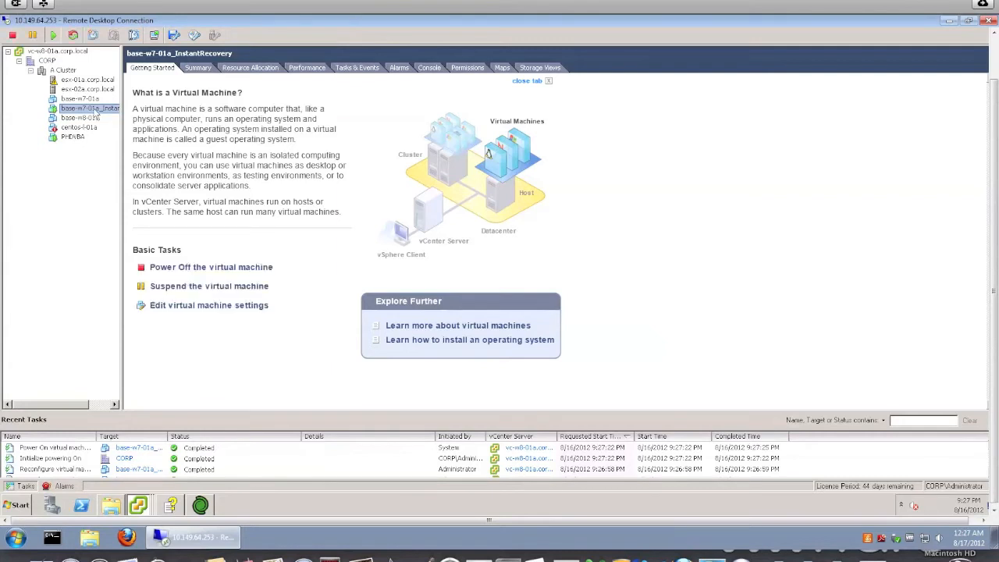
- Open the recovered VM's console and reposition the console window
right_click(90, 108)
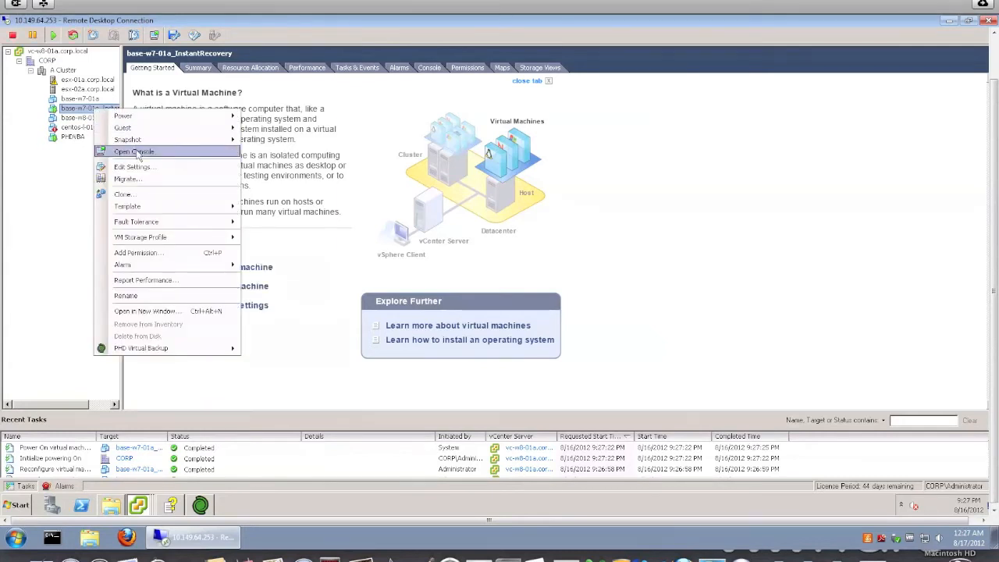
click(134, 151)
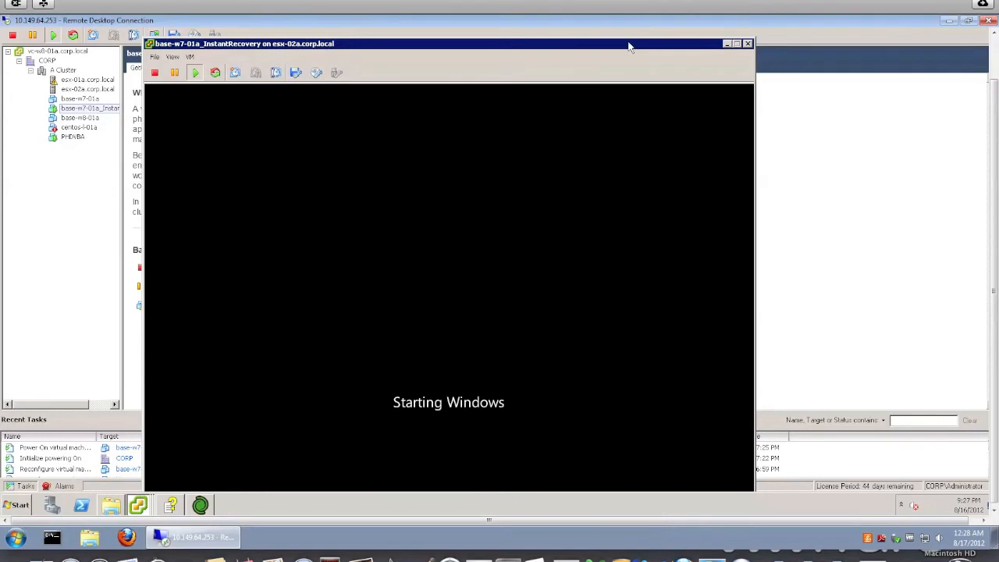
drag(632, 43, 706, 32)
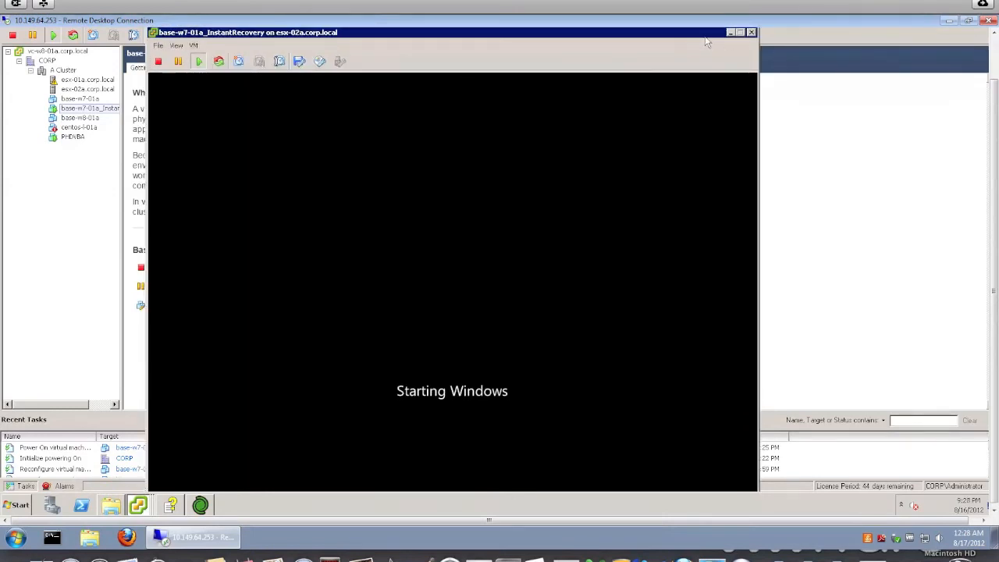
click(751, 32)
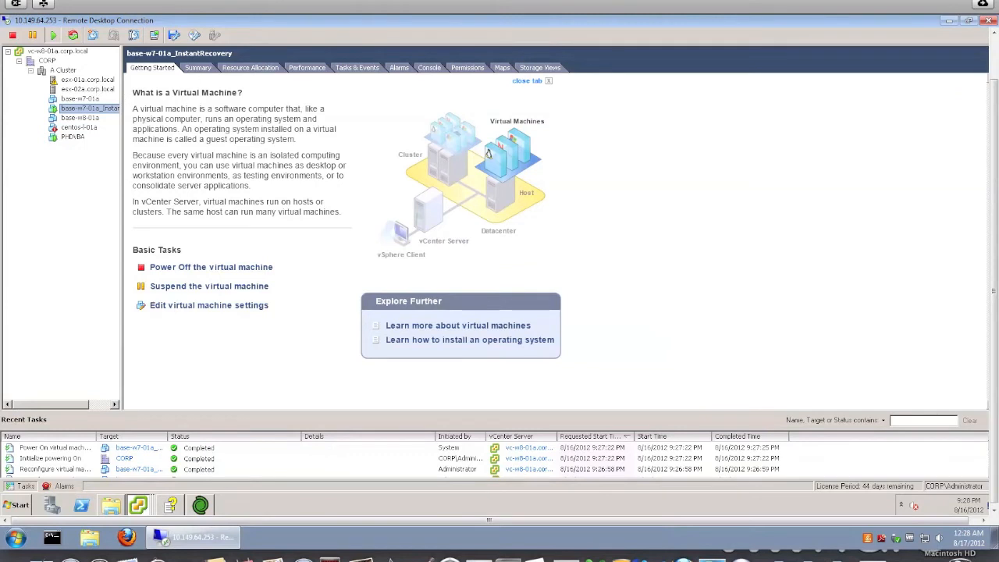
- Browse the PHDIR datastore from the Summary tab to confirm scsi0_0.vmdk, then close the browser
click(197, 67)
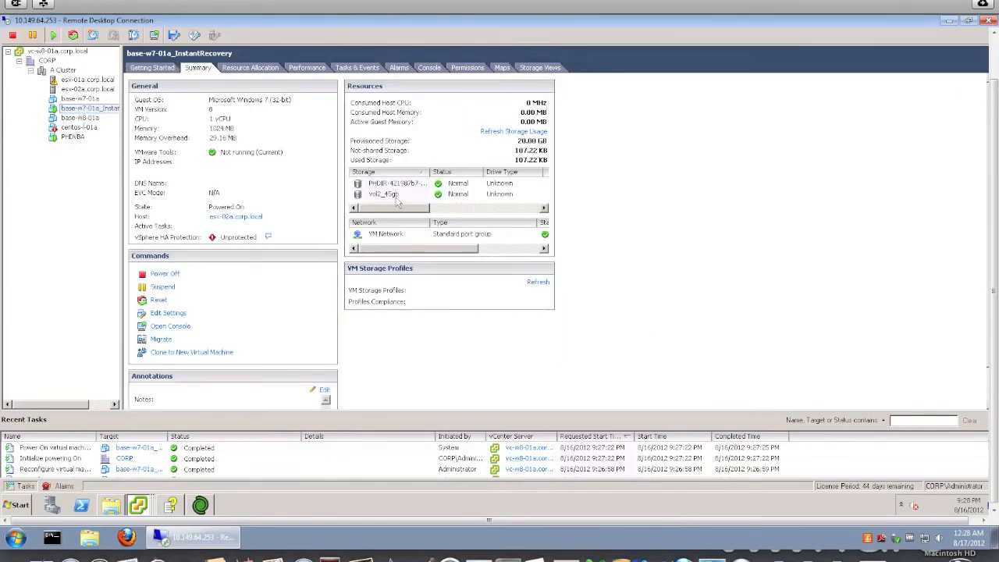
mouse_move(429, 170)
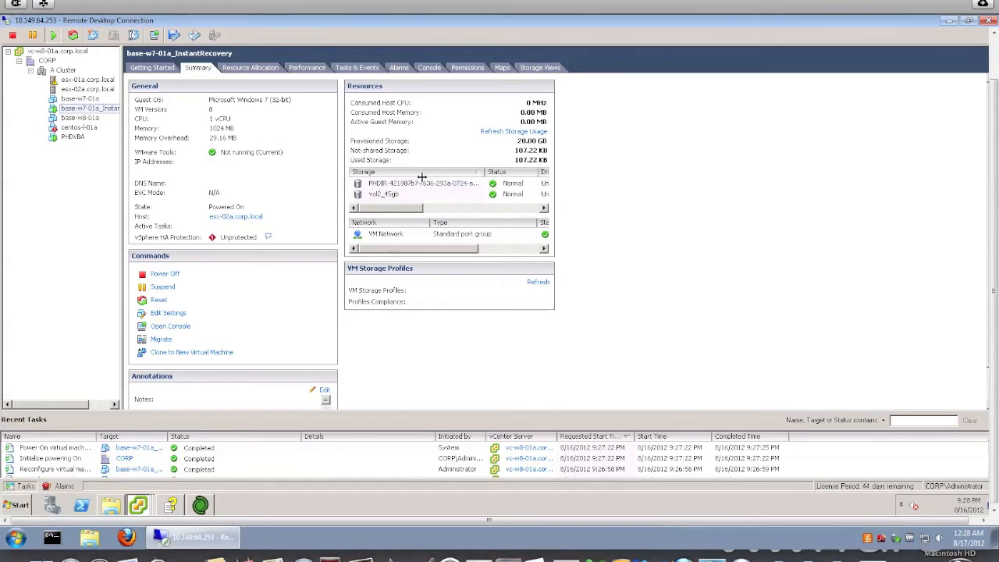
click(422, 183)
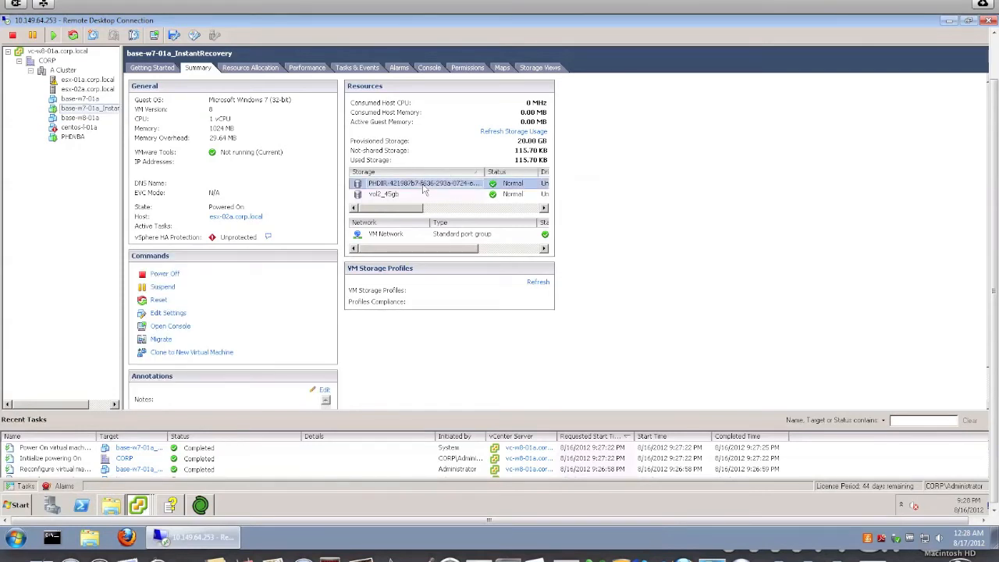
right_click(422, 184)
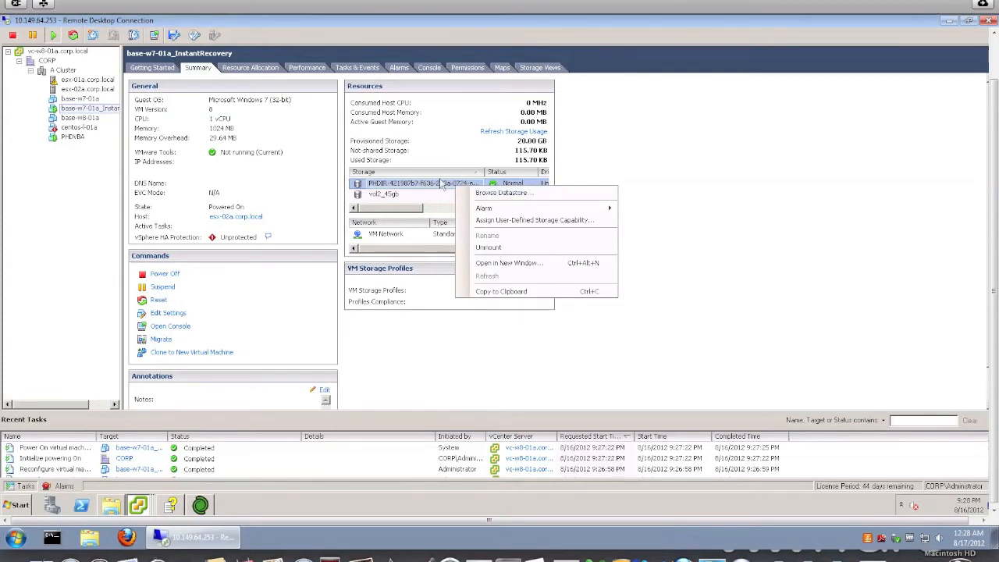
click(504, 193)
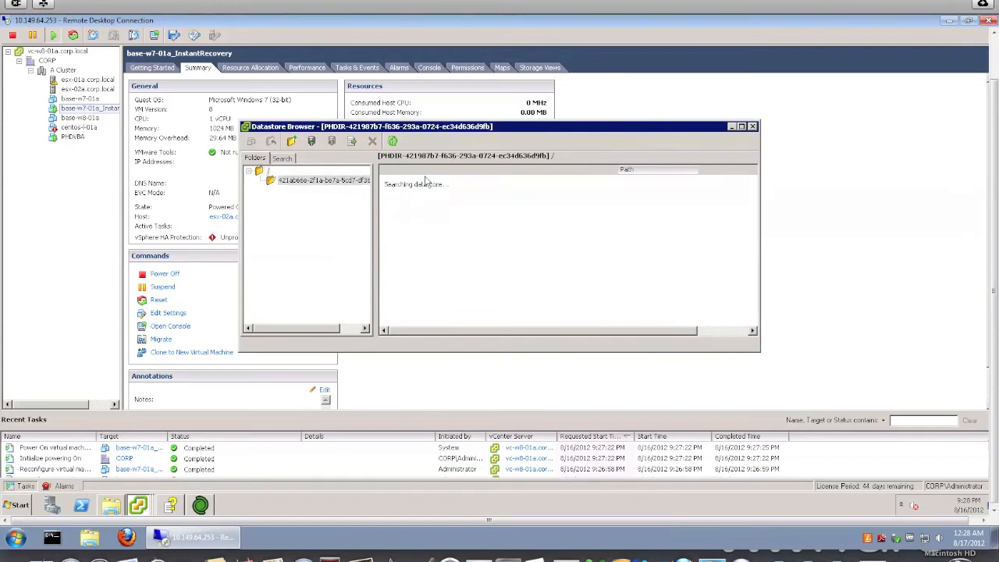
click(307, 189)
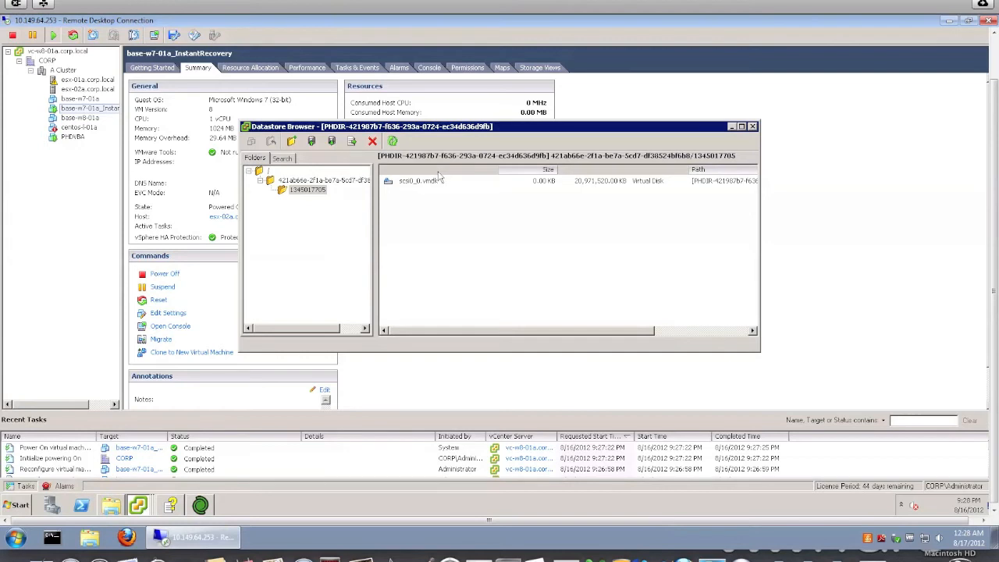
mouse_move(447, 196)
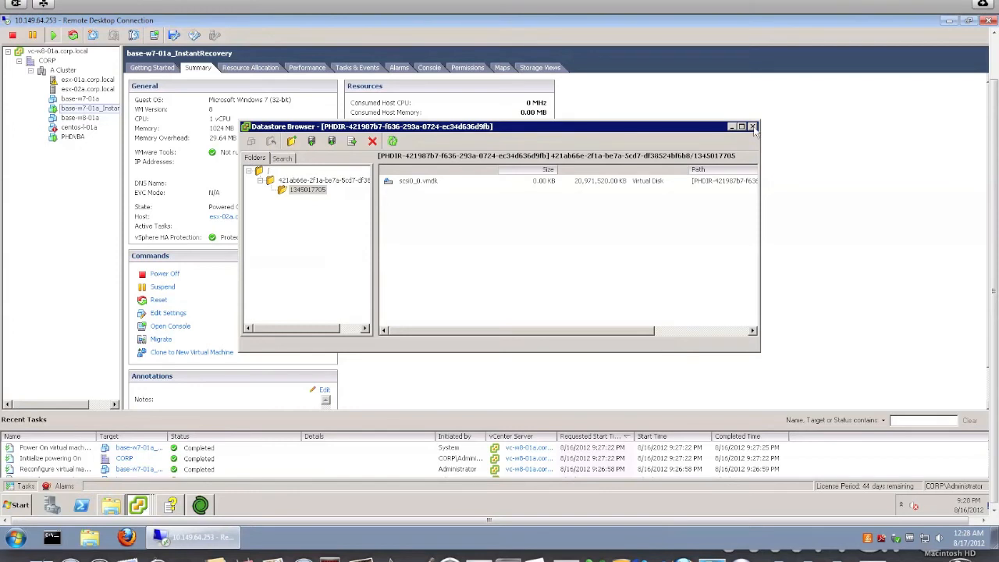
click(753, 125)
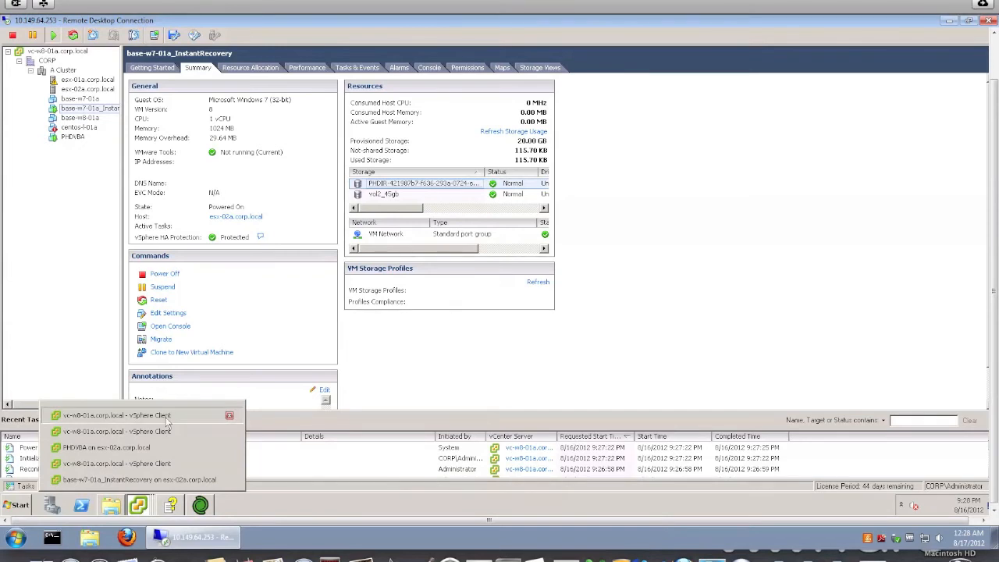
mouse_move(163, 463)
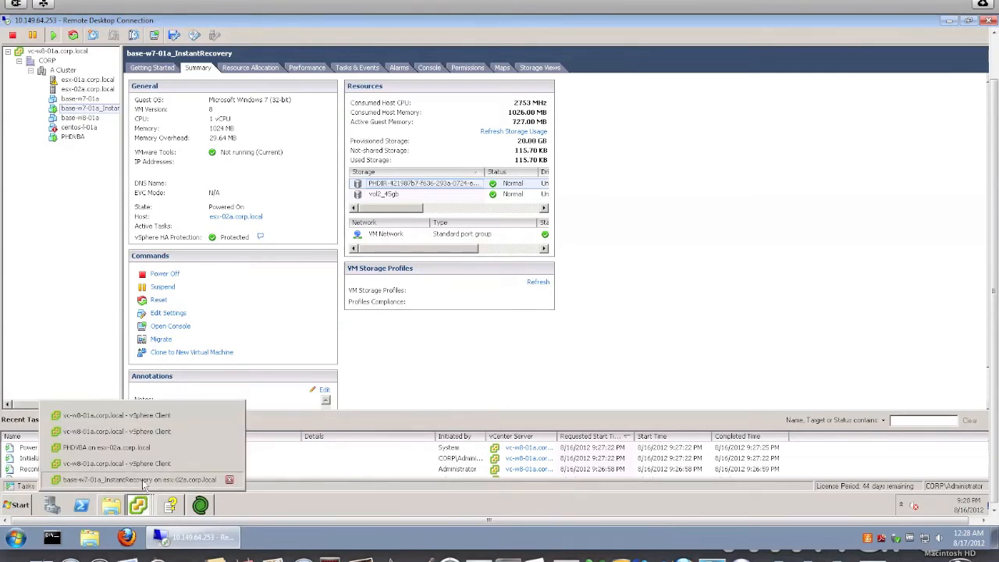
- Bring the base-w7-01a_InstantRecovery console window to the front from the taskbar
click(140, 479)
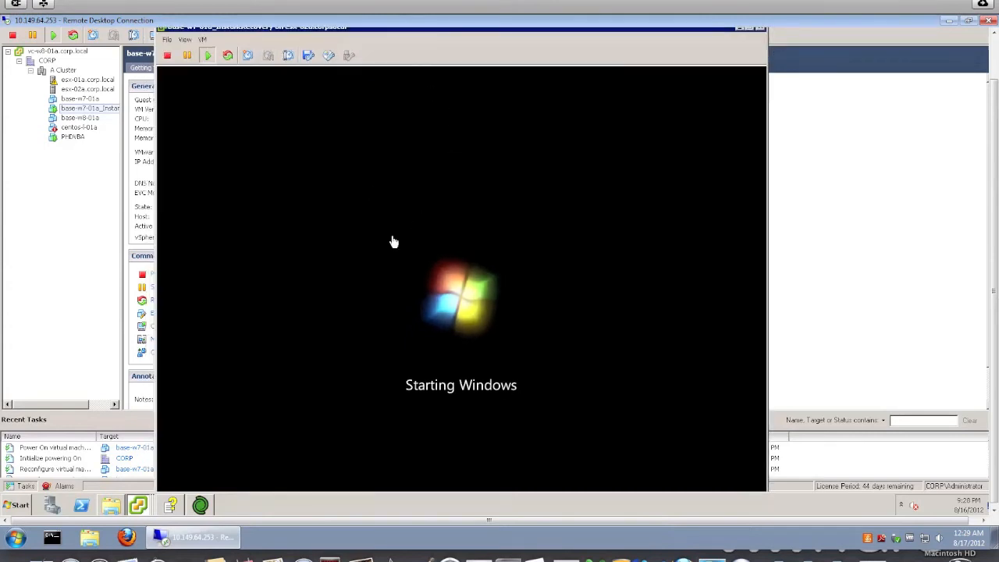
mouse_move(404, 385)
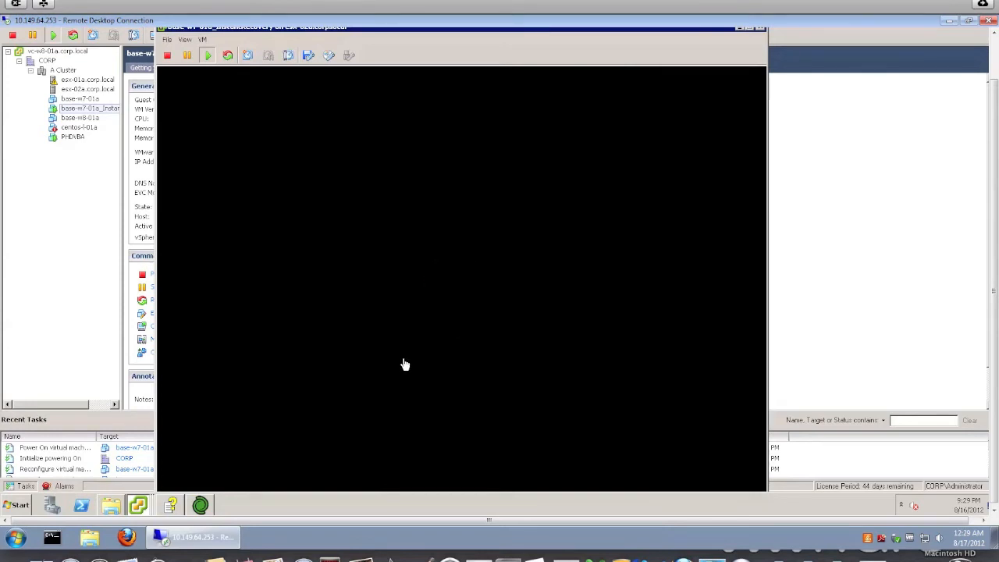
mouse_move(419, 346)
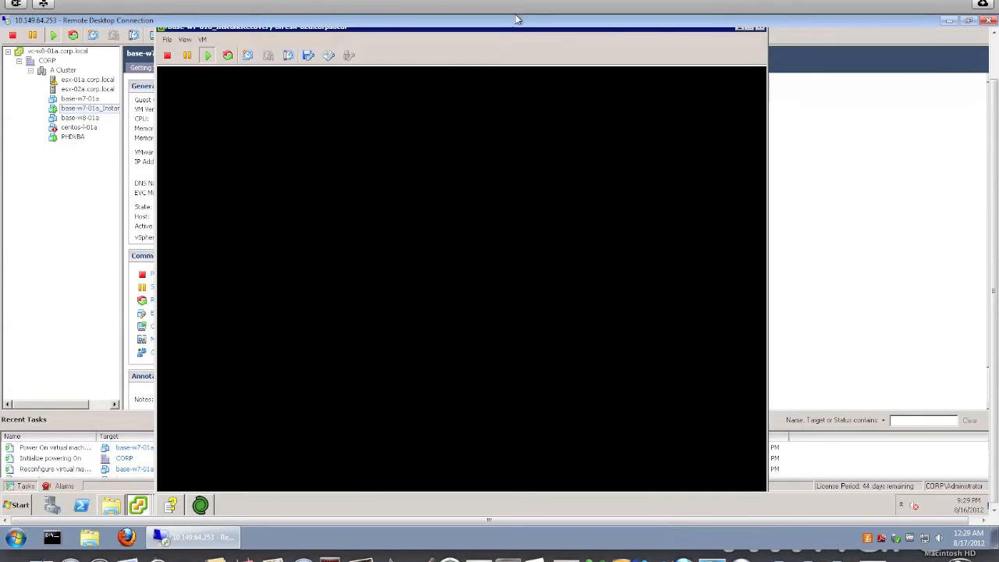
mouse_move(511, 35)
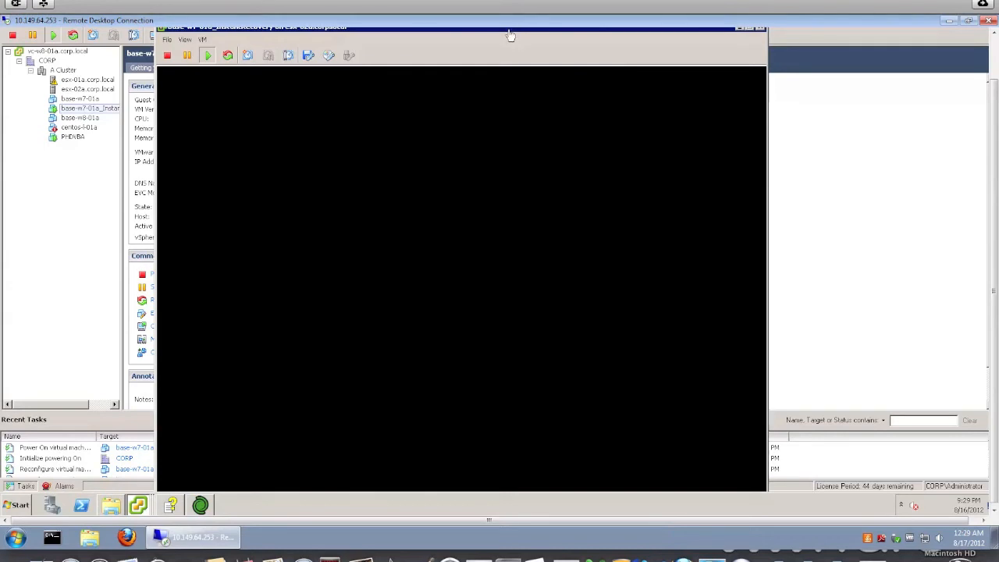
mouse_move(427, 203)
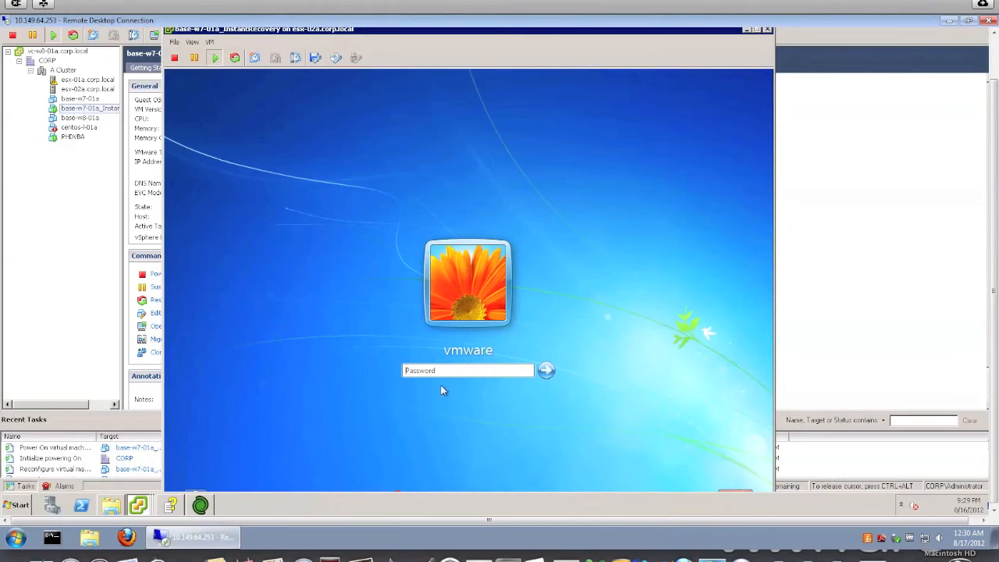
- Enter the password at the Windows login screen and submit it to sign in
click(468, 370)
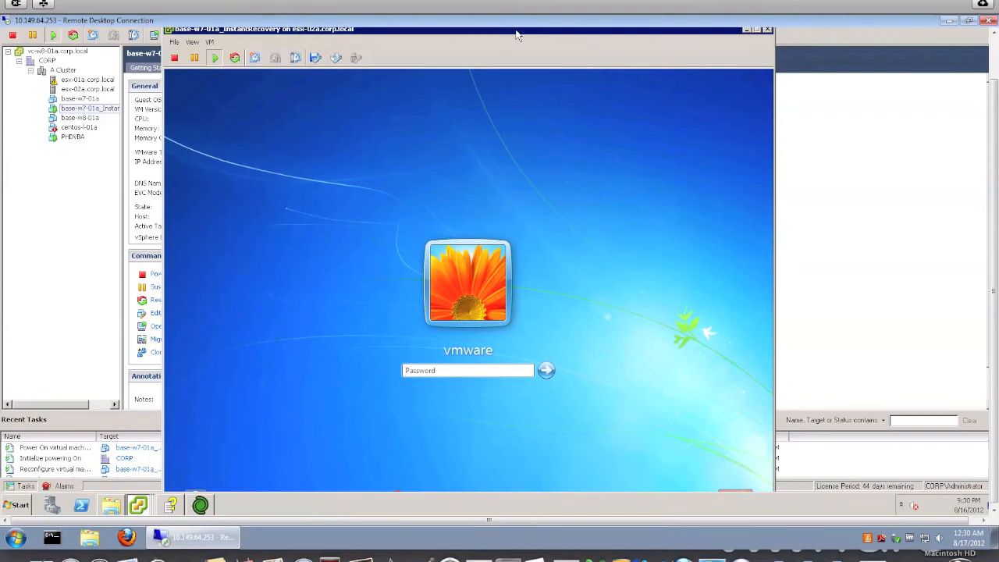
mouse_move(505, 92)
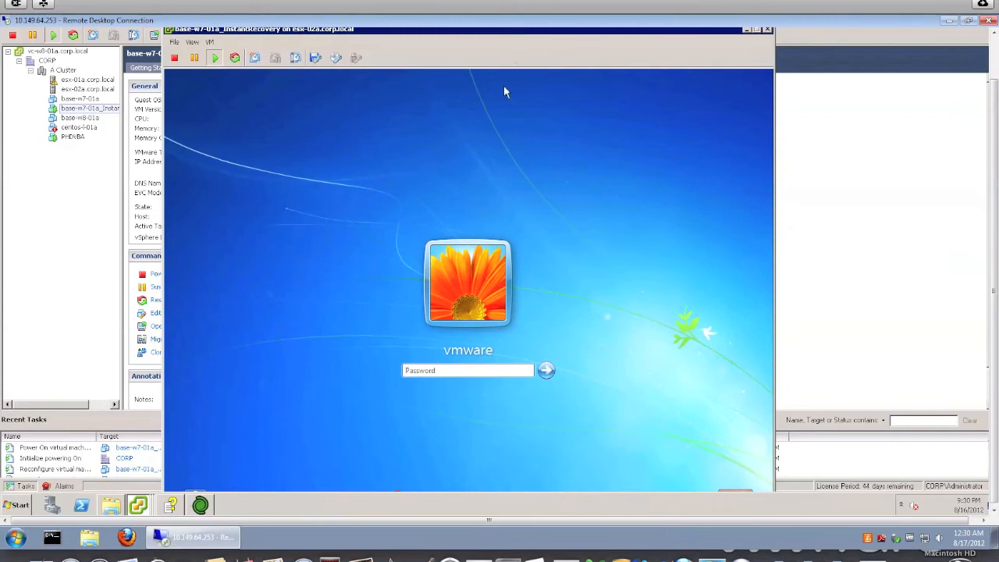
click(467, 370)
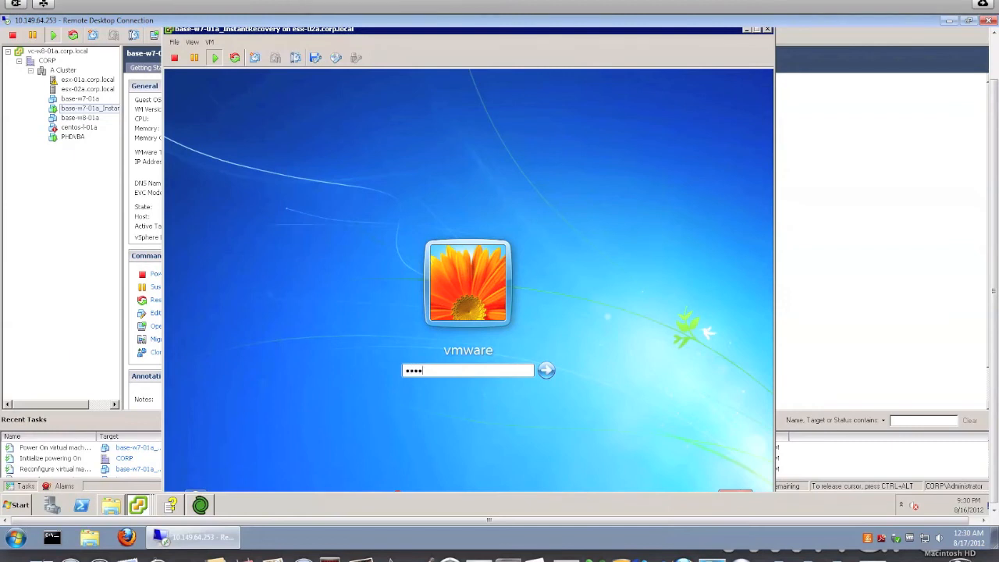
click(546, 370)
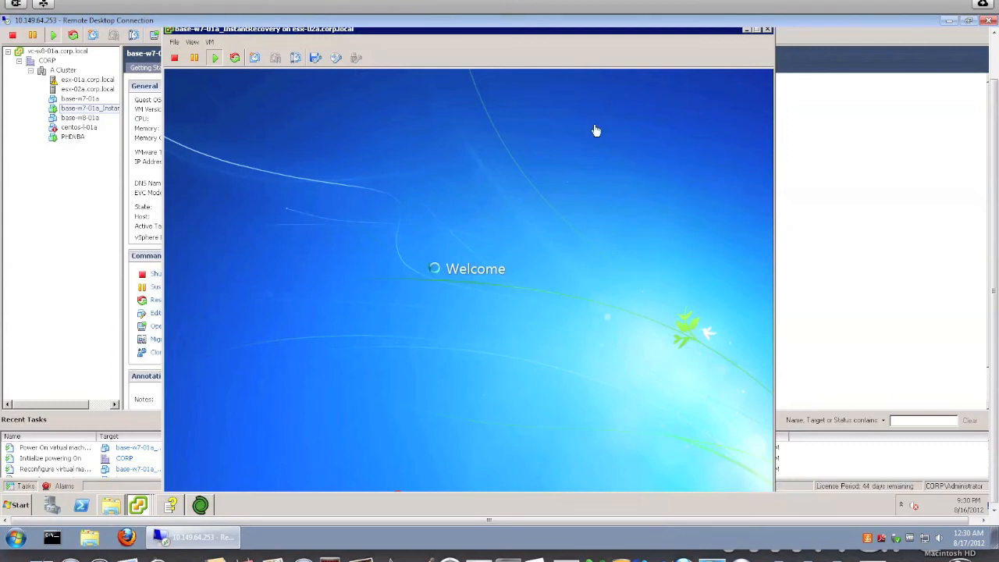
mouse_move(624, 138)
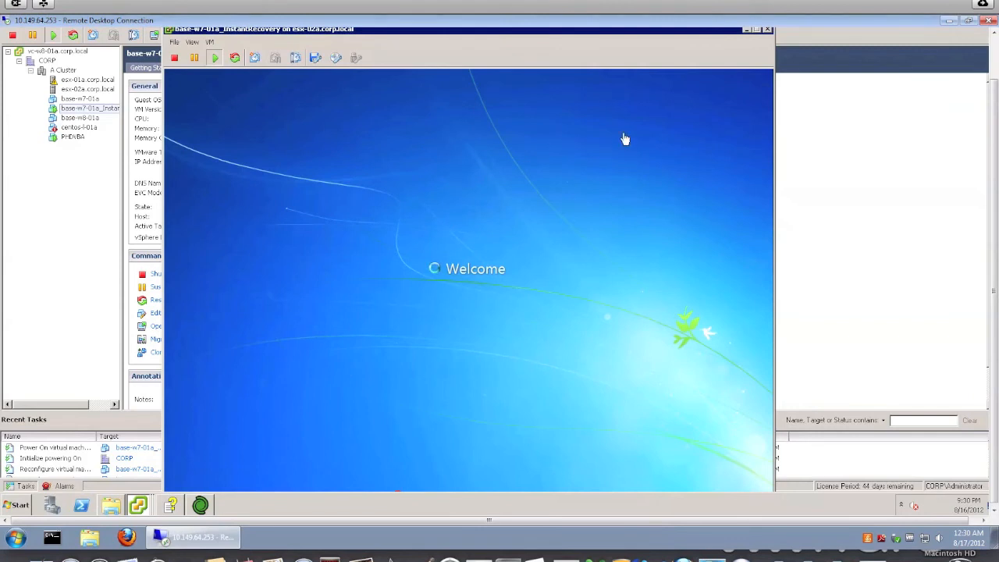
mouse_move(771, 36)
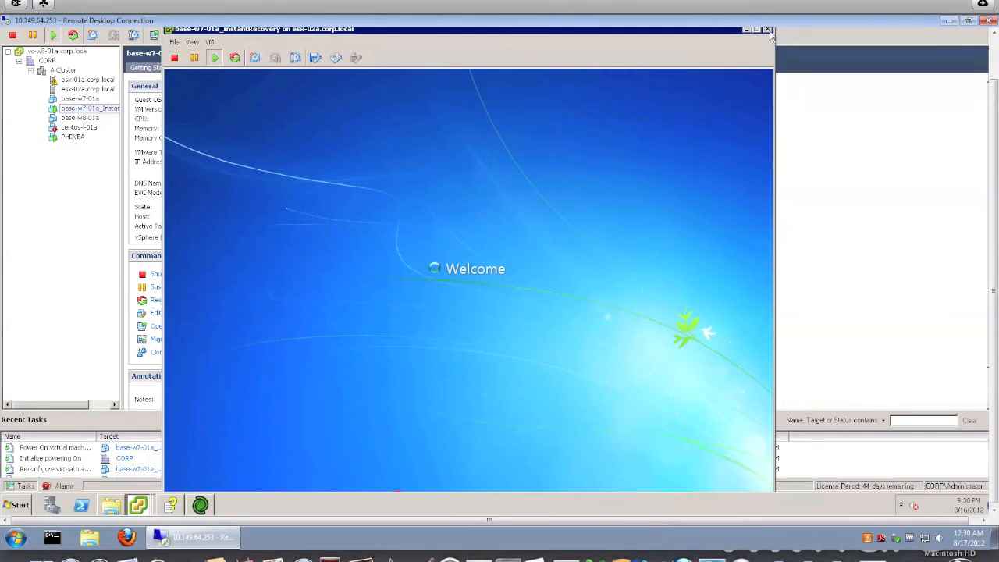
mouse_move(484, 241)
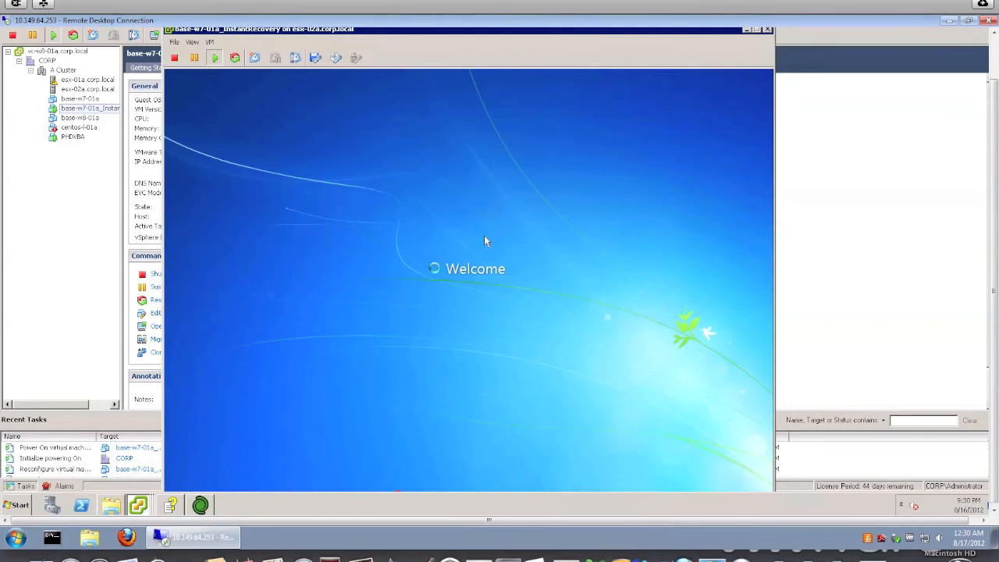
mouse_move(492, 307)
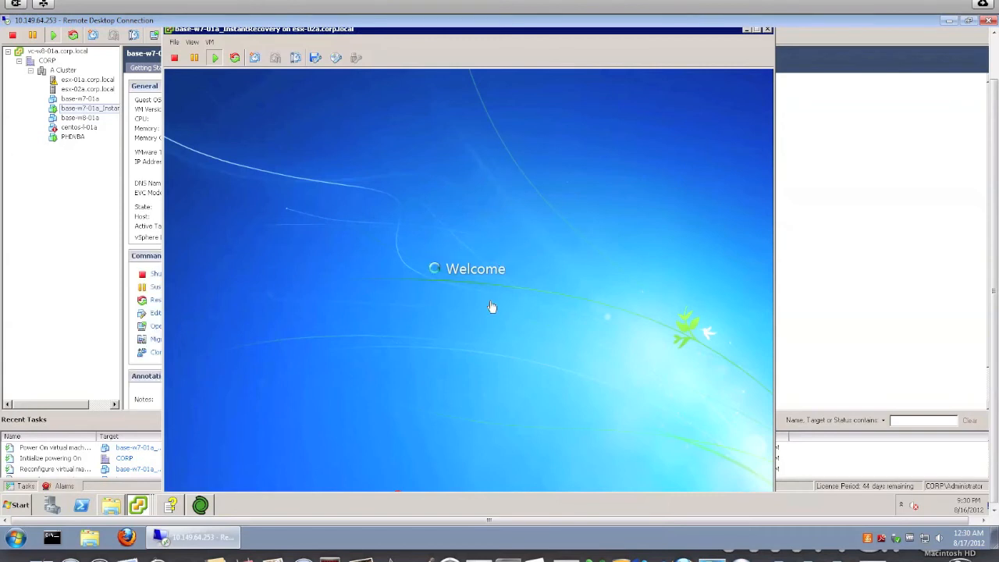
mouse_move(443, 199)
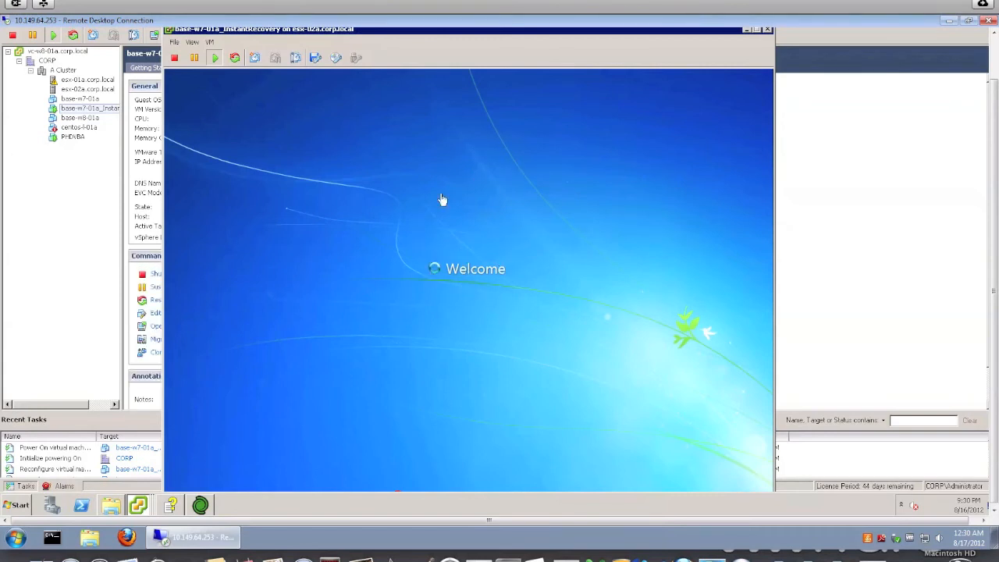
mouse_move(458, 175)
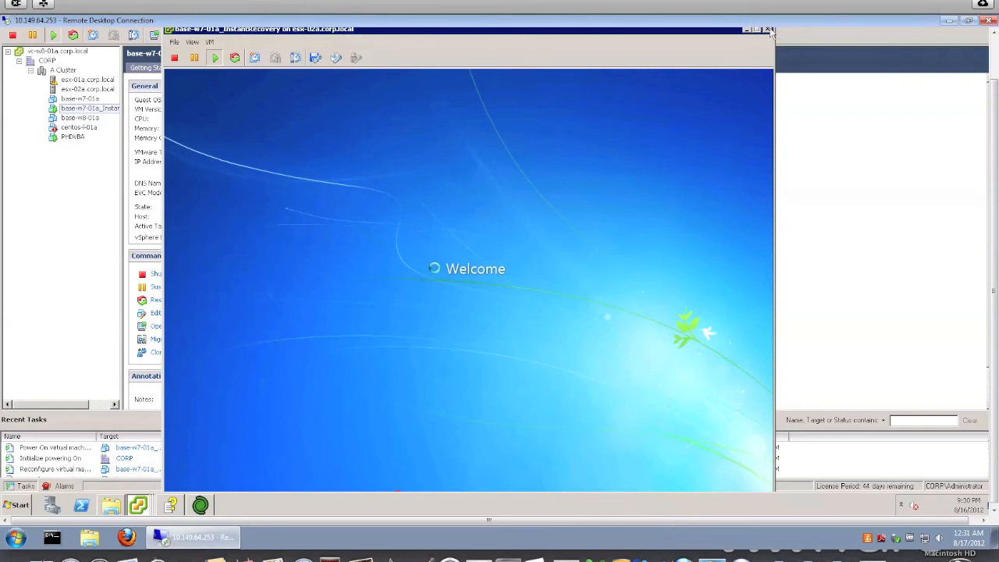
mouse_move(769, 33)
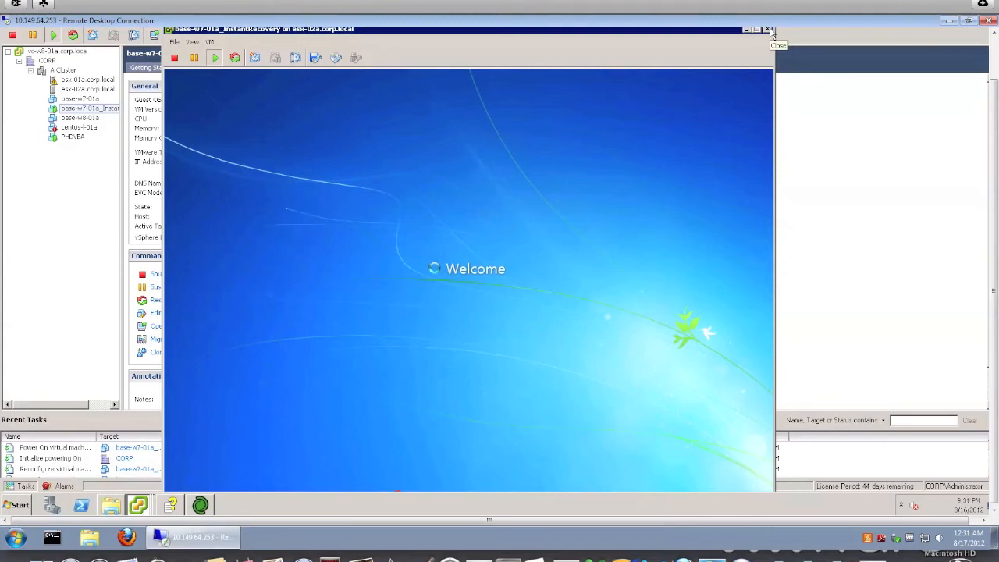
mouse_move(582, 221)
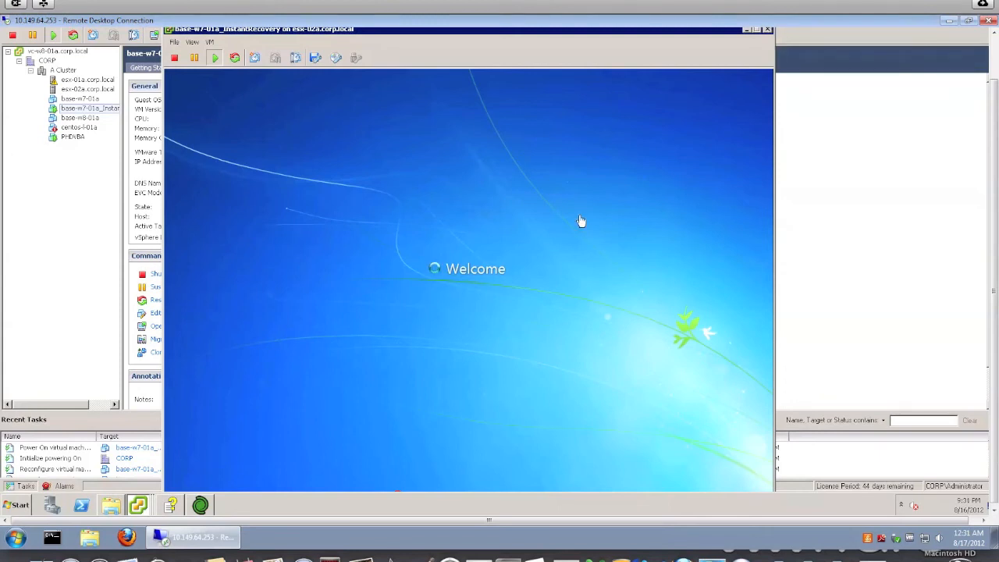
mouse_move(690, 86)
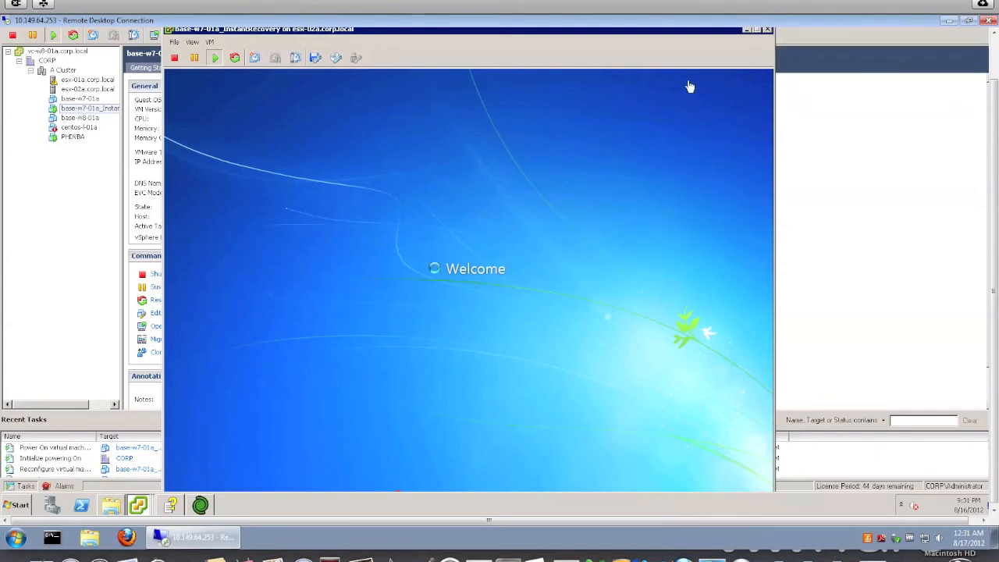
mouse_move(768, 35)
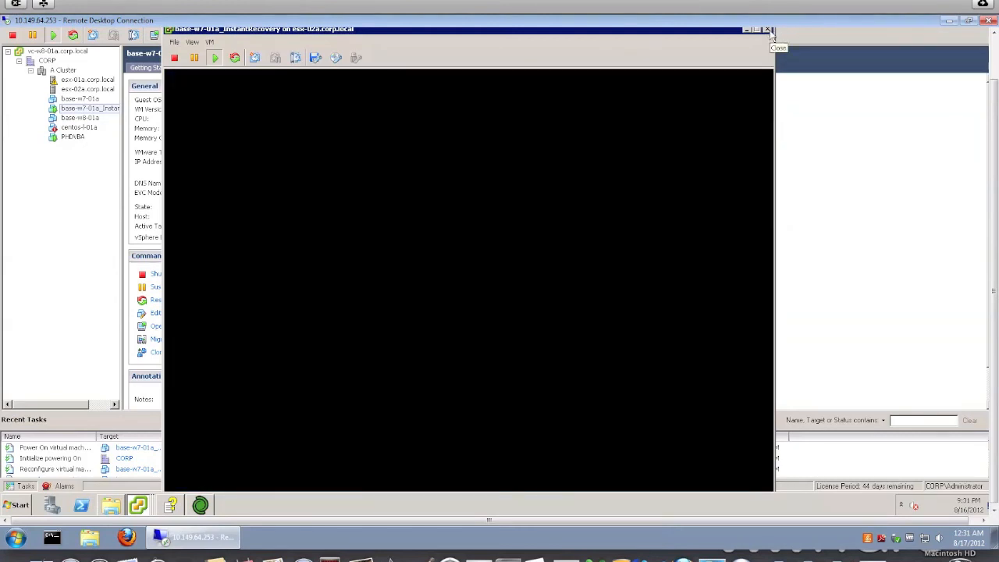
mouse_move(623, 94)
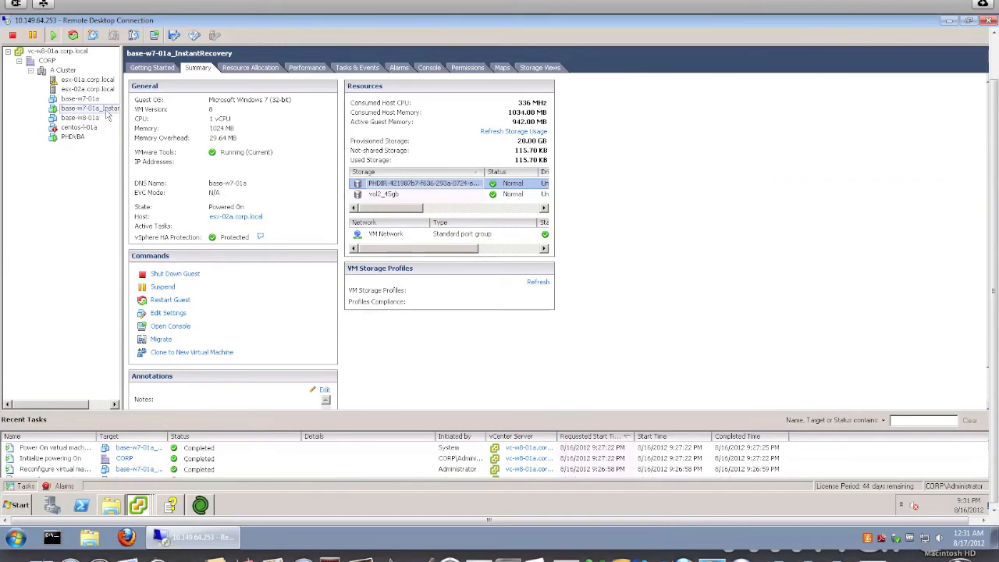
- Migrate base-w7-01a_InstantRecovery with Change datastore to vol1_60gb, up to Ready to Complete
right_click(90, 107)
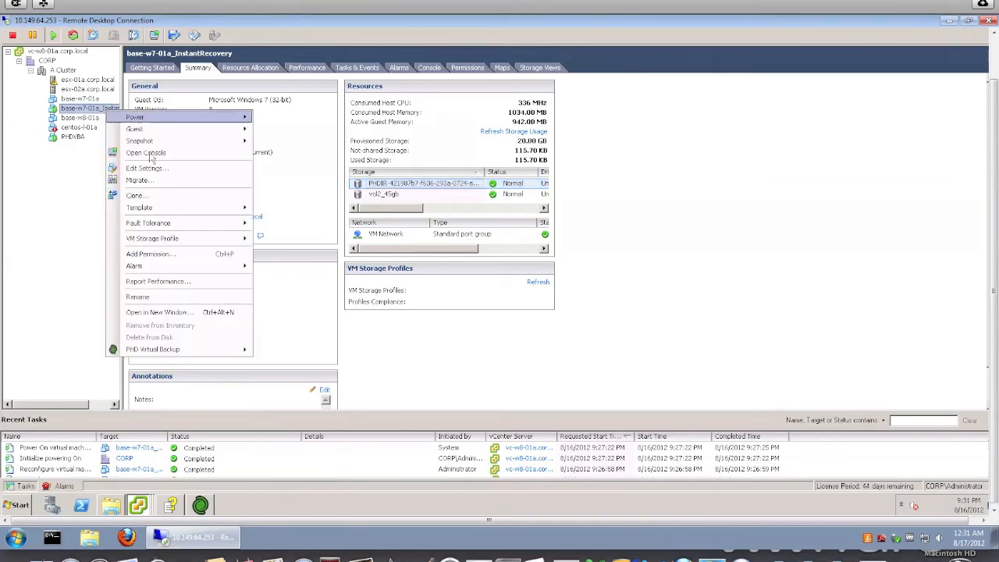
mouse_move(153, 180)
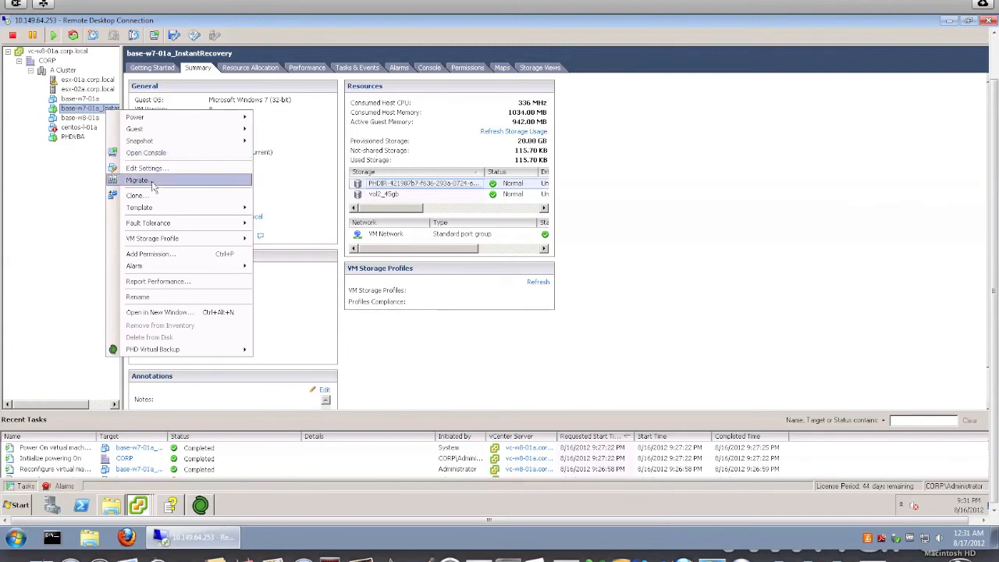
click(137, 181)
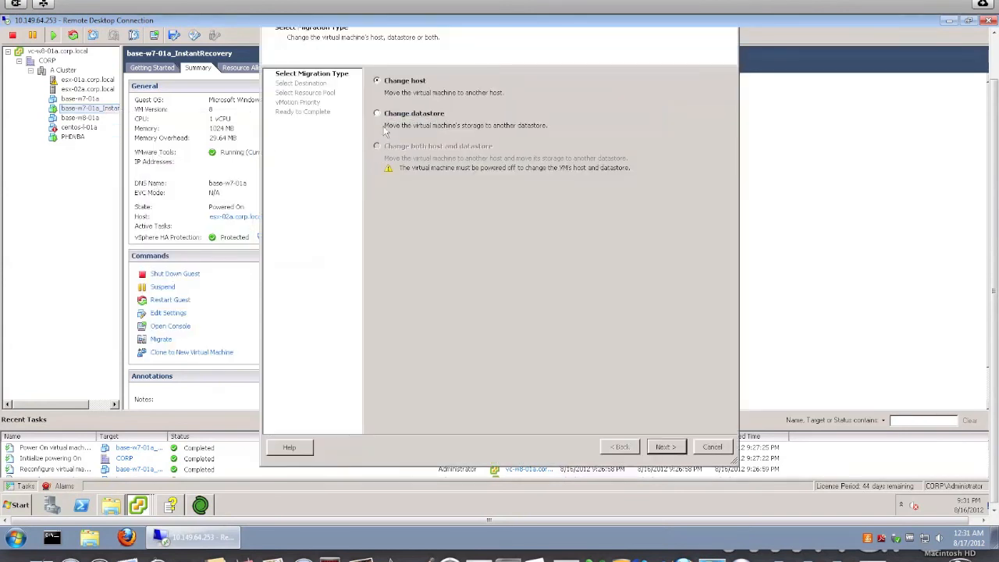
click(377, 113)
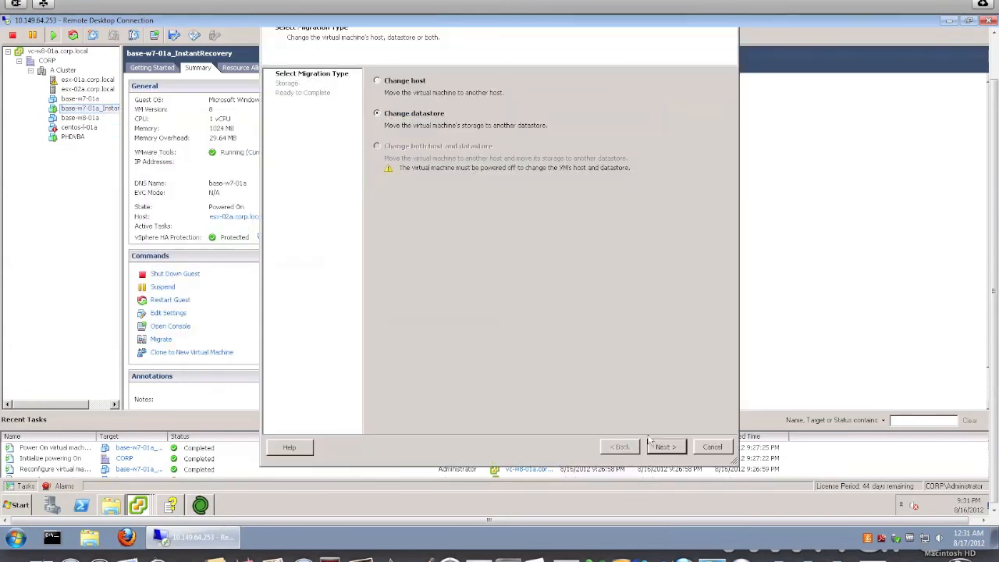
click(664, 446)
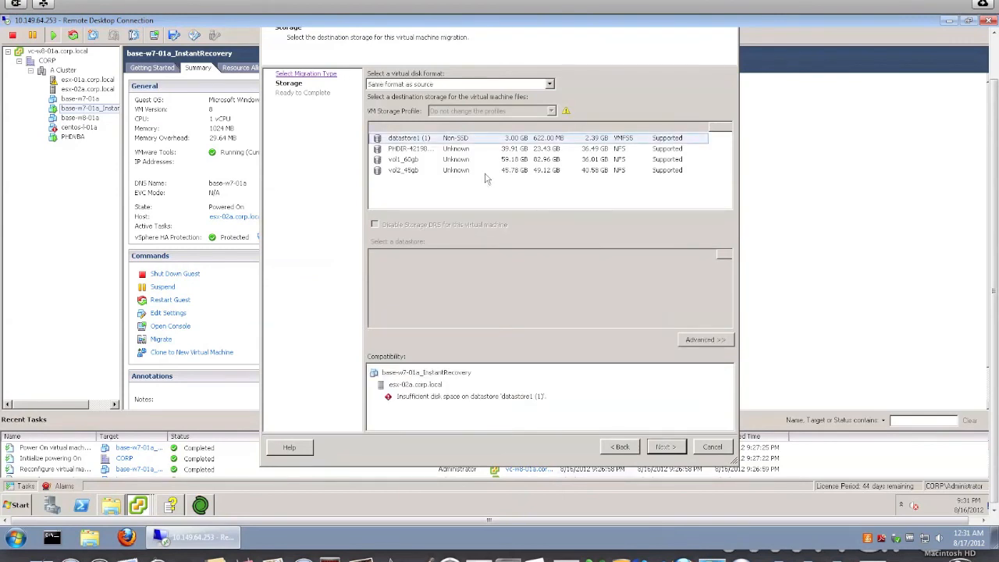
click(403, 159)
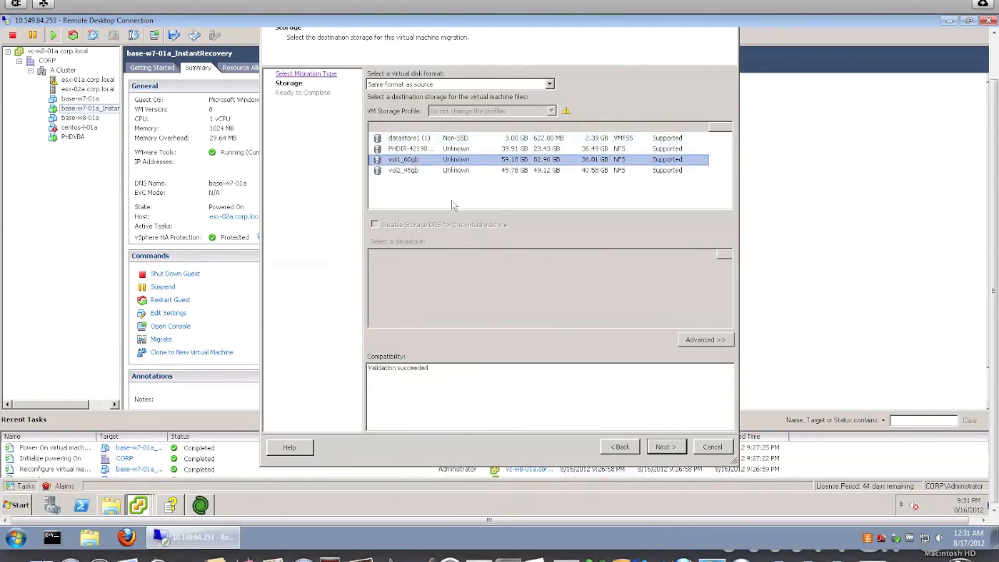
mouse_move(664, 436)
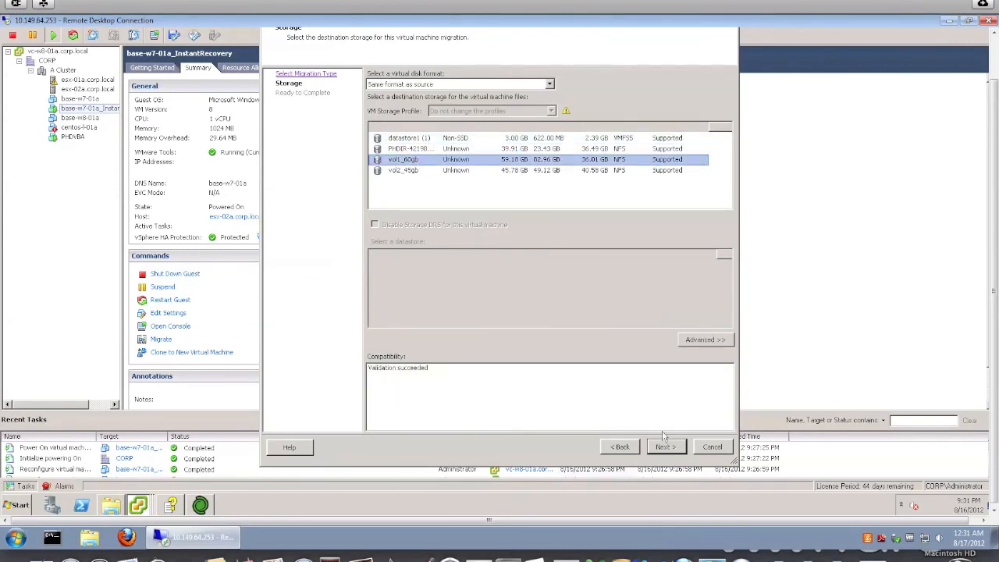
click(663, 446)
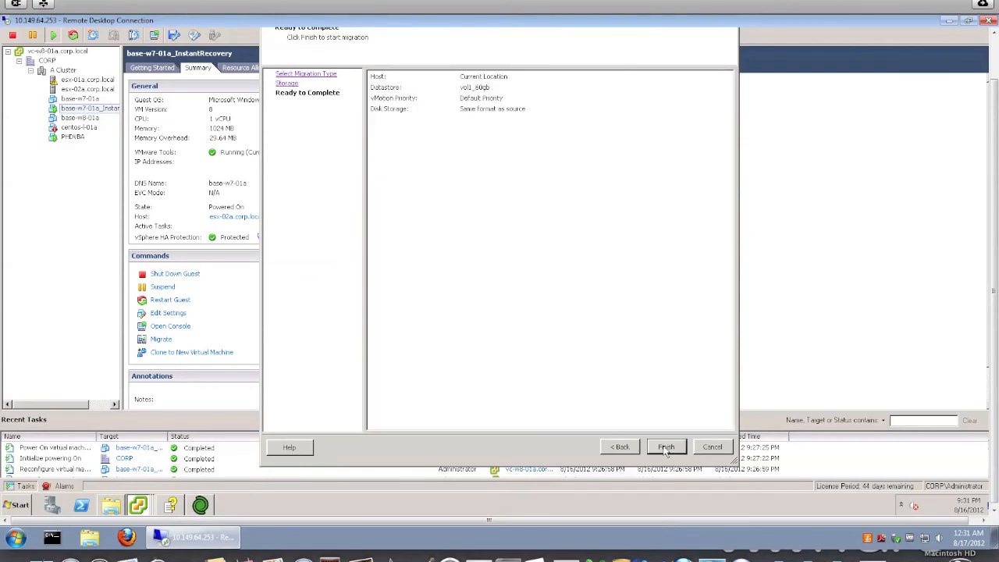
- Finish the Migrate wizard to start relocating the VM to vol1_60gb
click(665, 447)
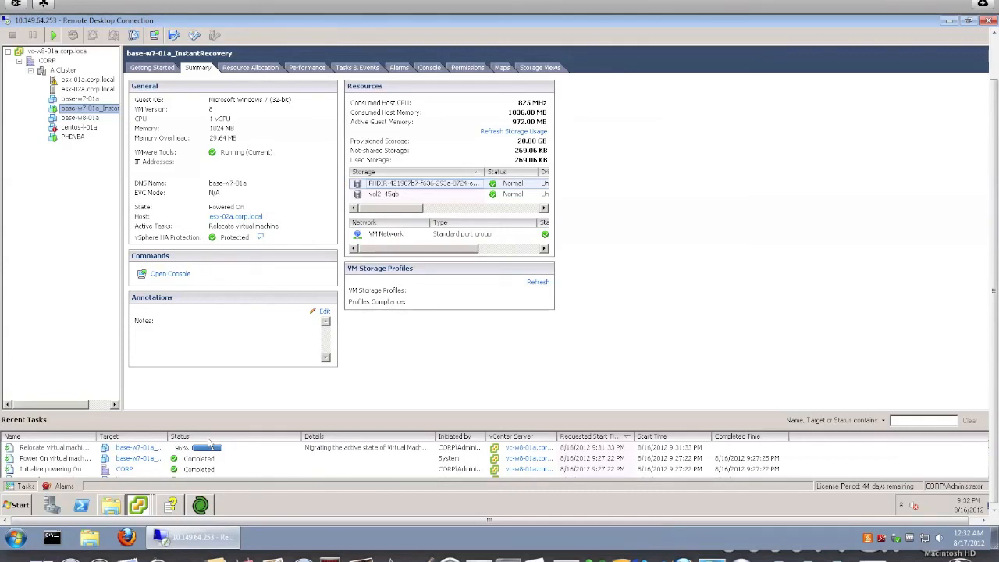
mouse_move(225, 451)
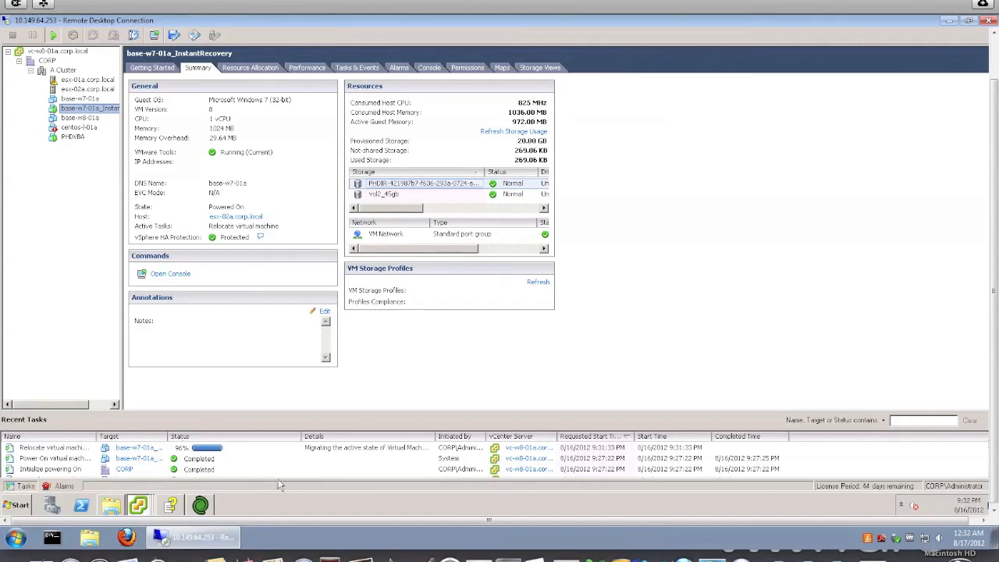
mouse_move(266, 453)
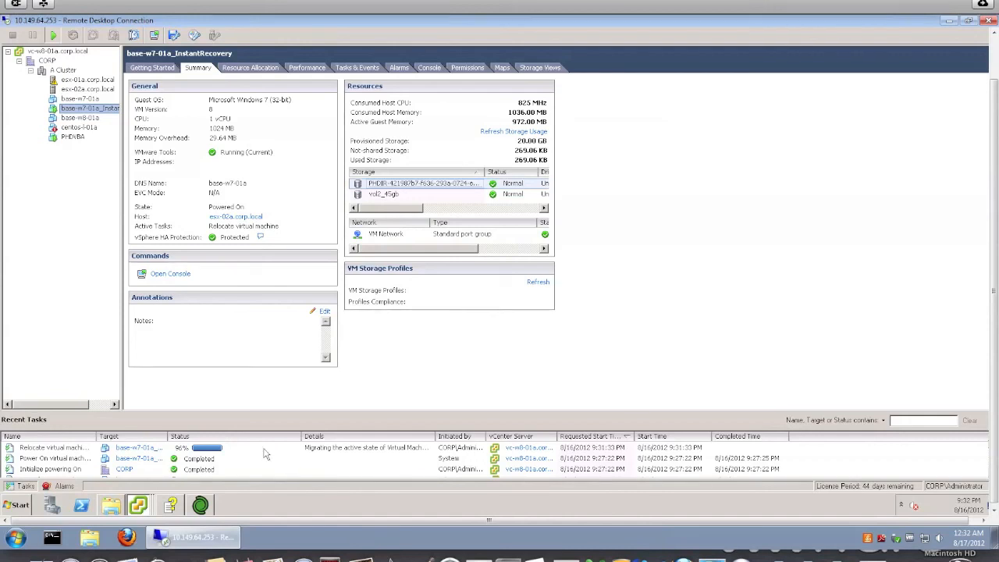
mouse_move(273, 455)
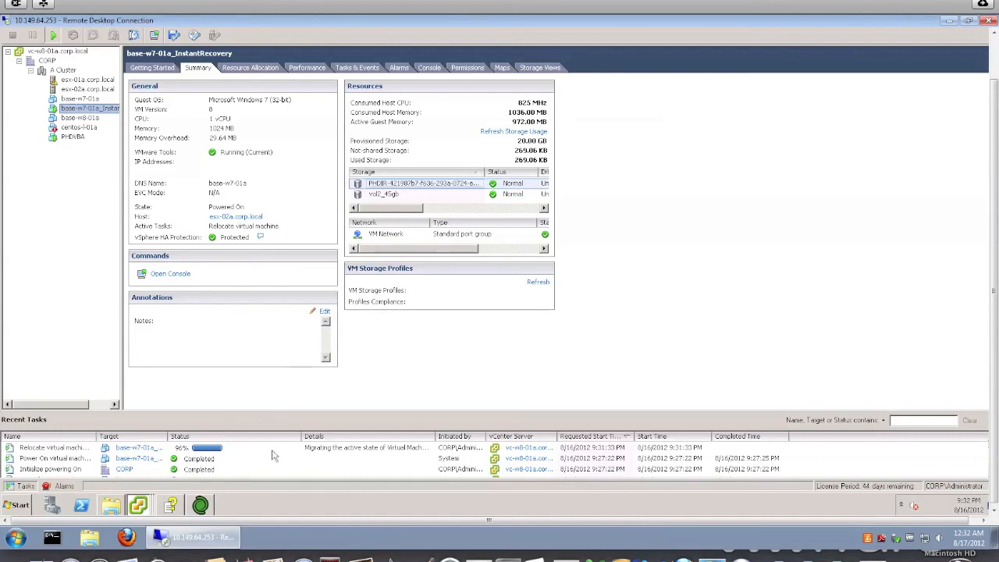
mouse_move(295, 457)
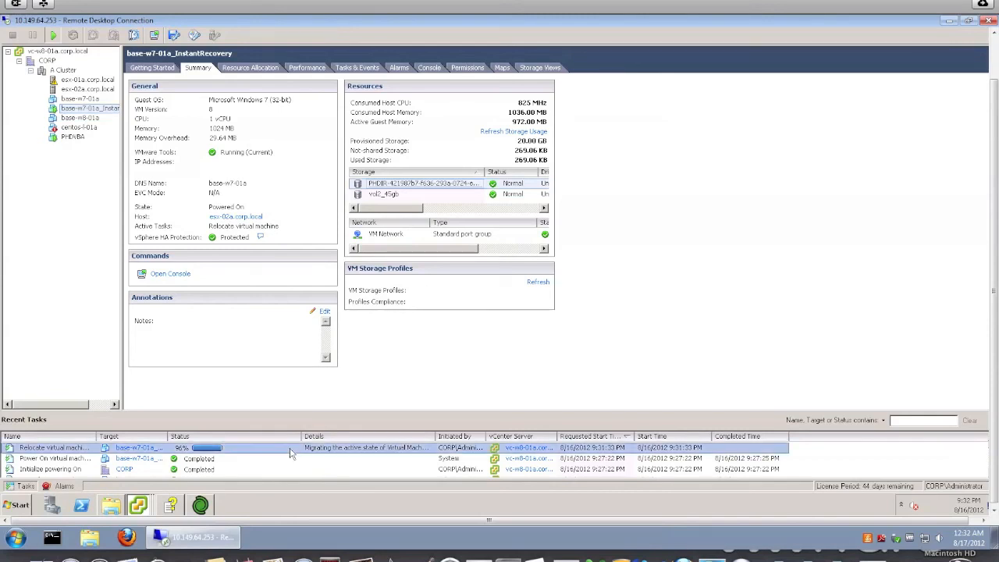
mouse_move(279, 394)
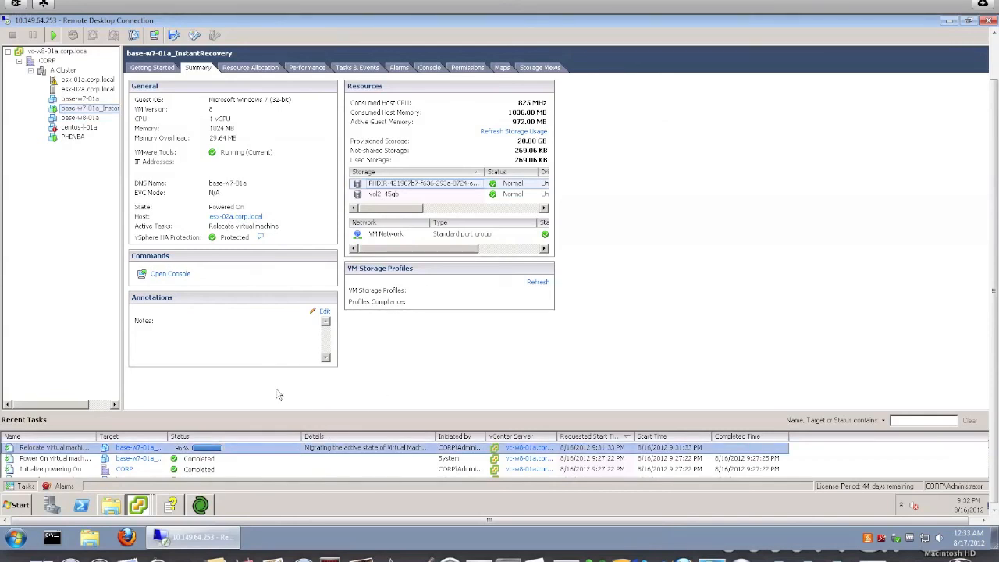
mouse_move(398, 396)
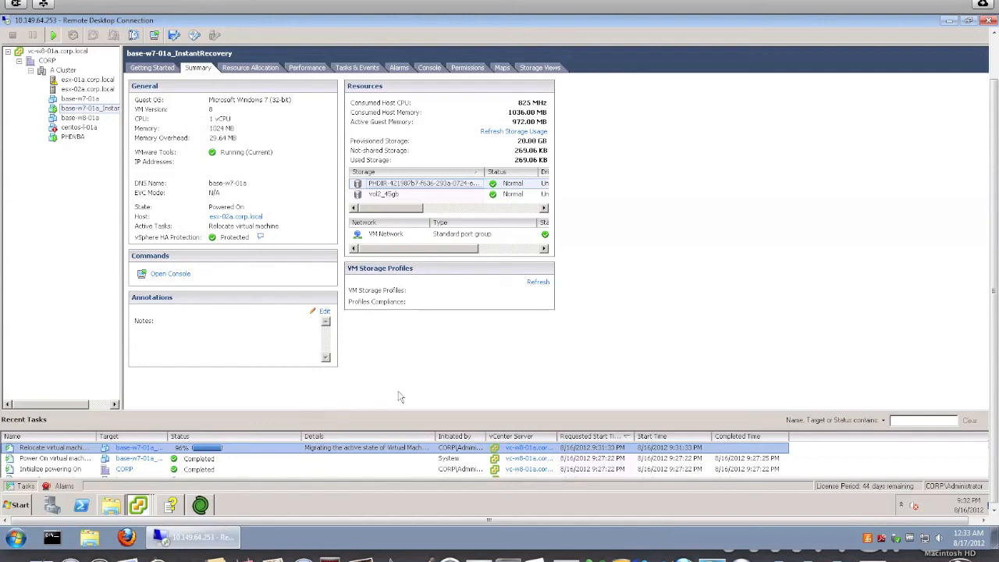
mouse_move(361, 423)
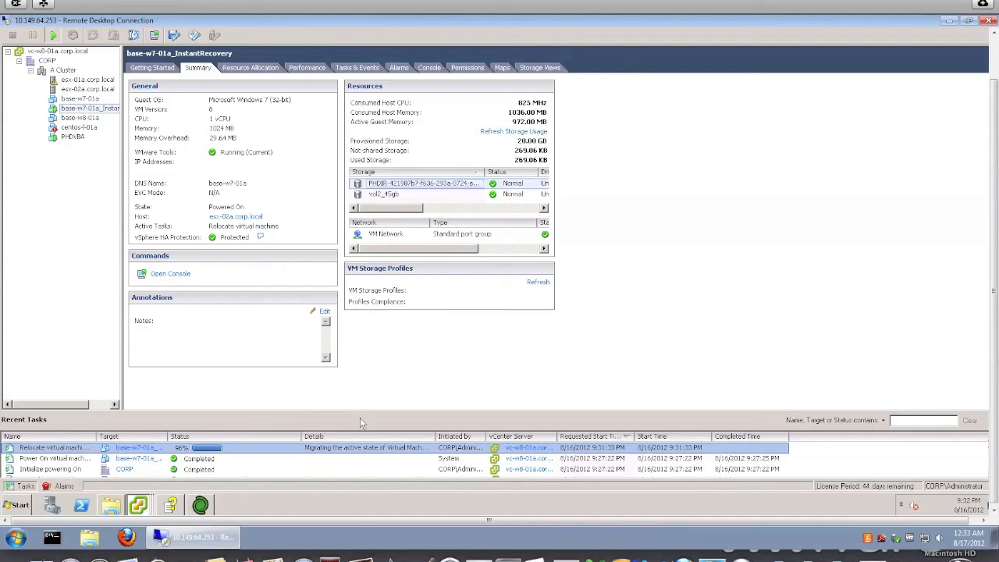
mouse_move(374, 401)
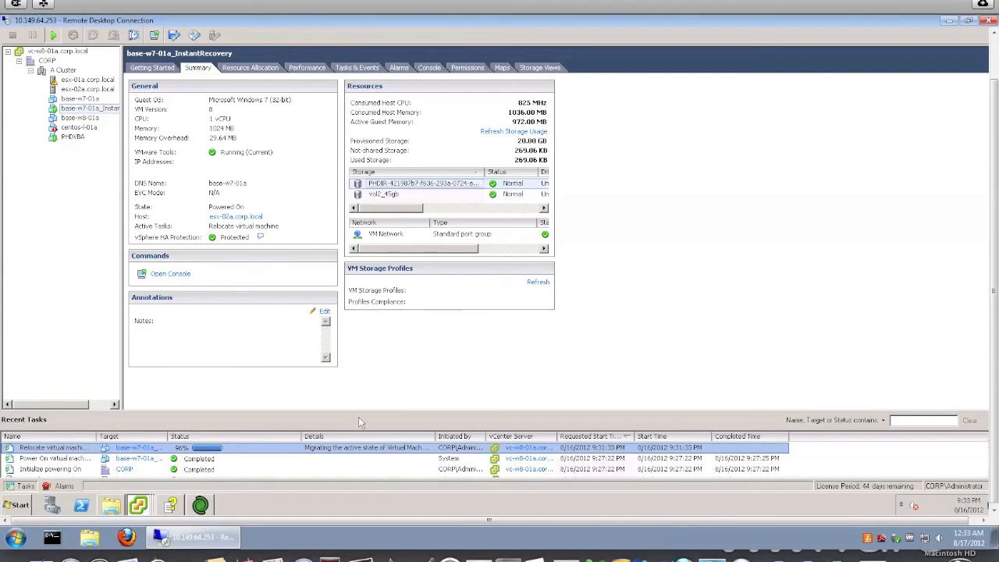
mouse_move(374, 460)
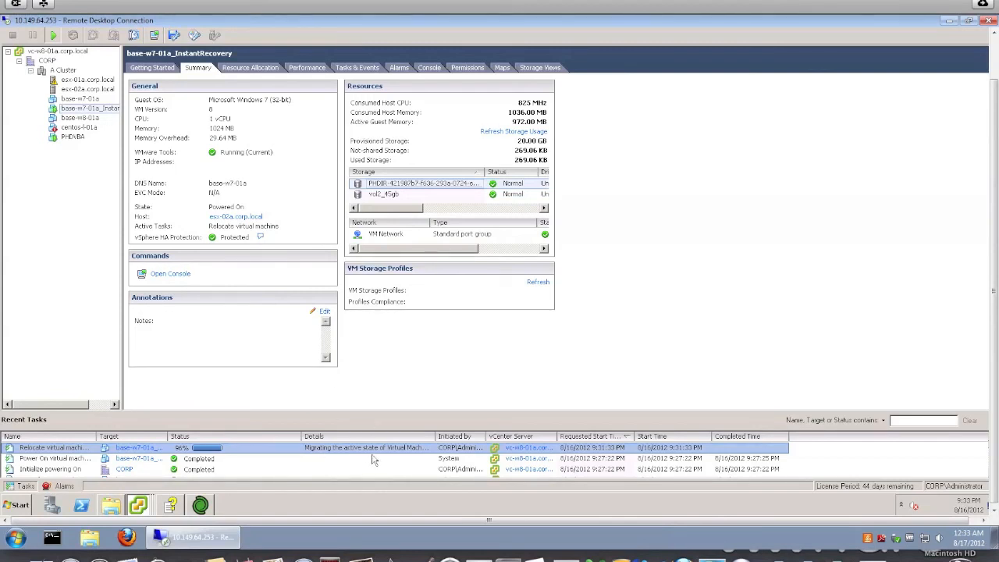
mouse_move(463, 215)
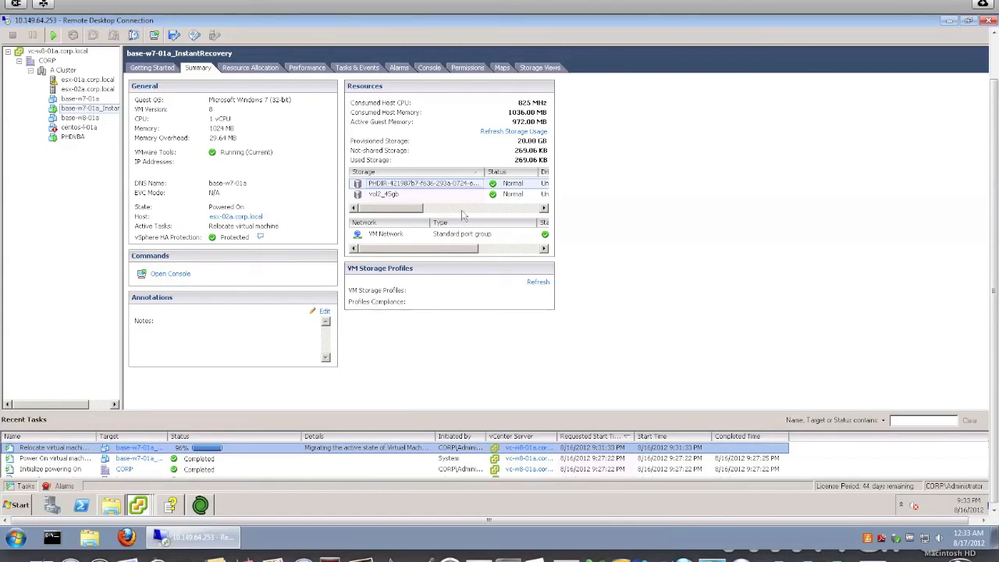
mouse_move(603, 239)
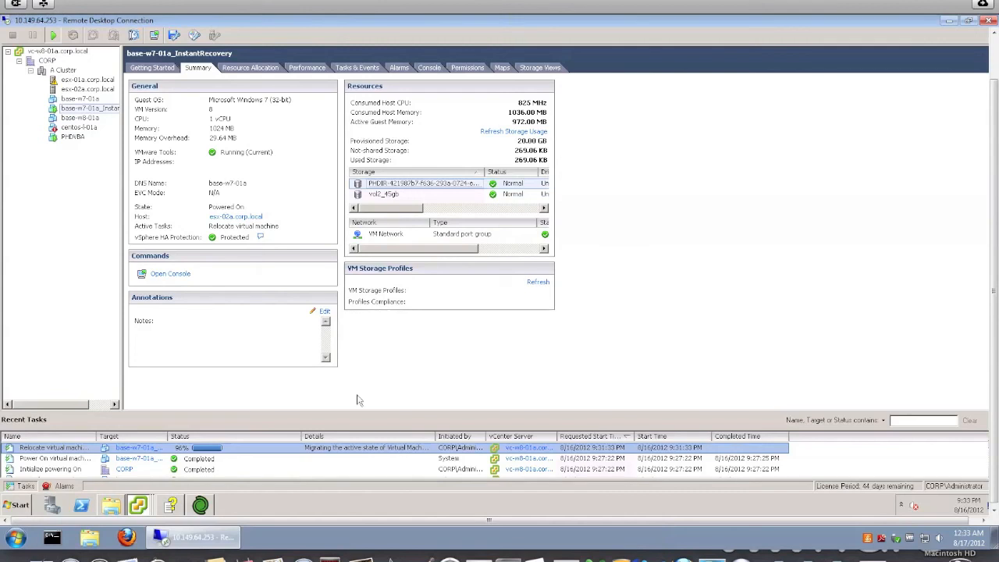
mouse_move(402, 414)
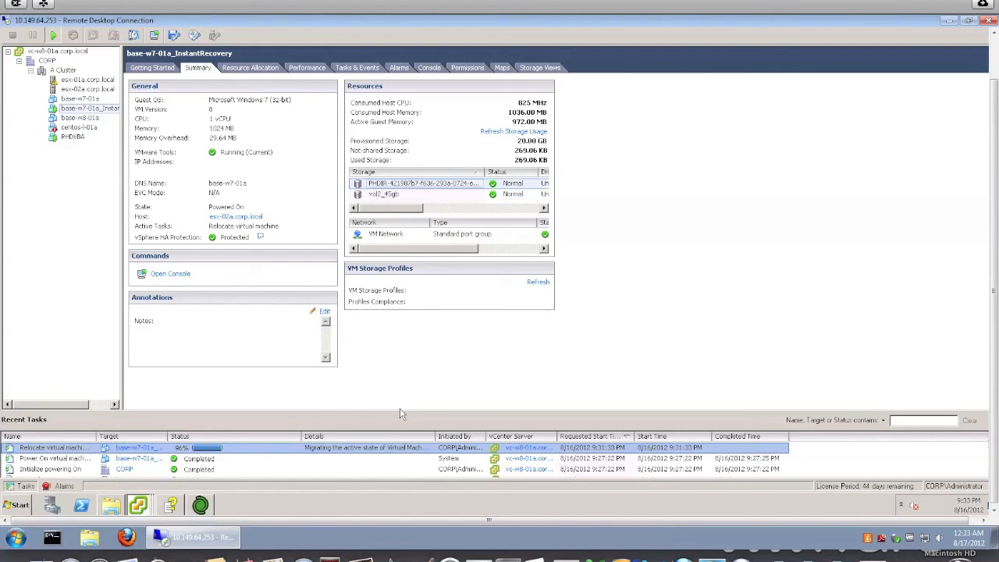
mouse_move(405, 409)
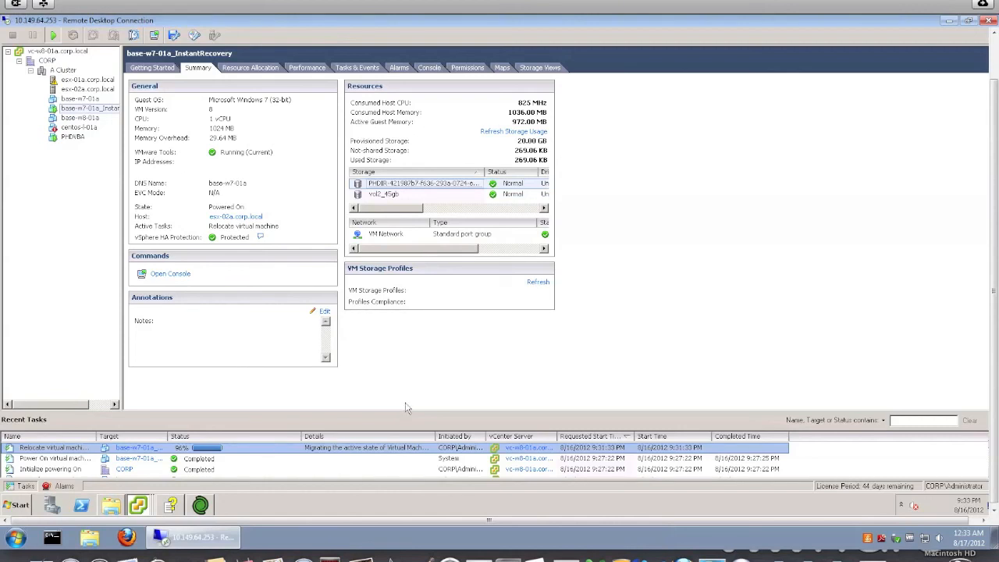
mouse_move(414, 409)
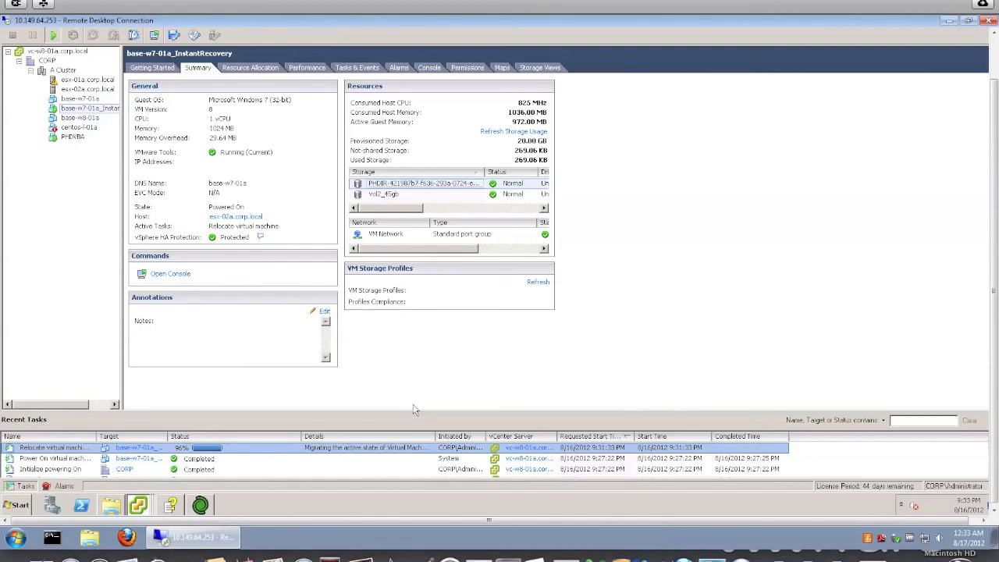